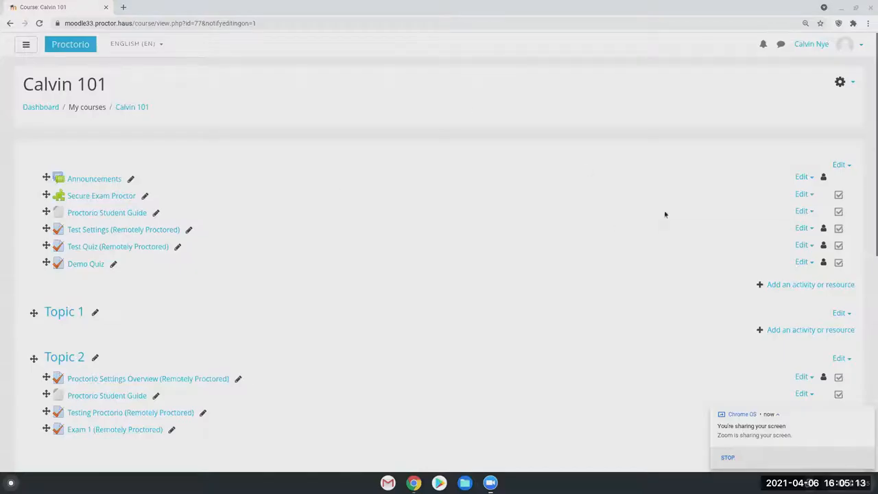
{"action": "mouse_move", "coordinate": [460, 85]}
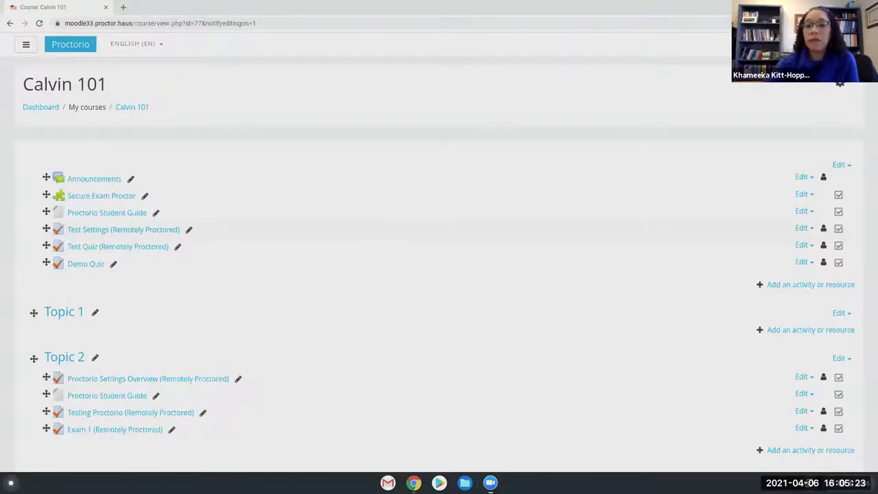
{"action": "mouse_move", "coordinate": [301, 204]}
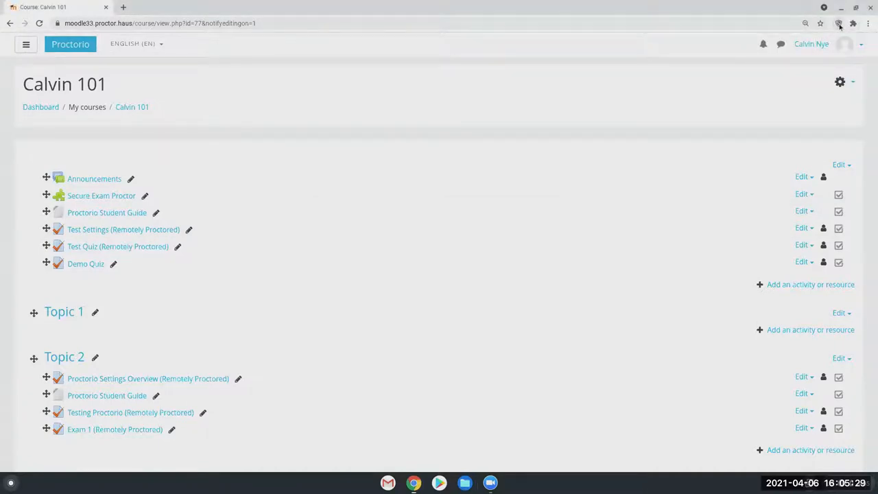
- Show Proctorio's help panel with live chat and the Help and Support Center
{"action": "left_click", "coordinate": [838, 24]}
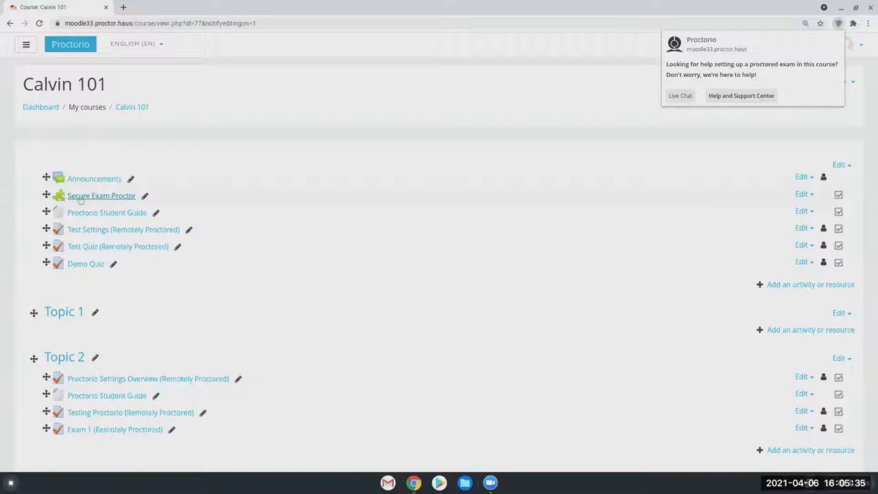
{"action": "mouse_move", "coordinate": [104, 204]}
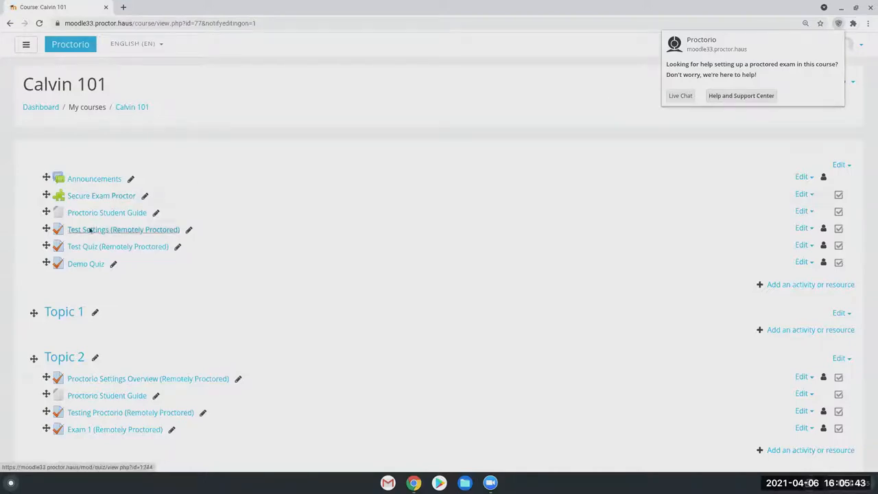
{"action": "mouse_move", "coordinate": [658, 294]}
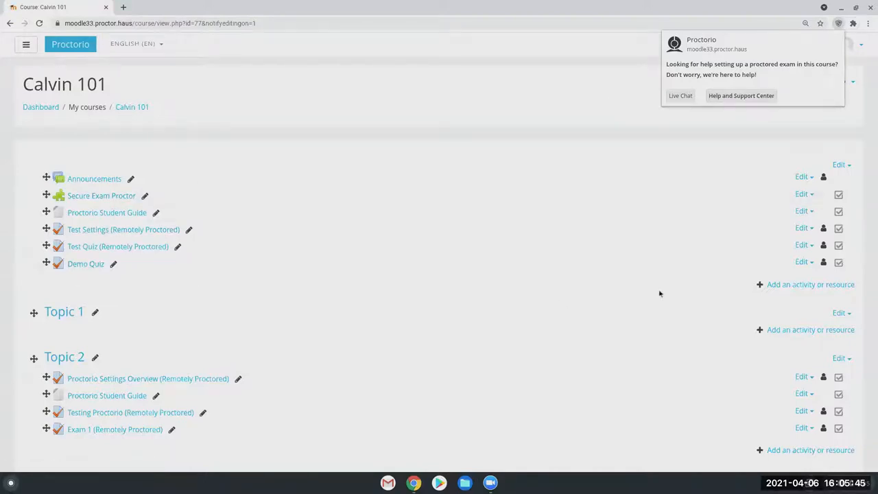
- Start editing the Demo Quiz's settings from its Edit menu
{"action": "left_click", "coordinate": [804, 262]}
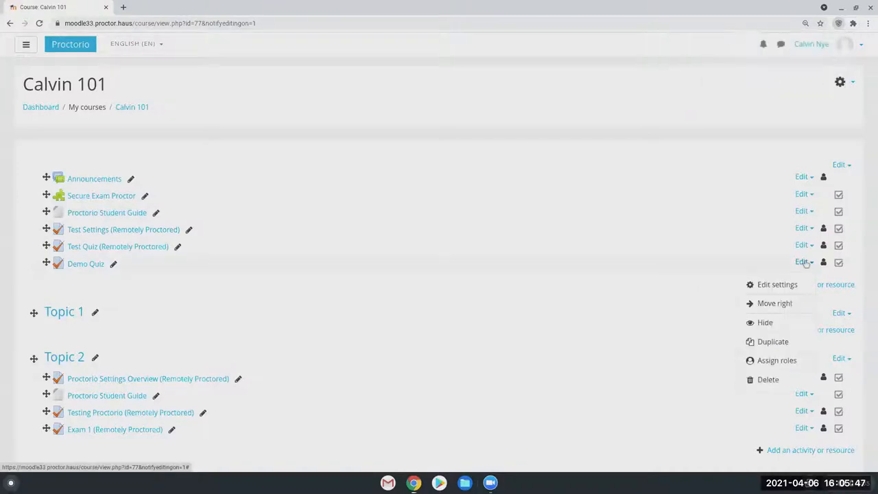
{"action": "mouse_move", "coordinate": [776, 284]}
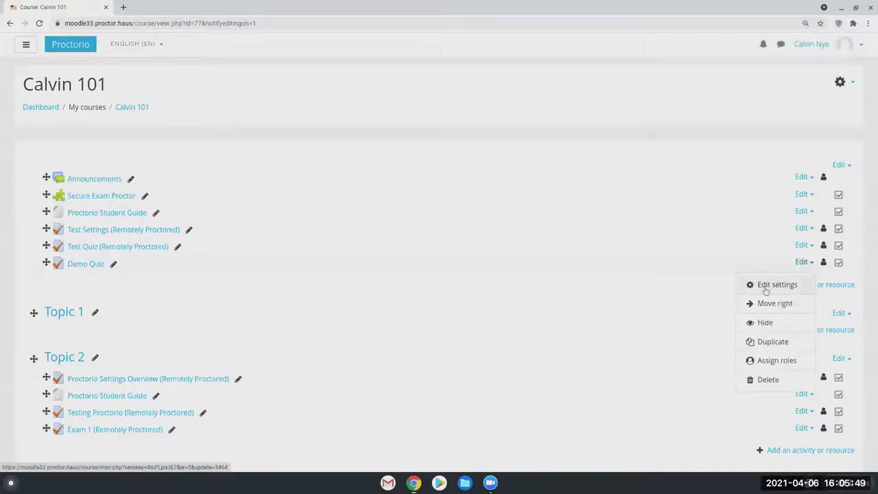
{"action": "left_click", "coordinate": [776, 284]}
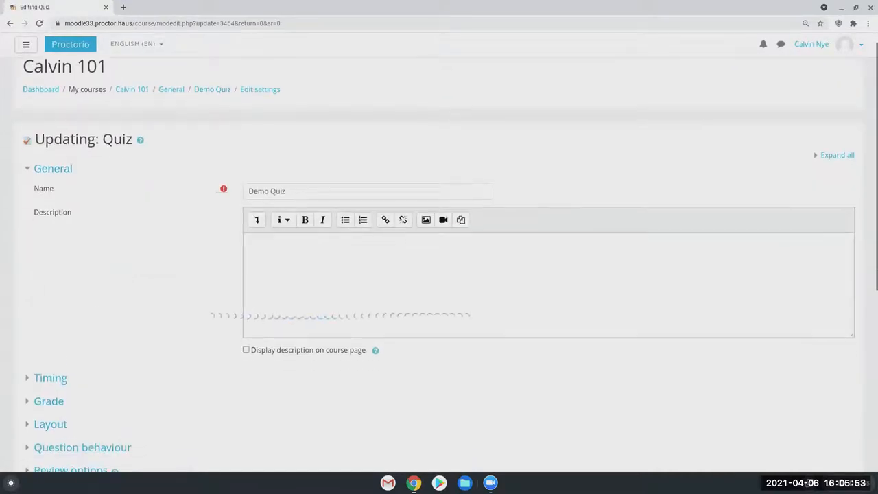
{"action": "scroll", "scroll_direction": "up", "scroll_amount": 3}
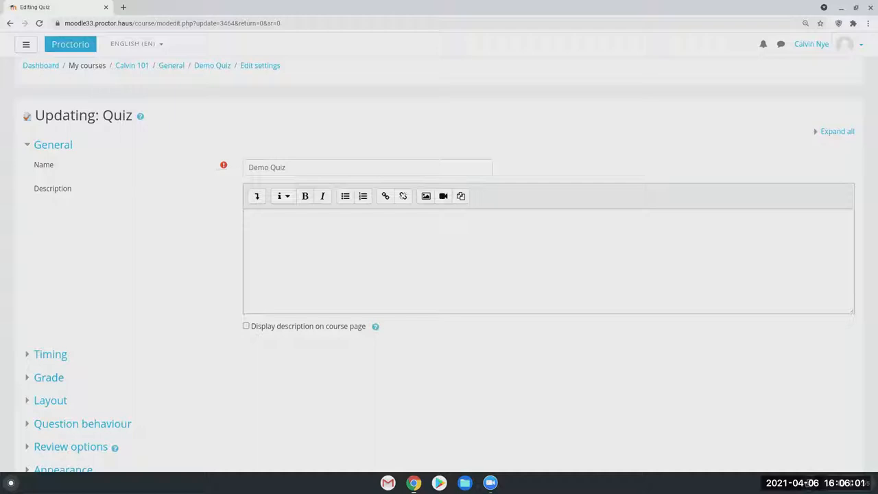
{"action": "scroll", "scroll_direction": "down", "scroll_amount": 3}
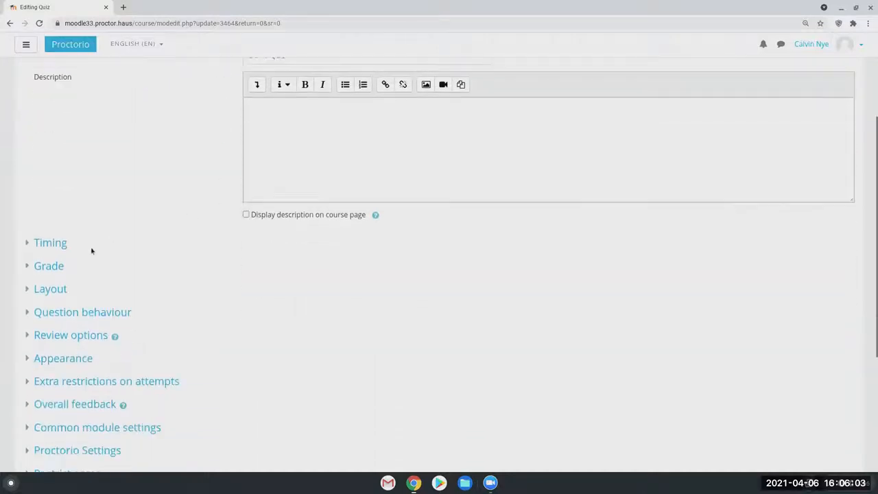
- Expand the Timing section to show the enabled 2-hour time limit
{"action": "left_click", "coordinate": [49, 242]}
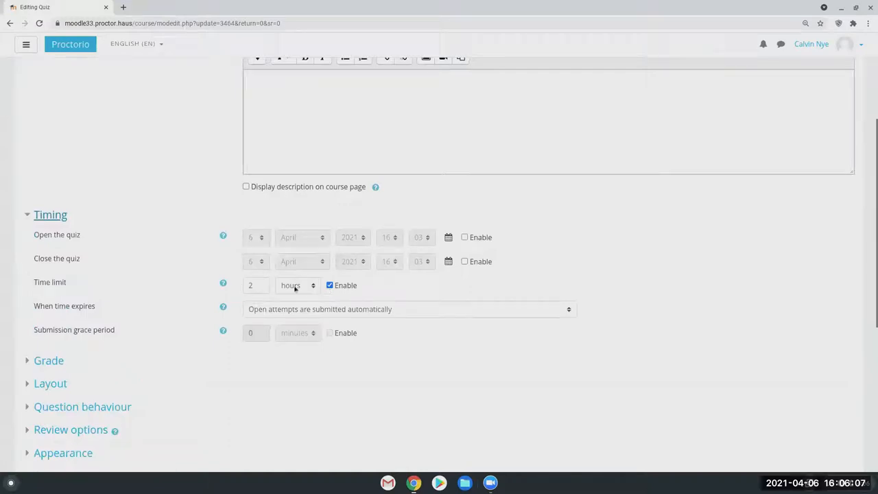
{"action": "scroll", "scroll_direction": "down", "scroll_amount": 3}
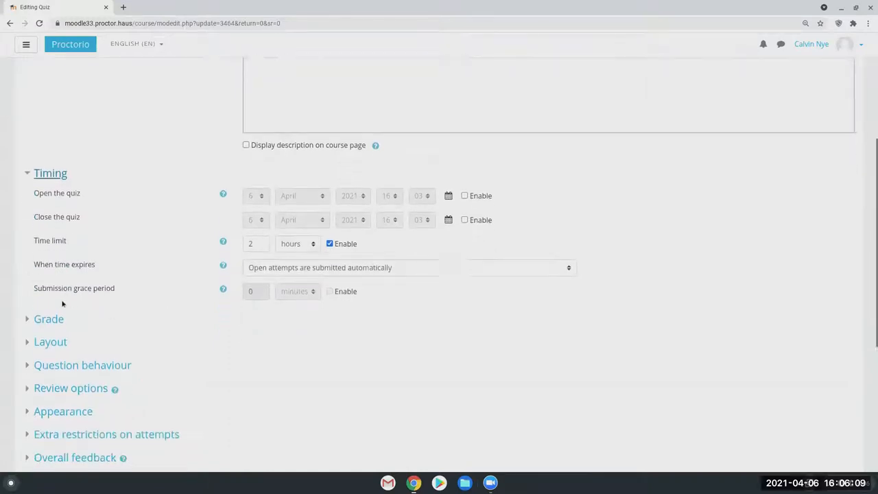
{"action": "scroll", "scroll_direction": "down", "scroll_amount": 3}
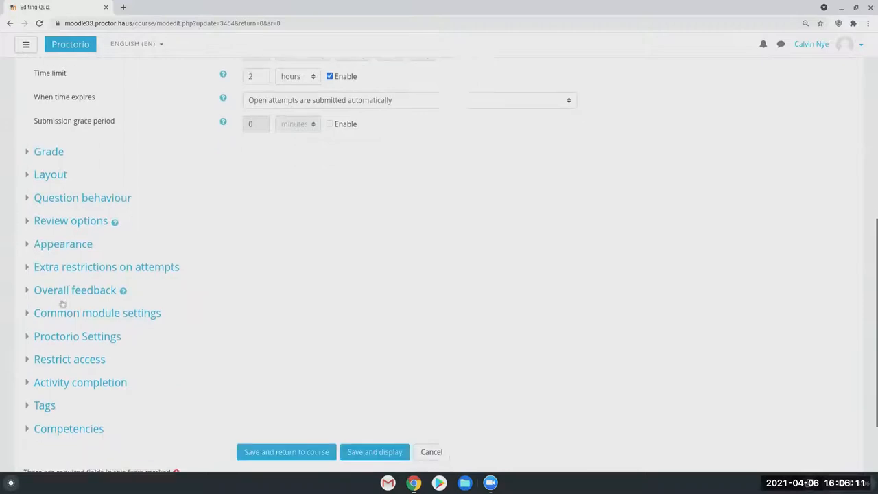
{"action": "scroll", "scroll_direction": "down", "scroll_amount": 3}
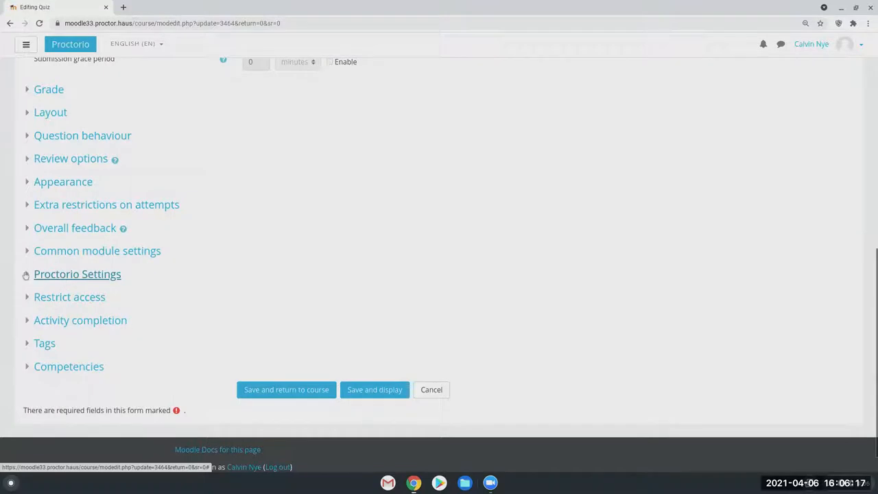
- Enable Proctorio Secure Exam Proctor in the quiz's Proctorio Settings section
{"action": "left_click", "coordinate": [77, 275]}
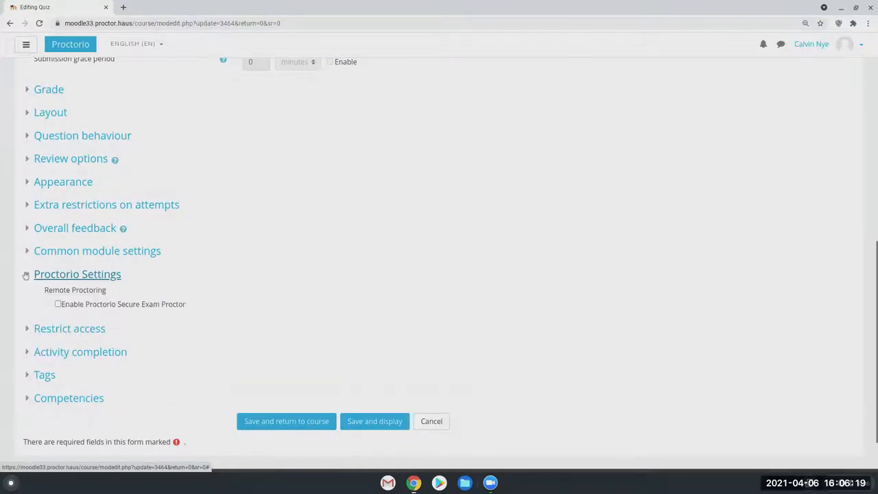
{"action": "scroll", "scroll_direction": "down", "scroll_amount": 3}
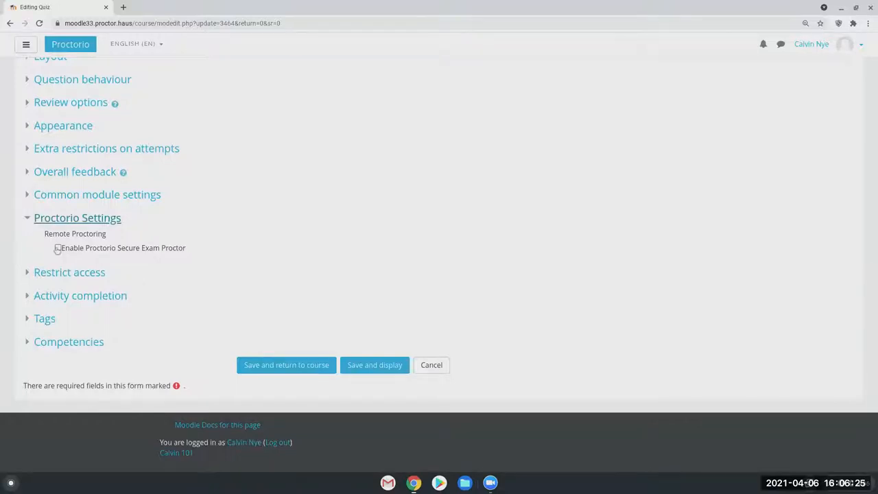
{"action": "left_click", "coordinate": [58, 247]}
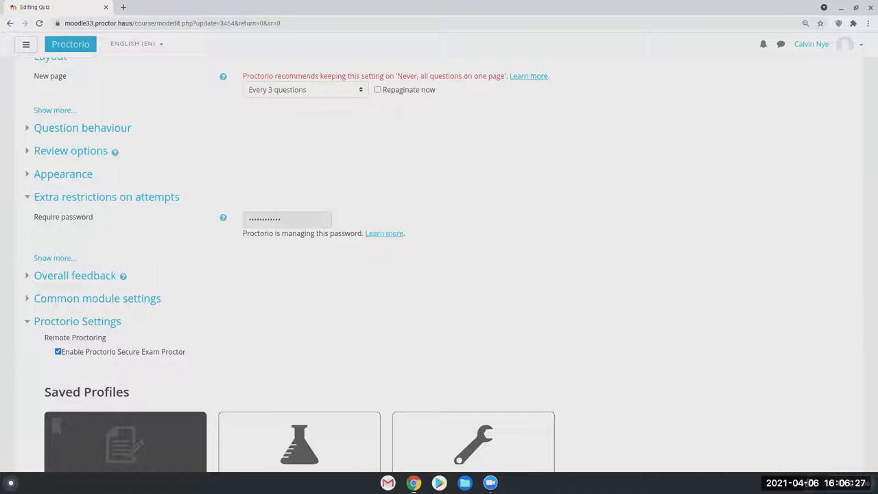
{"action": "scroll", "scroll_direction": "down", "scroll_amount": 3}
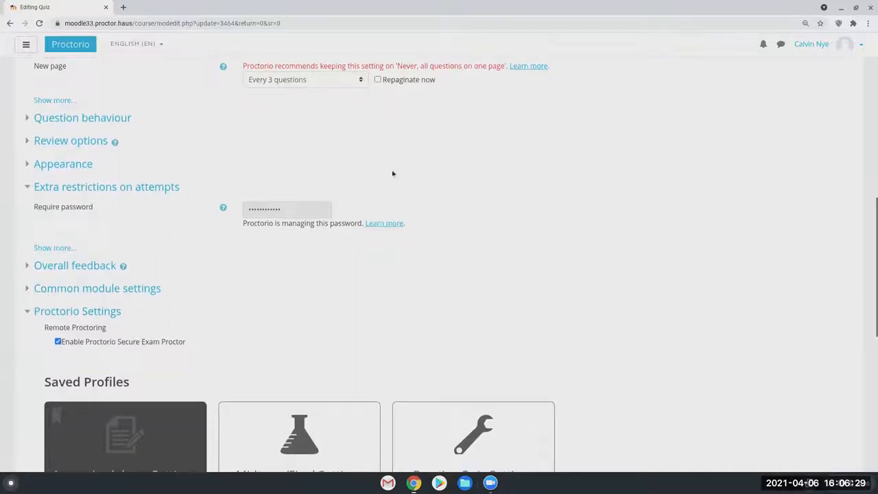
{"action": "mouse_move", "coordinate": [242, 246]}
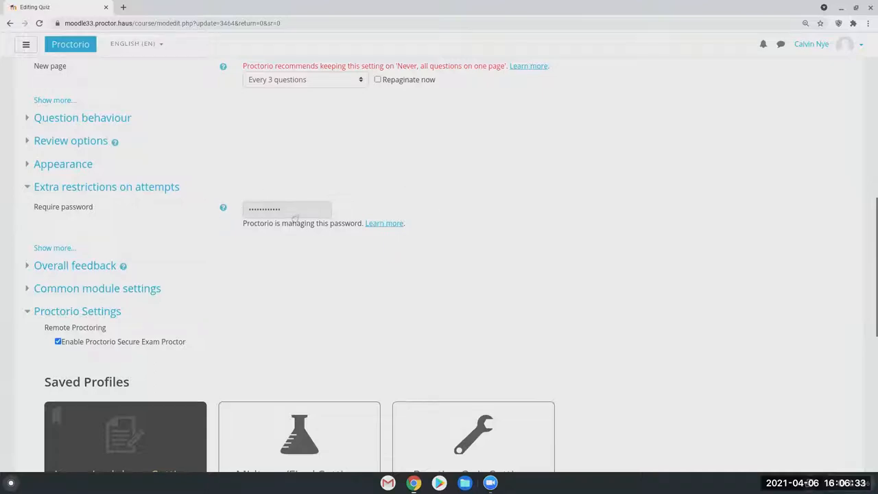
{"action": "mouse_move", "coordinate": [255, 214]}
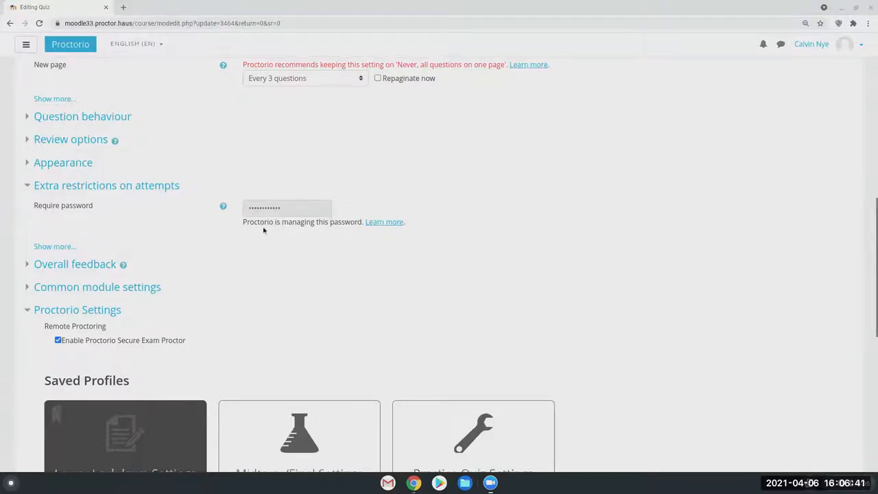
{"action": "scroll", "scroll_direction": "down", "scroll_amount": 3}
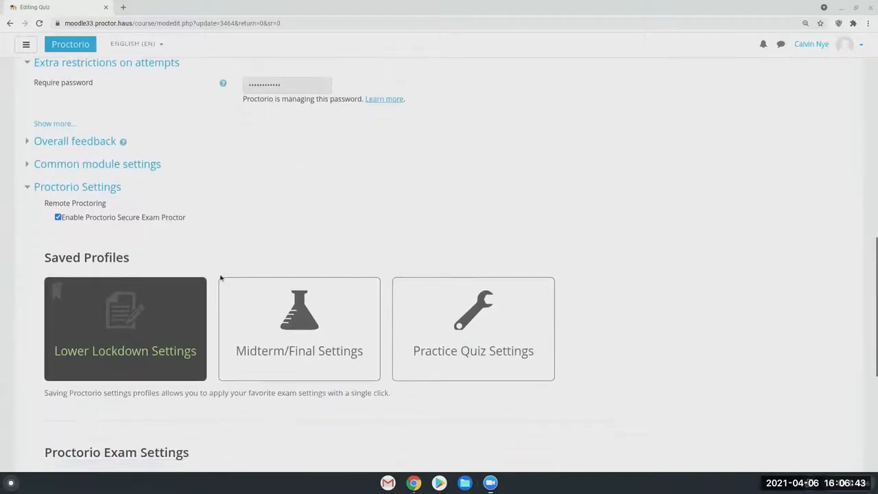
{"action": "scroll", "scroll_direction": "down", "scroll_amount": 3}
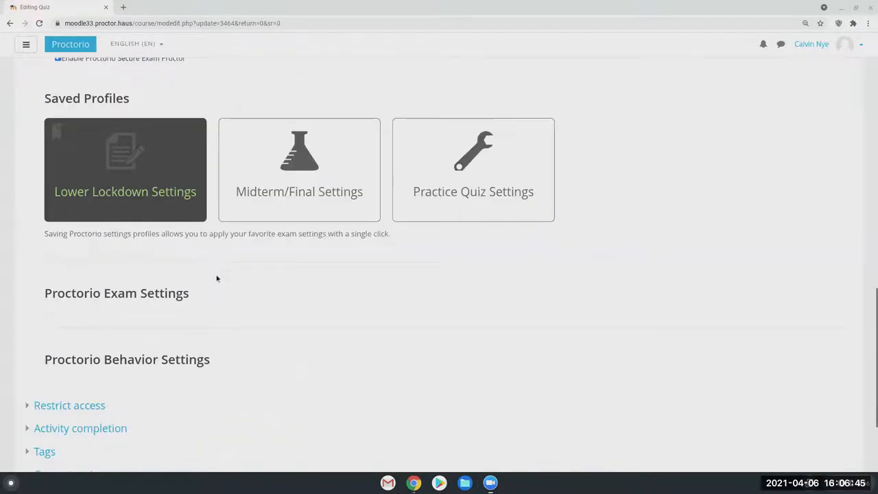
{"action": "scroll", "scroll_direction": "down", "scroll_amount": 3}
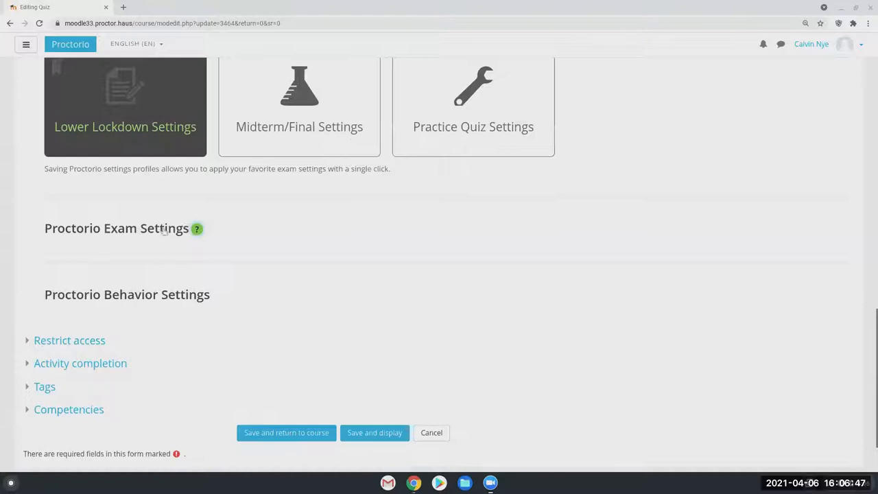
{"action": "scroll", "scroll_direction": "up", "scroll_amount": 3}
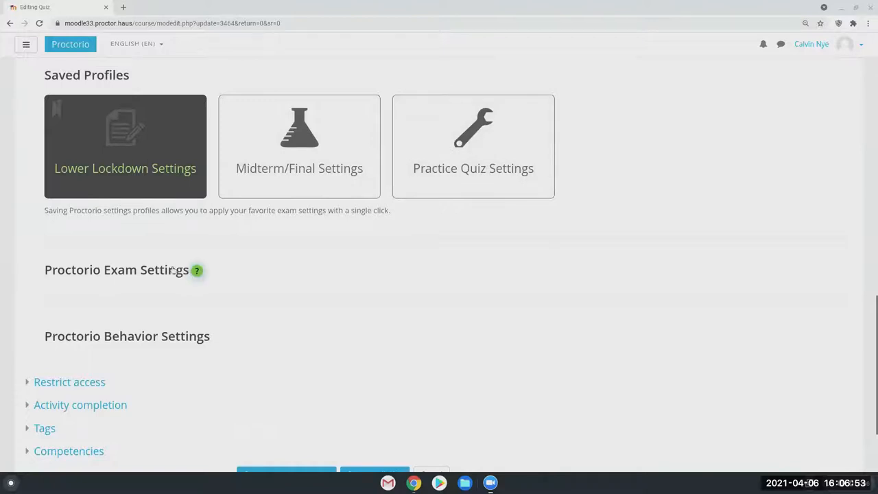
{"action": "scroll", "scroll_direction": "down", "scroll_amount": 3}
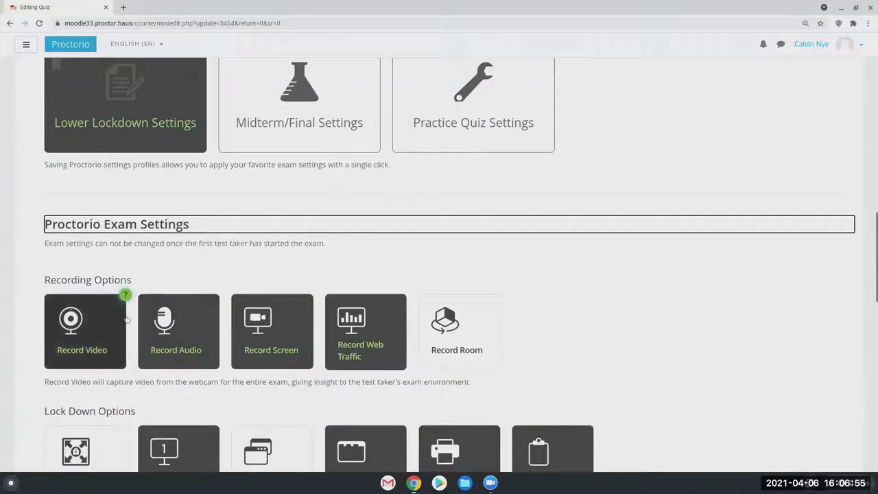
{"action": "scroll", "scroll_direction": "down", "scroll_amount": 3}
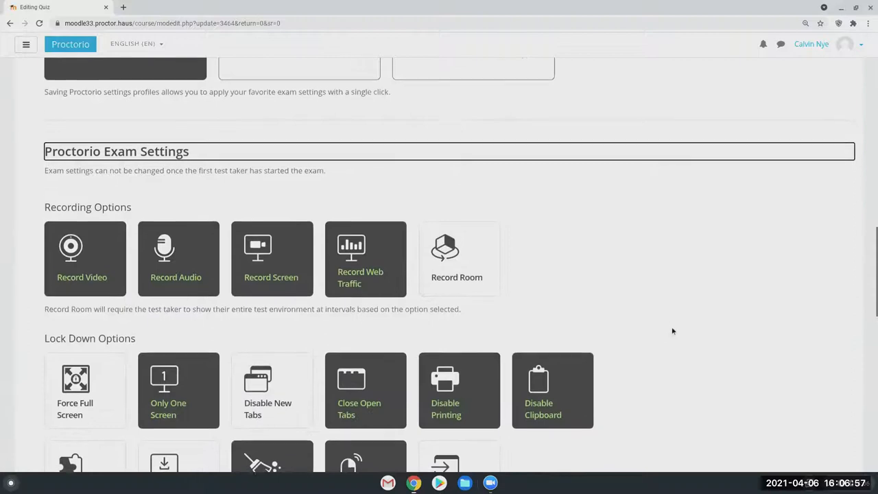
{"action": "scroll", "scroll_direction": "down", "scroll_amount": 3}
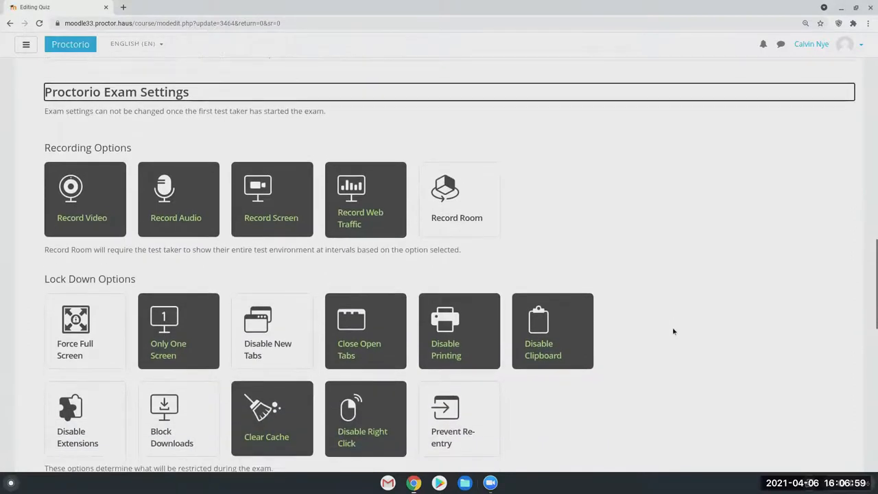
{"action": "scroll", "scroll_direction": "down", "scroll_amount": 3}
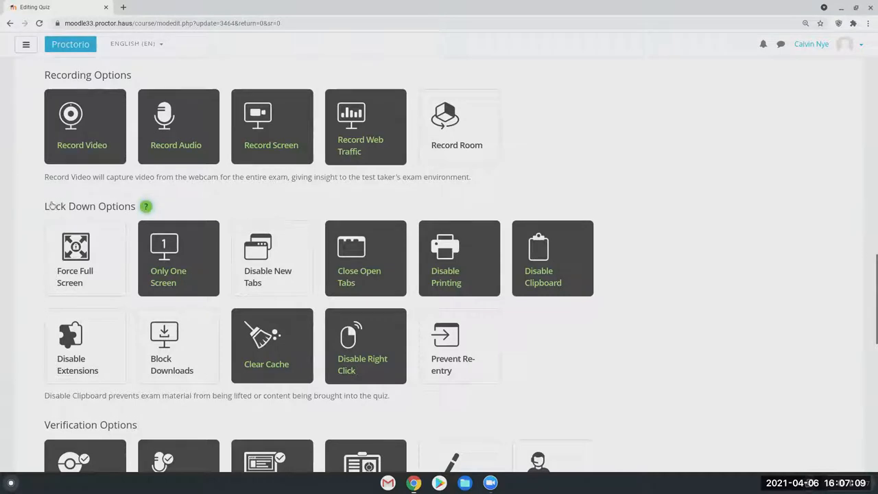
{"action": "scroll", "scroll_direction": "down", "scroll_amount": 3}
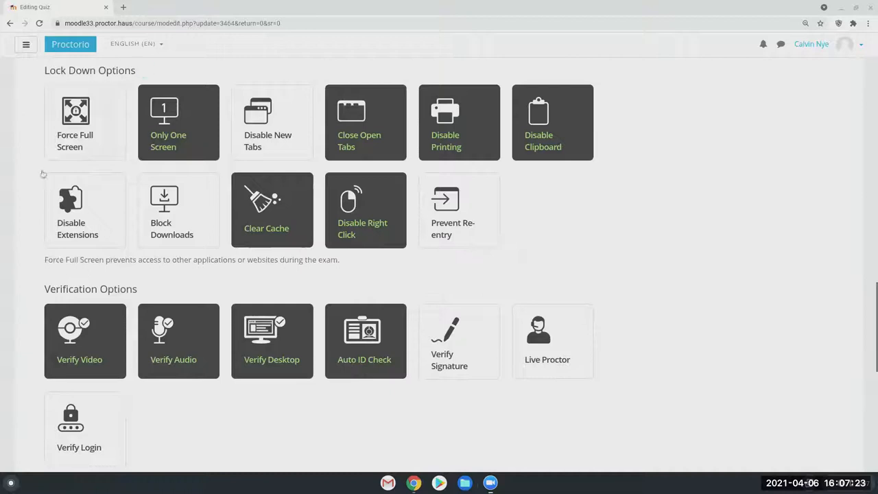
{"action": "mouse_move", "coordinate": [41, 250]}
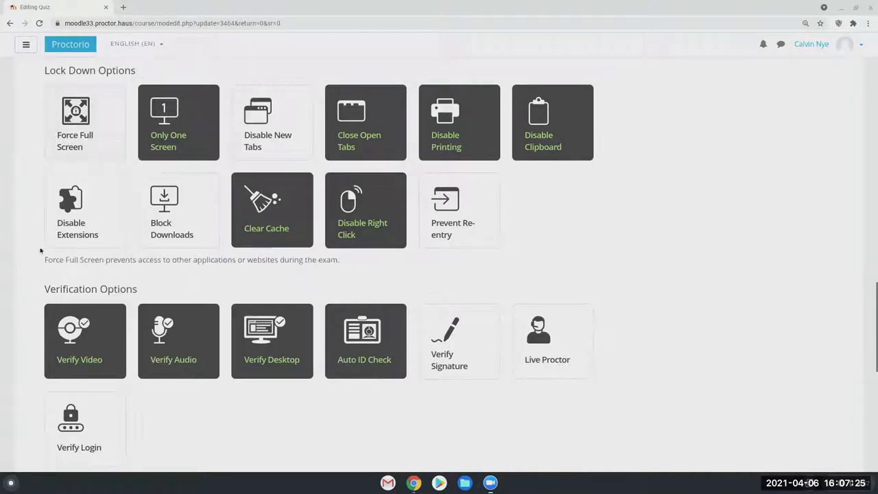
- Turn on Block Downloads under Proctorio's Lock Down Options for the quiz
{"action": "scroll", "scroll_direction": "down", "scroll_amount": 3}
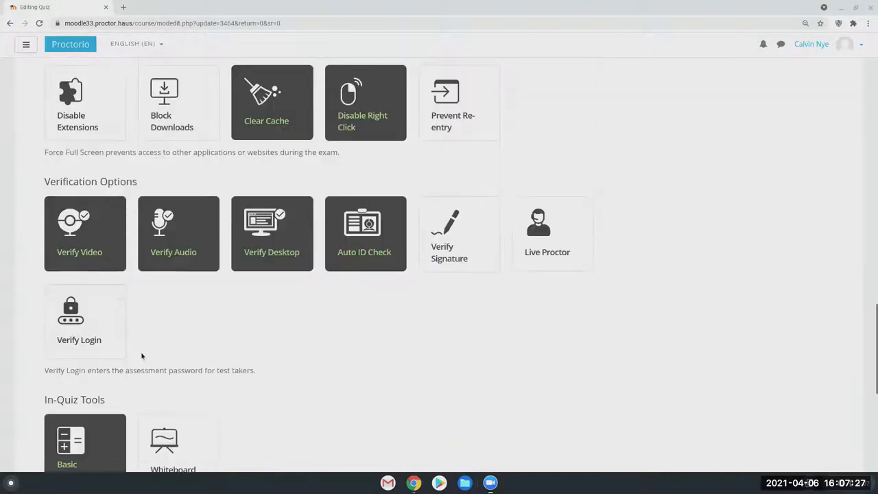
{"action": "scroll", "scroll_direction": "down", "scroll_amount": 3}
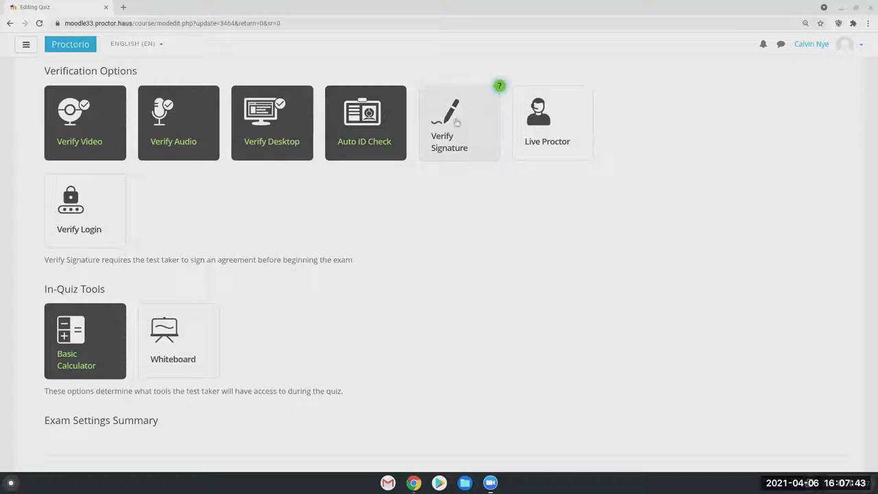
{"action": "scroll", "scroll_direction": "down", "scroll_amount": 3}
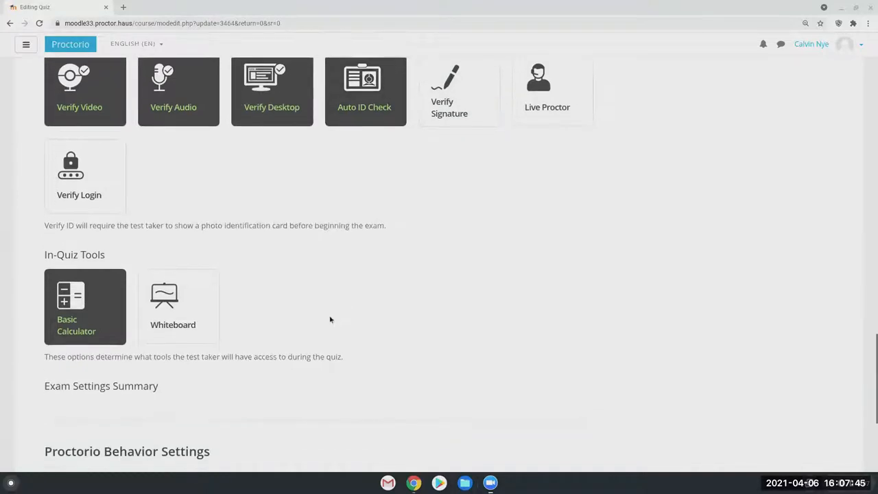
{"action": "scroll", "scroll_direction": "up", "scroll_amount": 3}
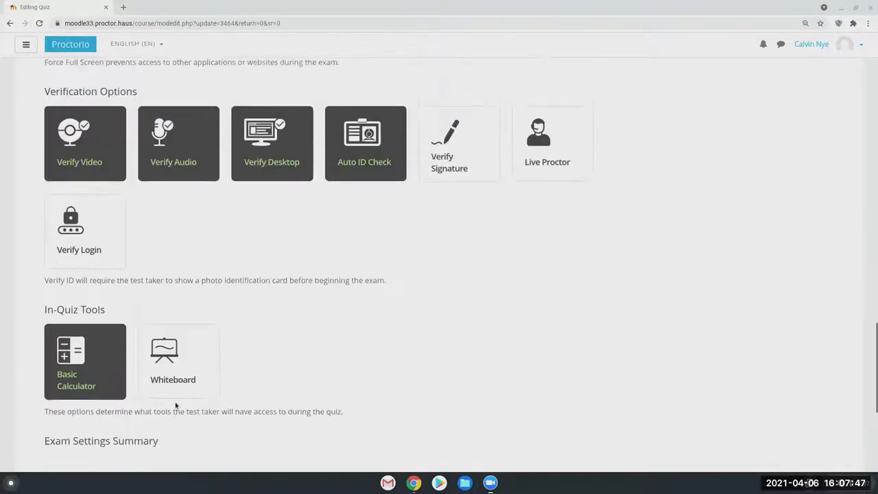
{"action": "scroll", "scroll_direction": "up", "scroll_amount": 3}
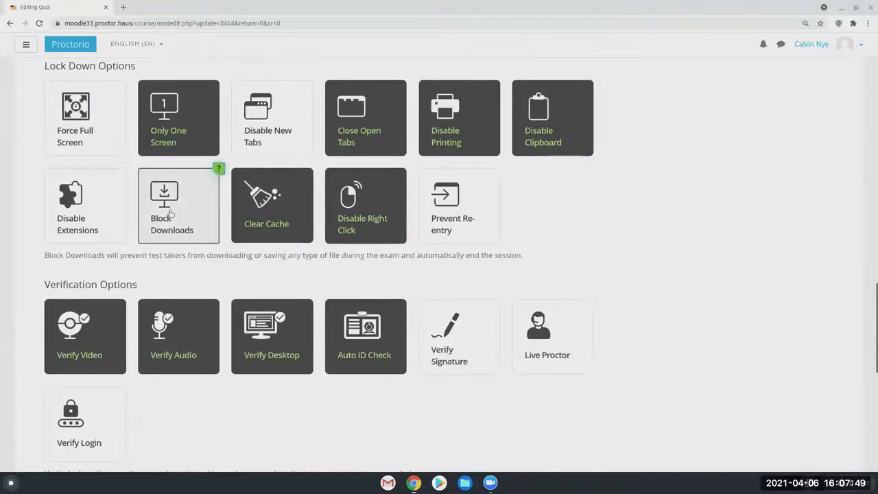
{"action": "left_click", "coordinate": [365, 116]}
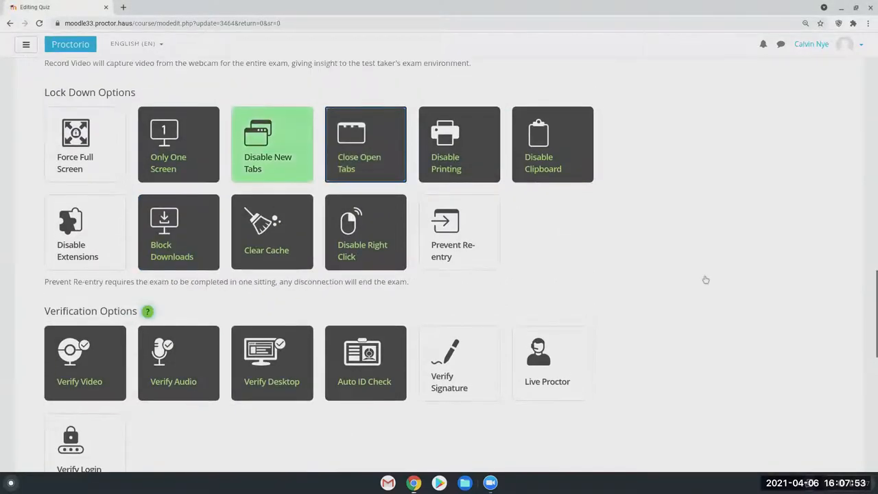
{"action": "scroll", "scroll_direction": "up", "scroll_amount": 3}
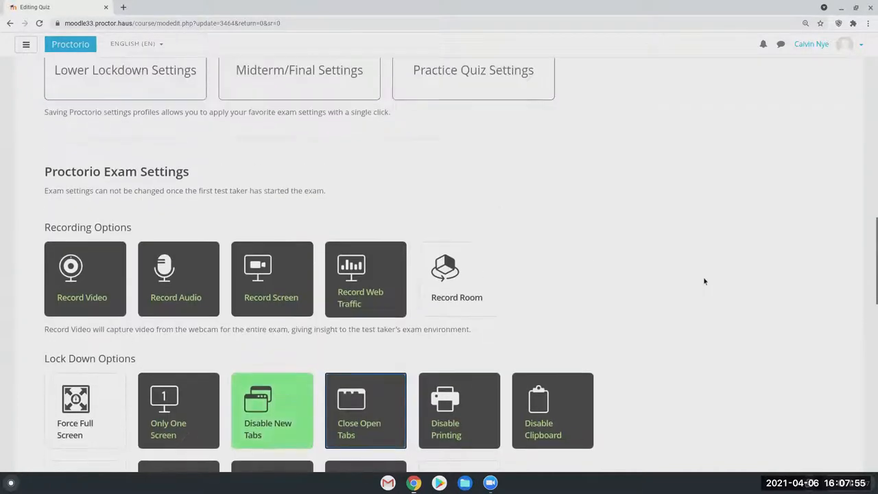
{"action": "scroll", "scroll_direction": "up", "scroll_amount": 3}
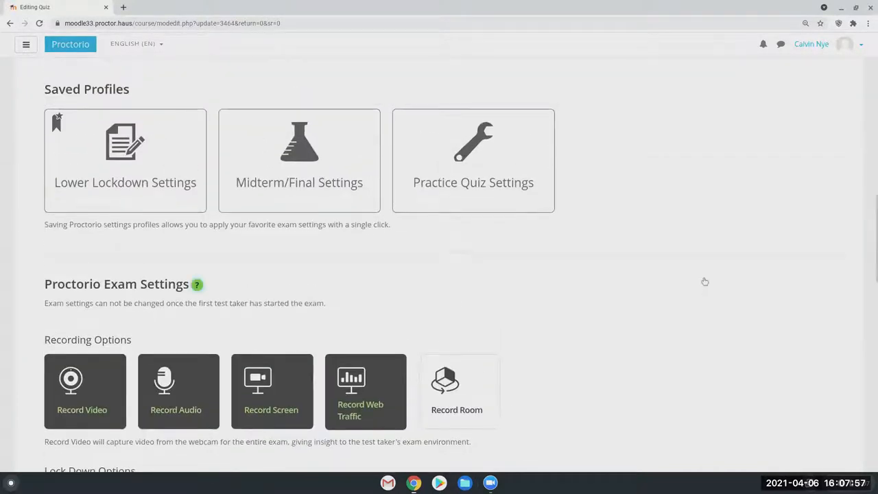
{"action": "scroll", "scroll_direction": "up", "scroll_amount": 3}
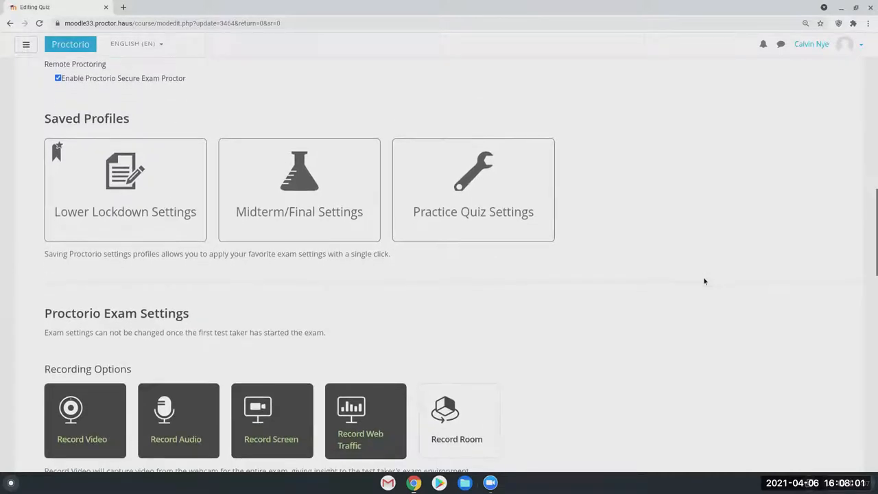
- Save the quiz settings with Save and display, landing on the Demo Quiz page
{"action": "scroll", "scroll_direction": "down", "scroll_amount": 3}
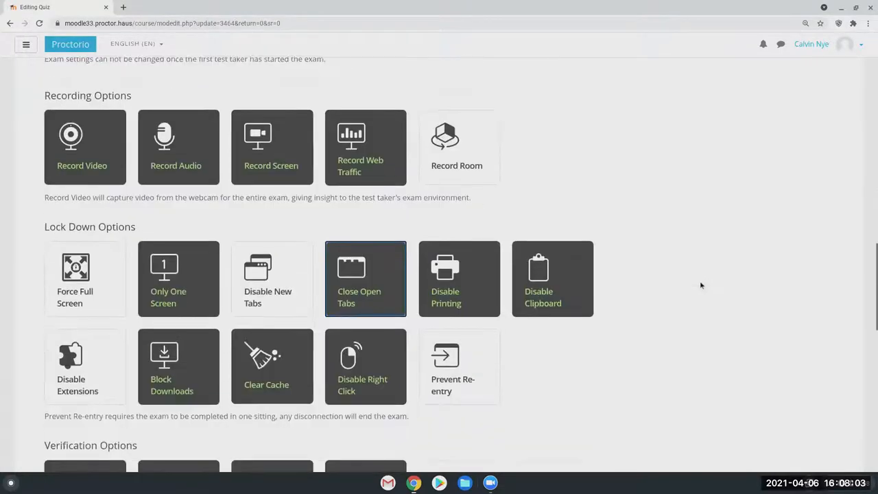
{"action": "scroll", "scroll_direction": "down", "scroll_amount": 3}
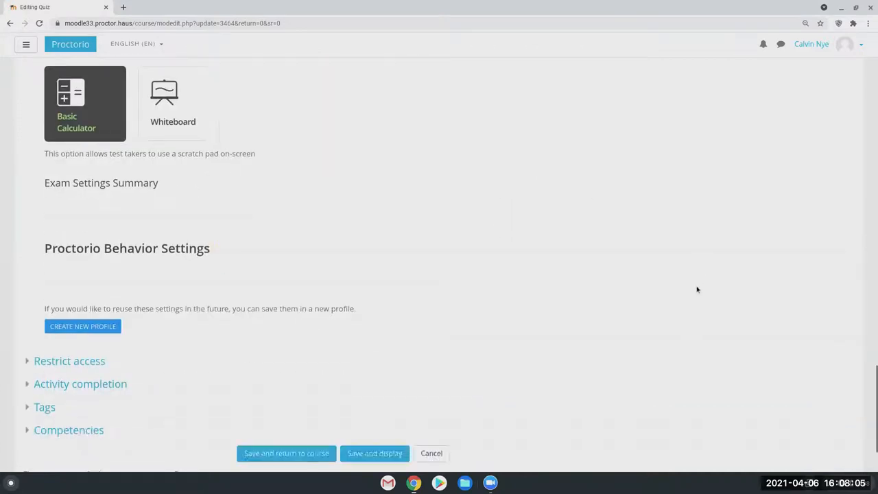
{"action": "left_click", "coordinate": [373, 453]}
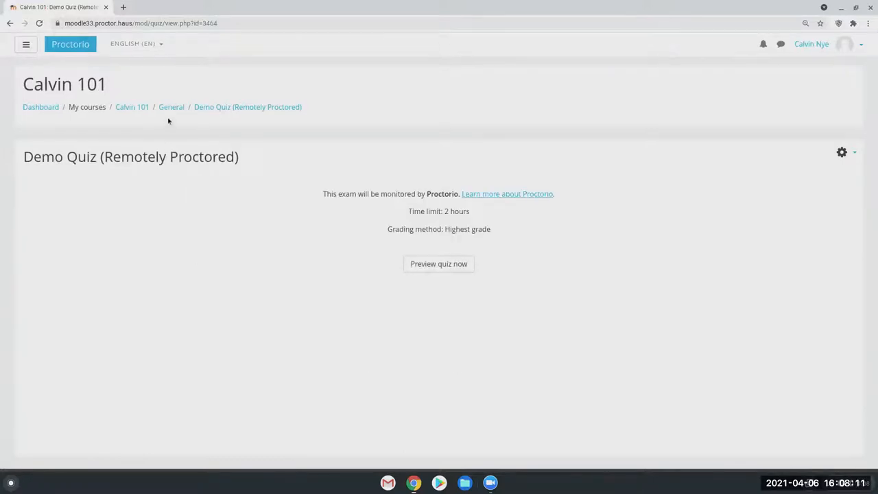
- Return to the Calvin 101 course page and check Proctorio's help popup
{"action": "left_click", "coordinate": [132, 107]}
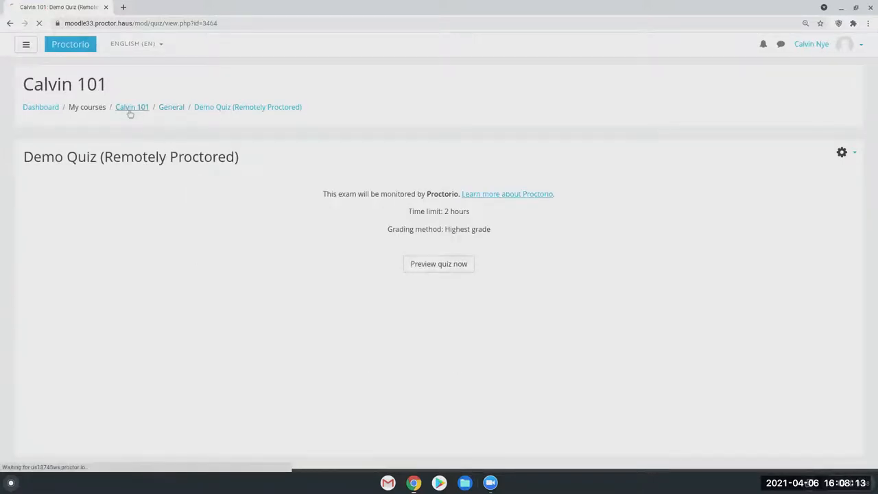
{"action": "left_click", "coordinate": [131, 107]}
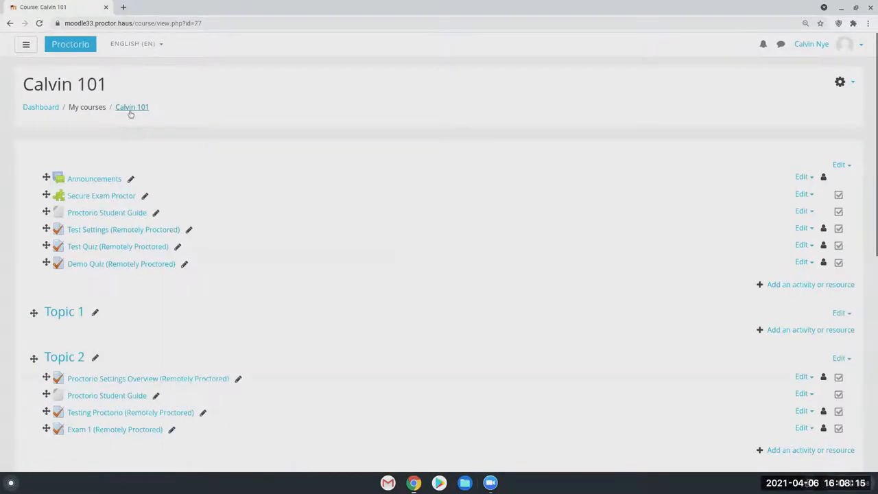
{"action": "mouse_move", "coordinate": [107, 145]}
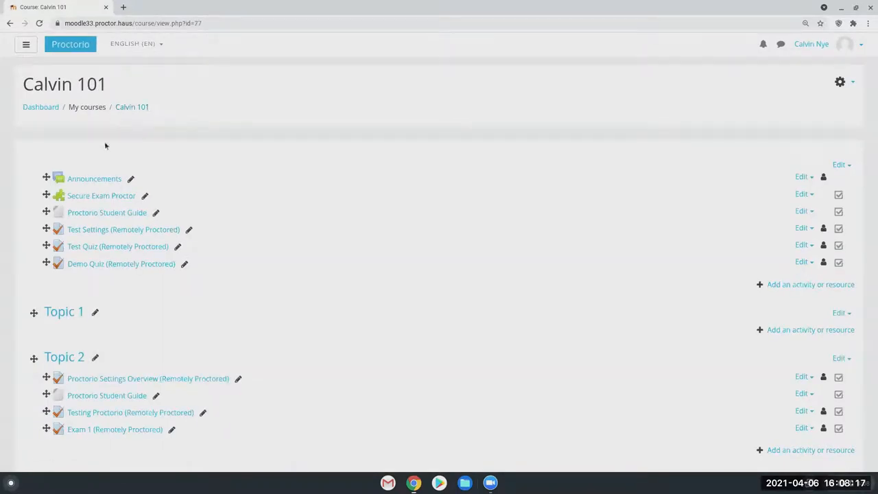
{"action": "mouse_move", "coordinate": [528, 230]}
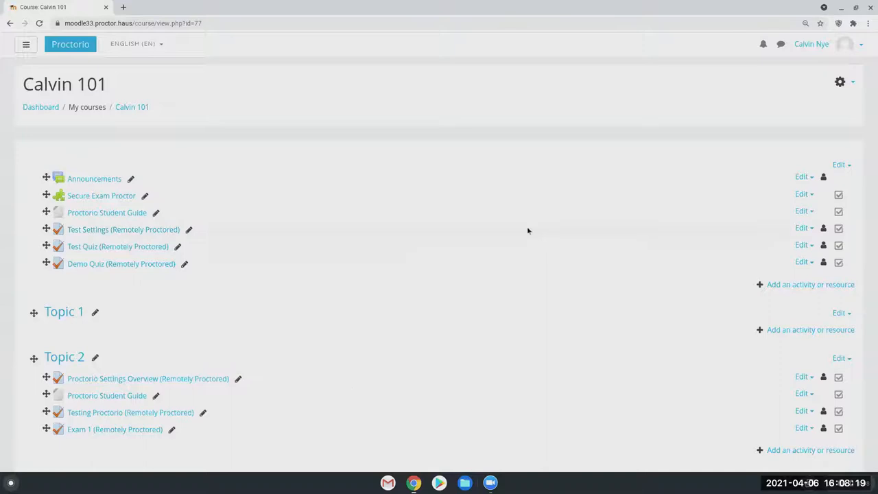
{"action": "left_click", "coordinate": [837, 23]}
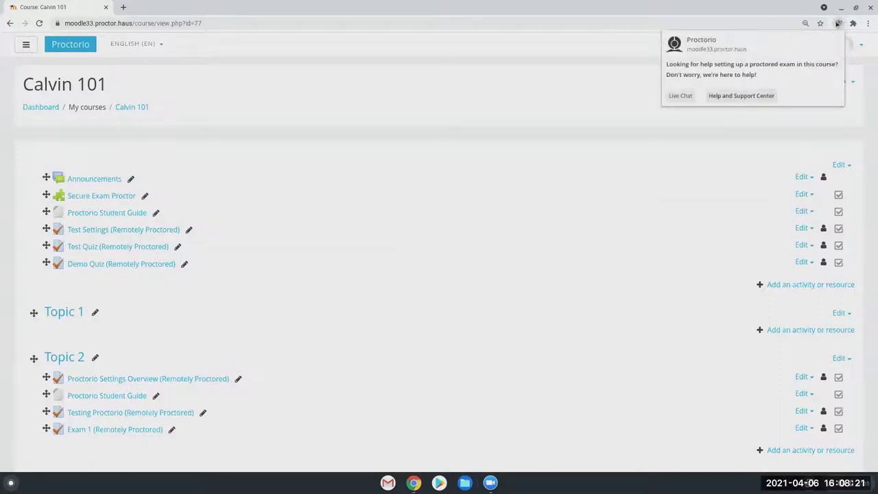
{"action": "mouse_move", "coordinate": [102, 194]}
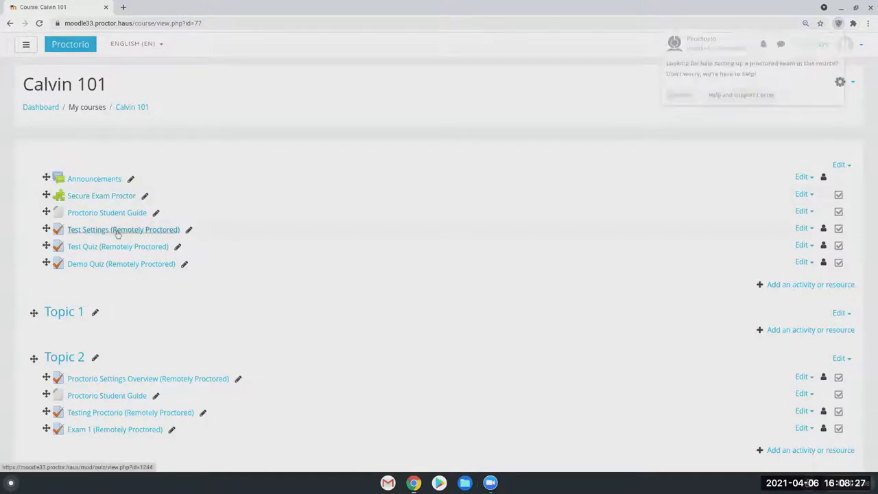
- Open the Test Settings (Remotely Proctored) quiz from the course list
{"action": "left_click", "coordinate": [123, 229]}
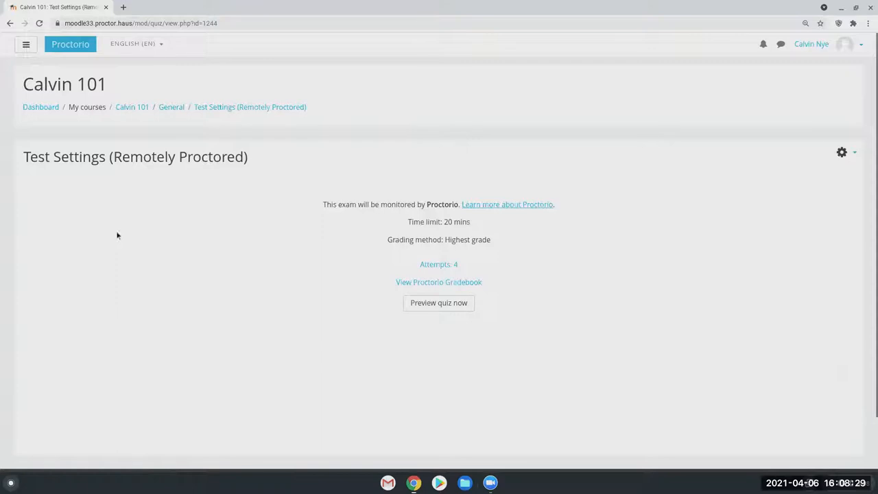
{"action": "scroll", "scroll_direction": "down", "scroll_amount": 3}
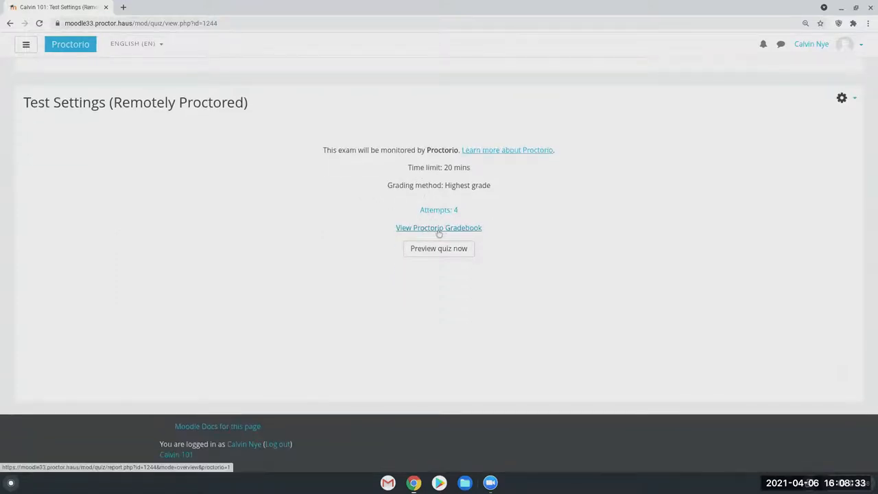
{"action": "left_click", "coordinate": [439, 228]}
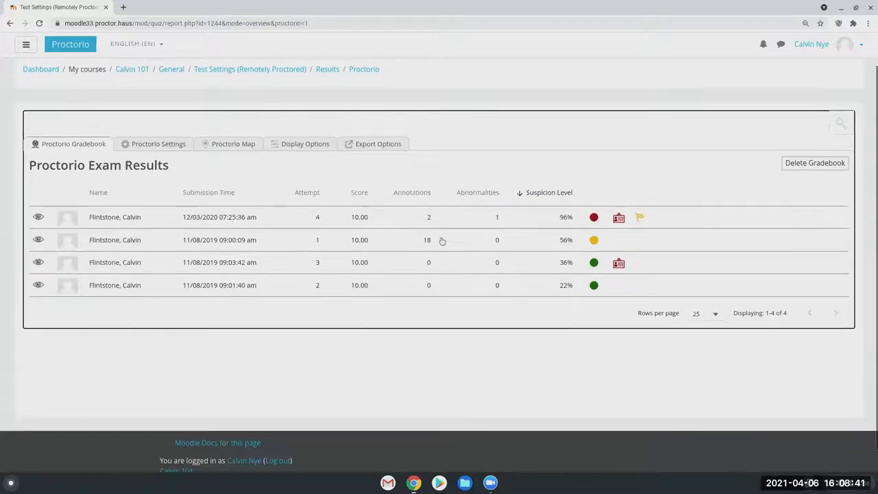
{"action": "mouse_move", "coordinate": [310, 442]}
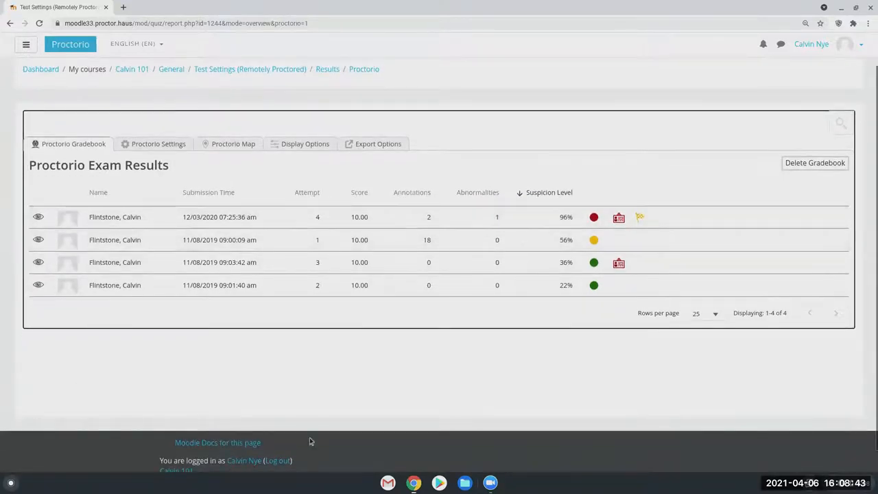
{"action": "mouse_move", "coordinate": [15, 310]}
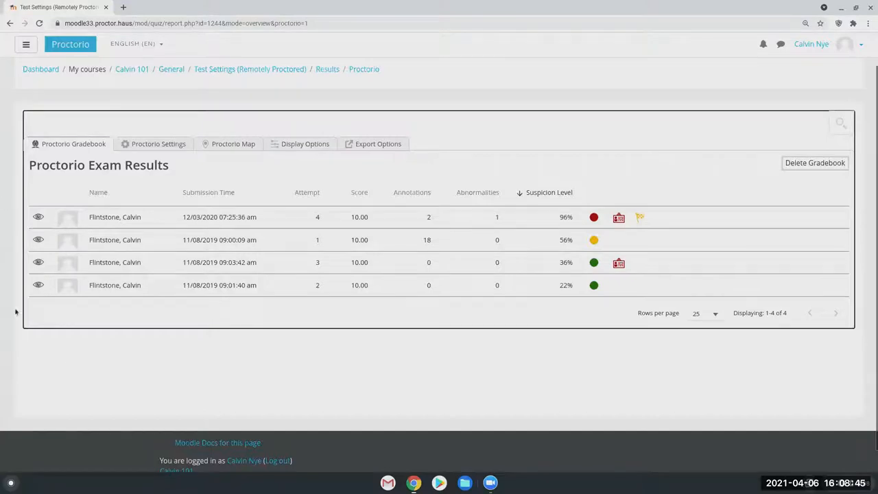
{"action": "mouse_move", "coordinate": [518, 144]}
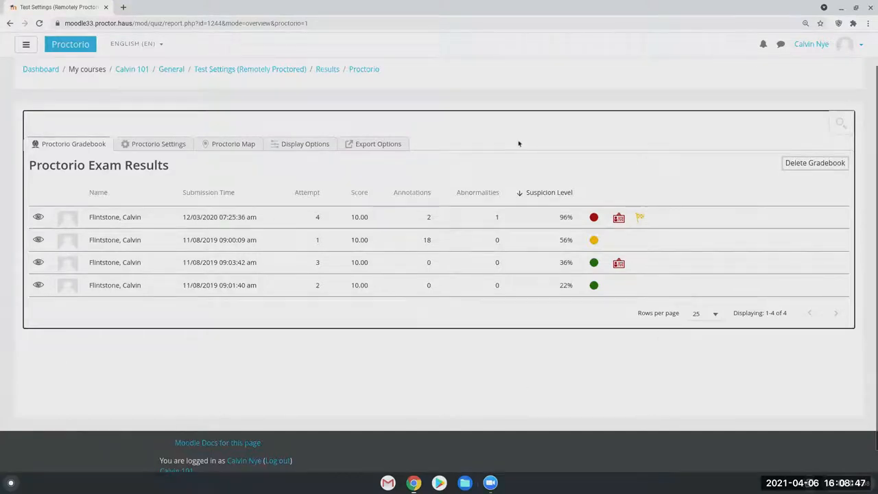
{"action": "mouse_move", "coordinate": [101, 364]}
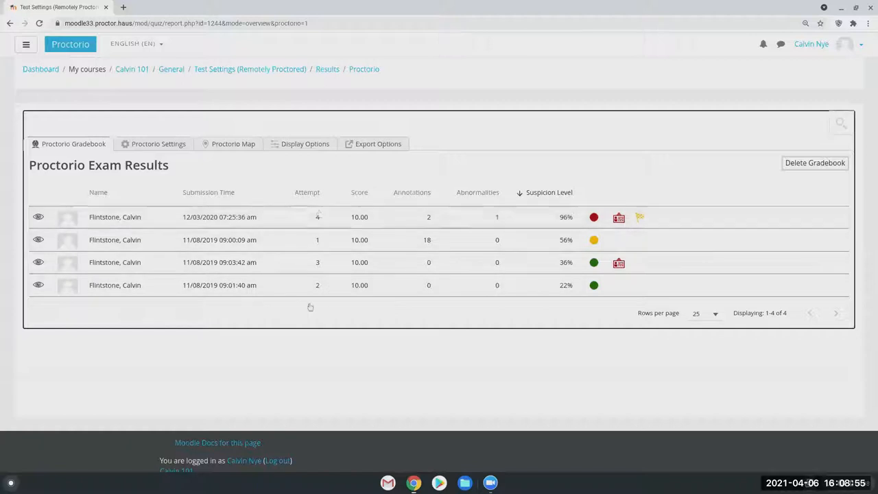
{"action": "mouse_move", "coordinate": [351, 192]}
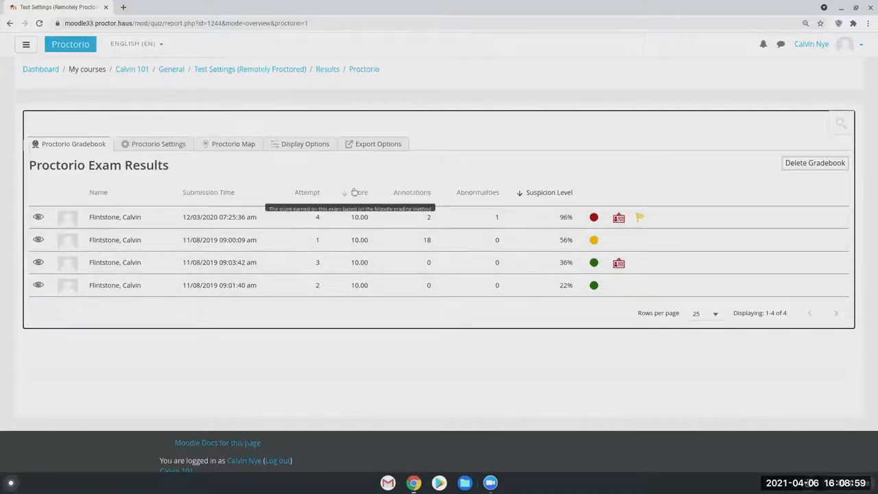
{"action": "mouse_move", "coordinate": [326, 349]}
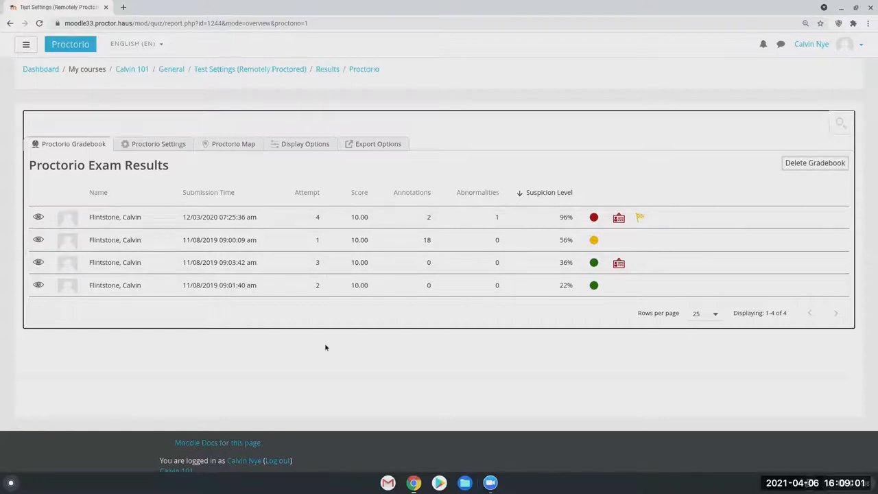
{"action": "mouse_move", "coordinate": [360, 199]}
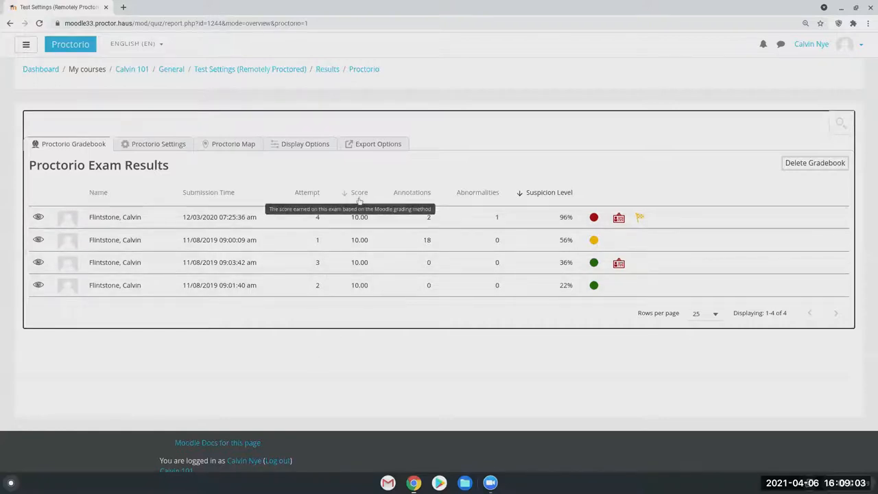
{"action": "mouse_move", "coordinate": [703, 236]}
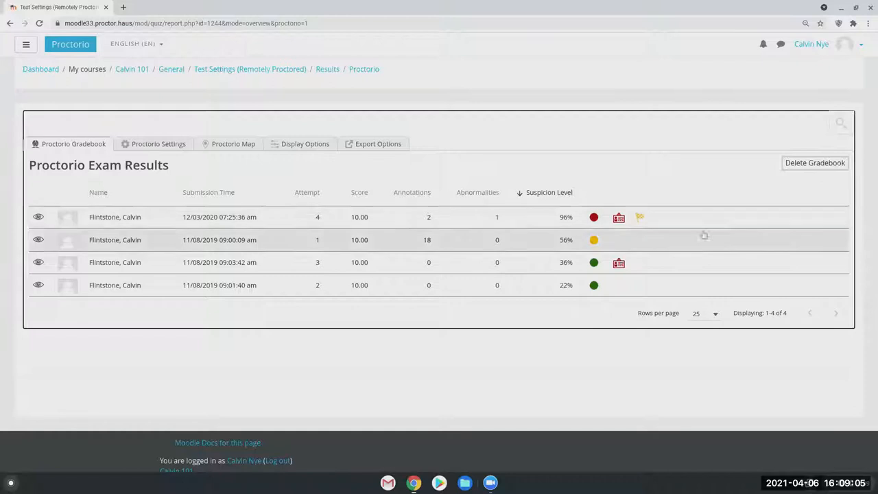
{"action": "mouse_move", "coordinate": [688, 236]}
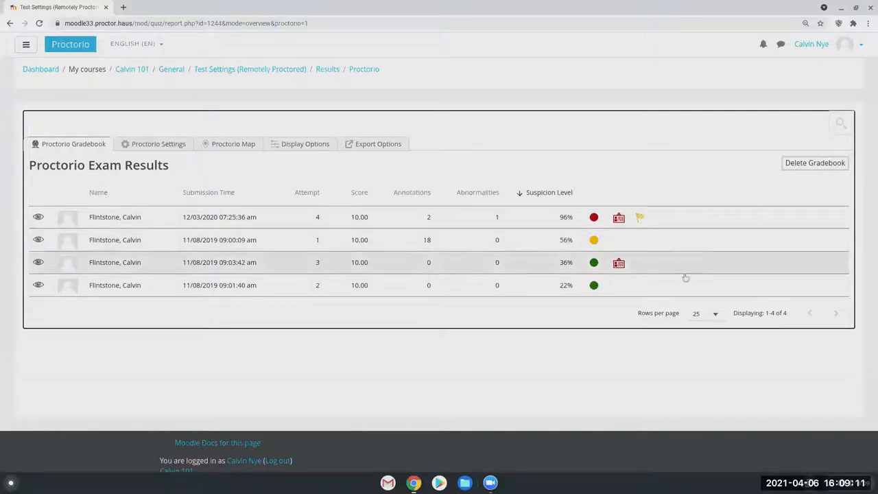
{"action": "mouse_move", "coordinate": [625, 314]}
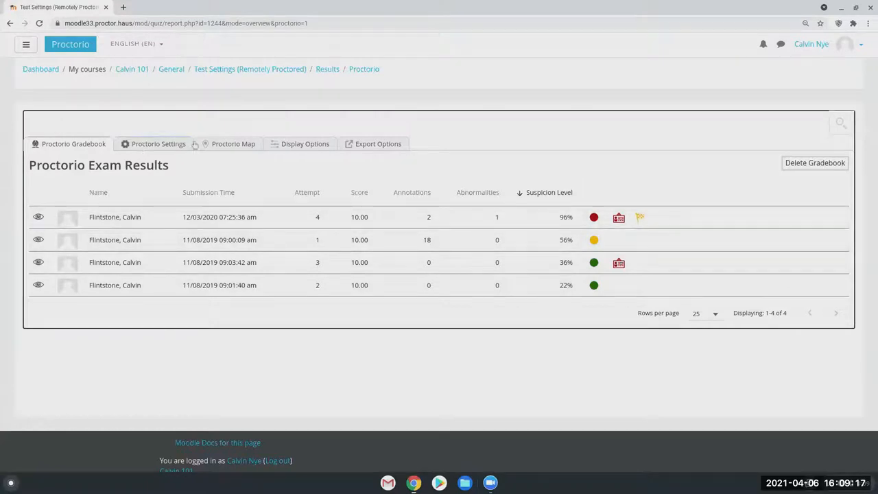
{"action": "mouse_move", "coordinate": [150, 148]}
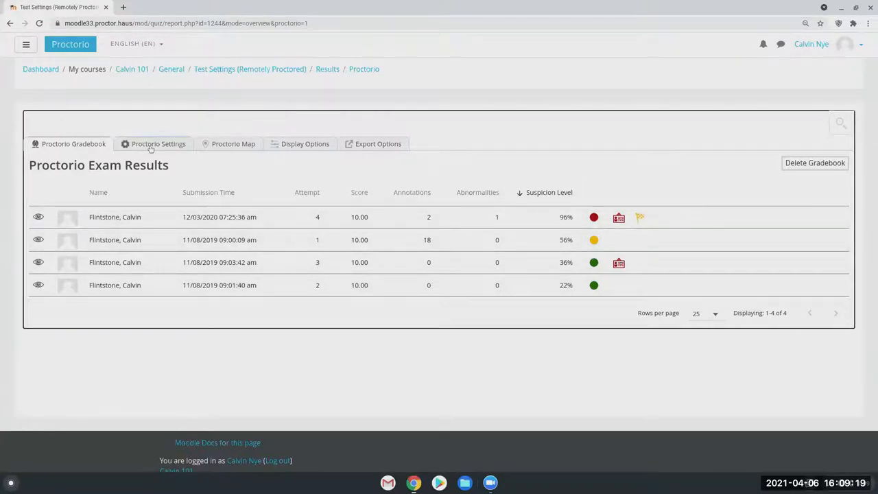
- Lower the Head Movement severity toward green in Proctorio's Frame Metrics
{"action": "left_click", "coordinate": [160, 144]}
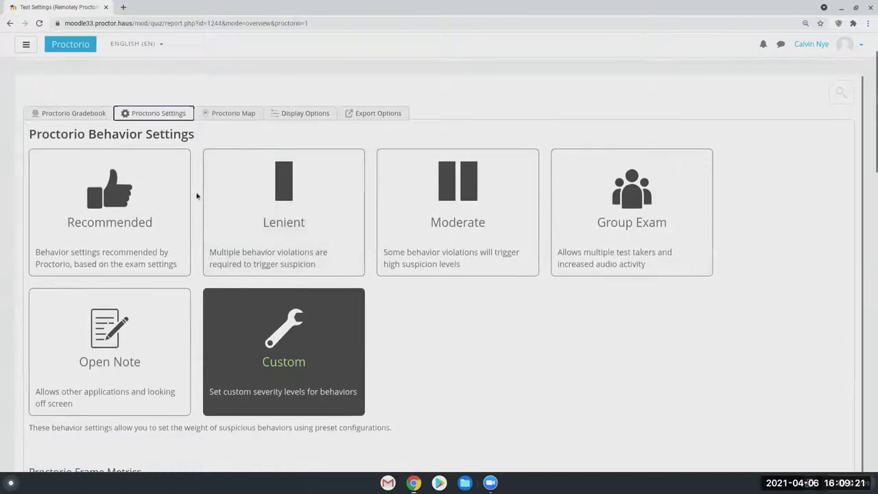
{"action": "scroll", "scroll_direction": "down", "scroll_amount": 3}
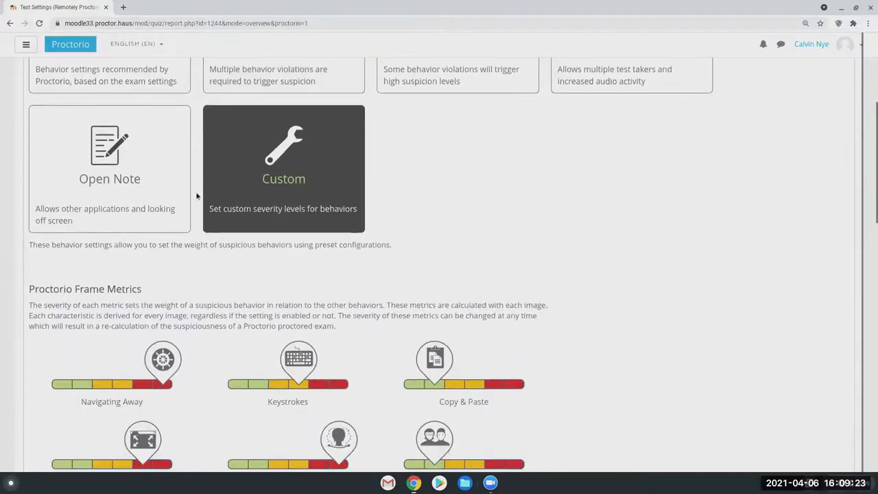
{"action": "scroll", "scroll_direction": "down", "scroll_amount": 3}
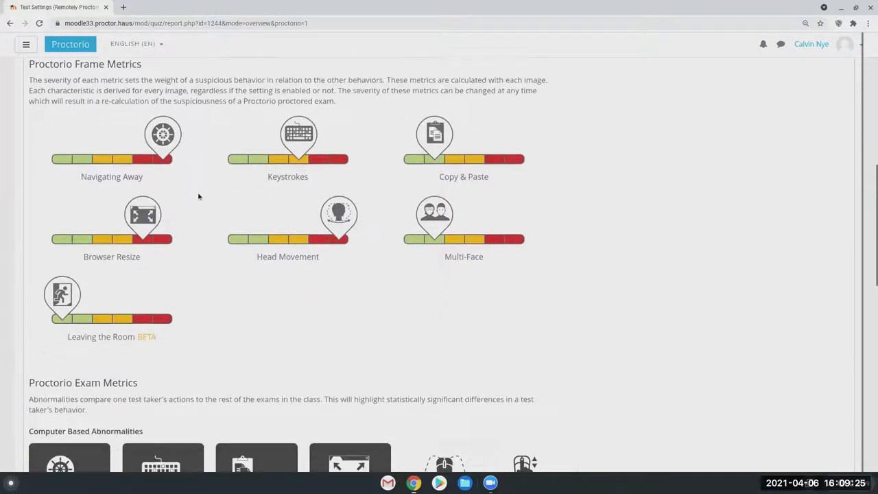
{"action": "scroll", "scroll_direction": "down", "scroll_amount": 3}
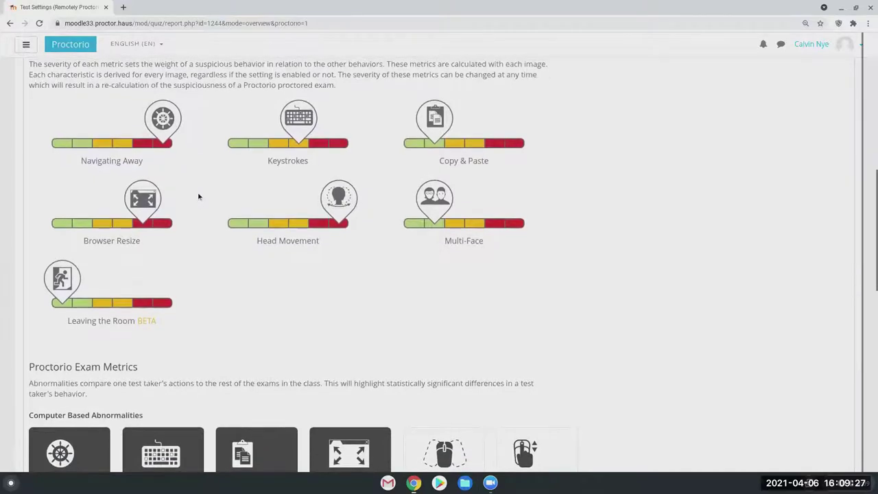
{"action": "scroll", "scroll_direction": "up", "scroll_amount": 3}
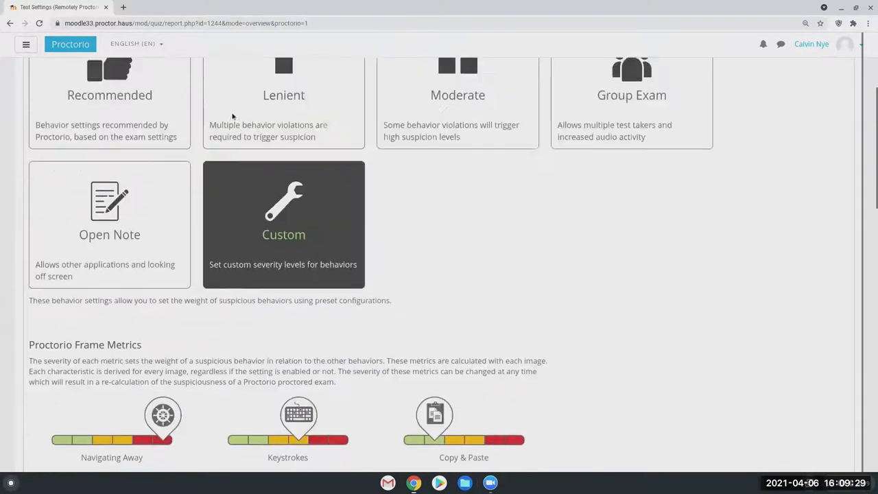
{"action": "scroll", "scroll_direction": "up", "scroll_amount": 3}
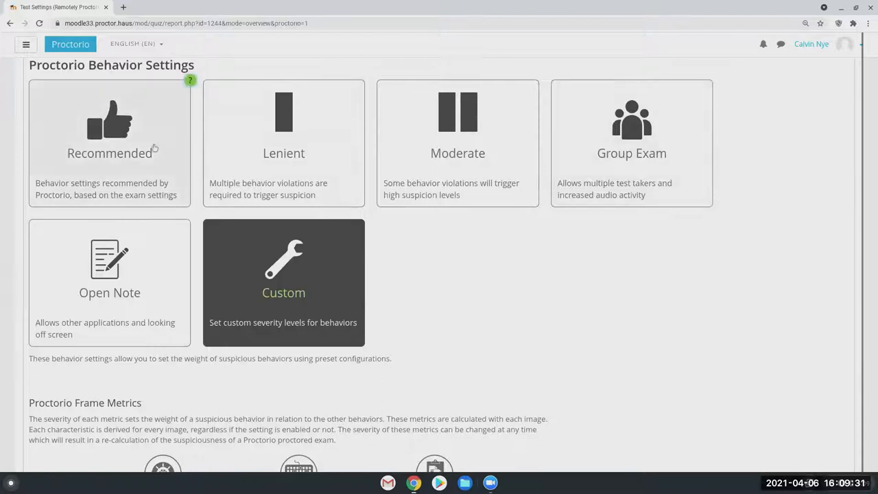
{"action": "scroll", "scroll_direction": "down", "scroll_amount": 3}
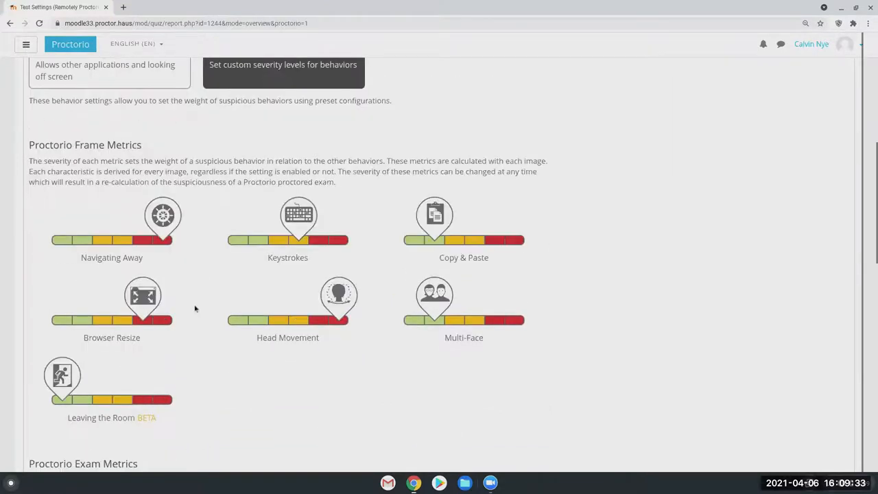
{"action": "scroll", "scroll_direction": "down", "scroll_amount": 3}
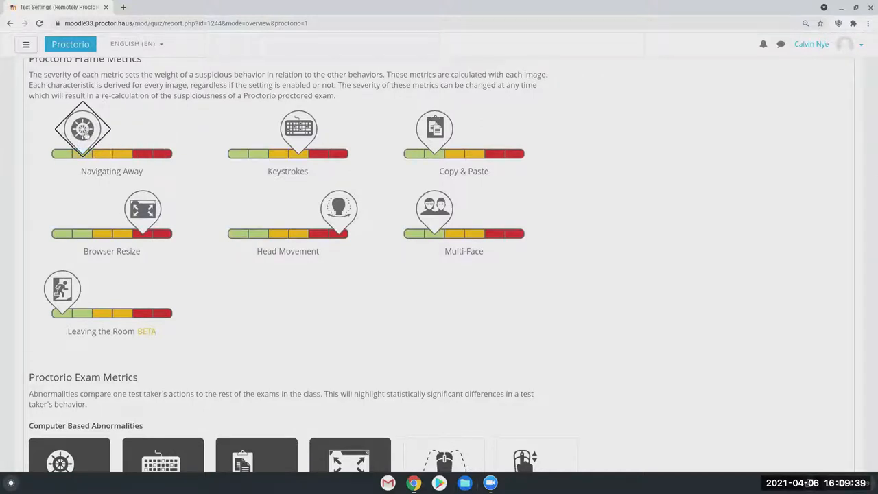
{"action": "mouse_move", "coordinate": [373, 214]}
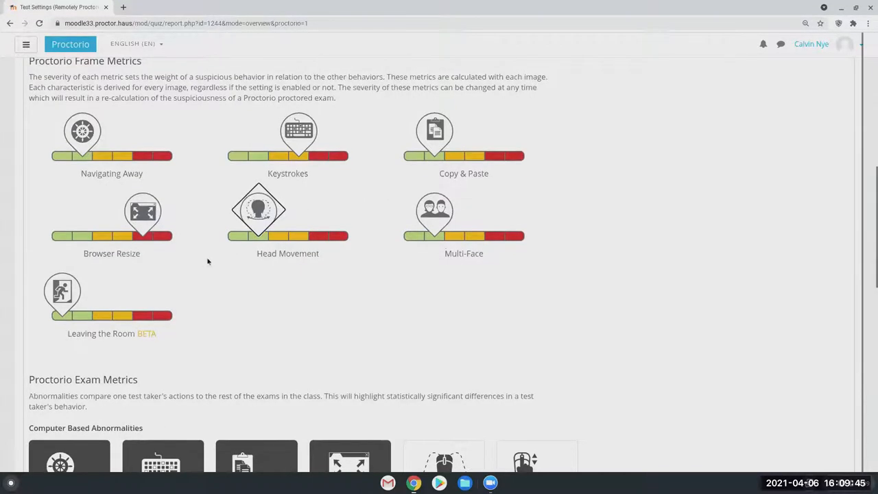
- View the Proctorio gradebook's recalculated suspicion levels (39%, 16%, 16%, 10%)
{"action": "left_click", "coordinate": [159, 141]}
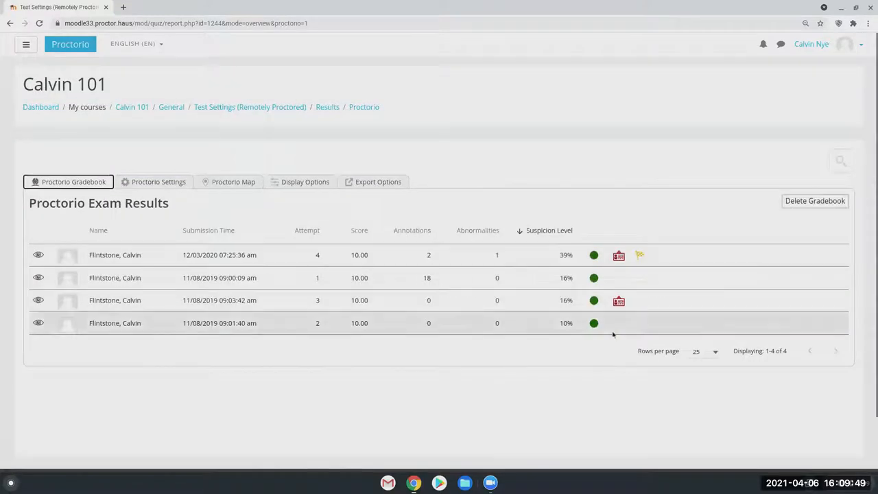
{"action": "mouse_move", "coordinate": [521, 172]}
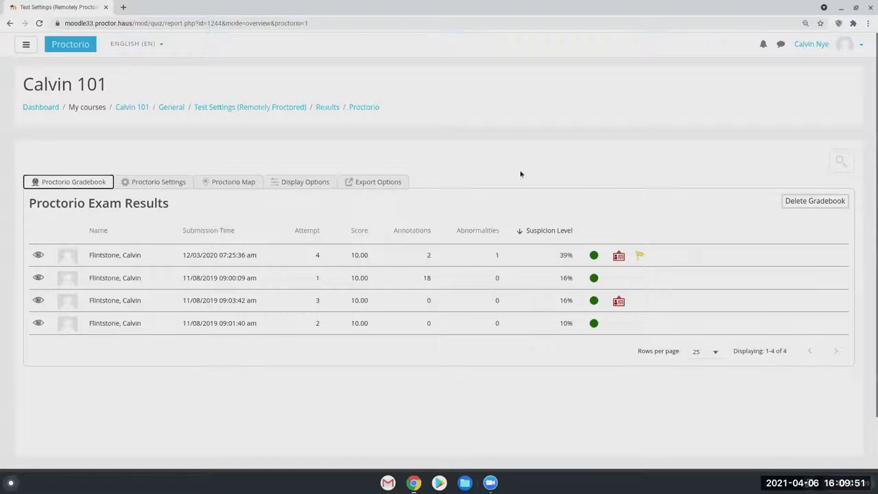
{"action": "mouse_move", "coordinate": [159, 181]}
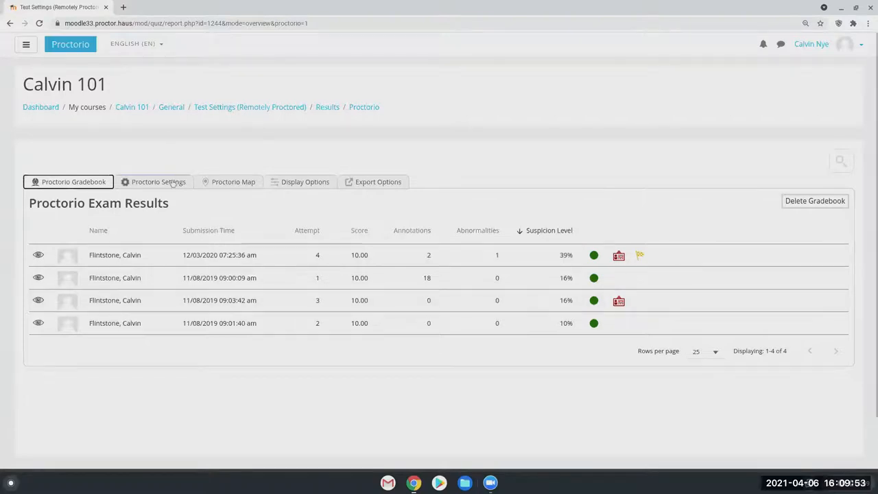
- Raise the Head Movement severity back toward red in Proctorio's Frame Metrics
{"action": "left_click", "coordinate": [159, 181]}
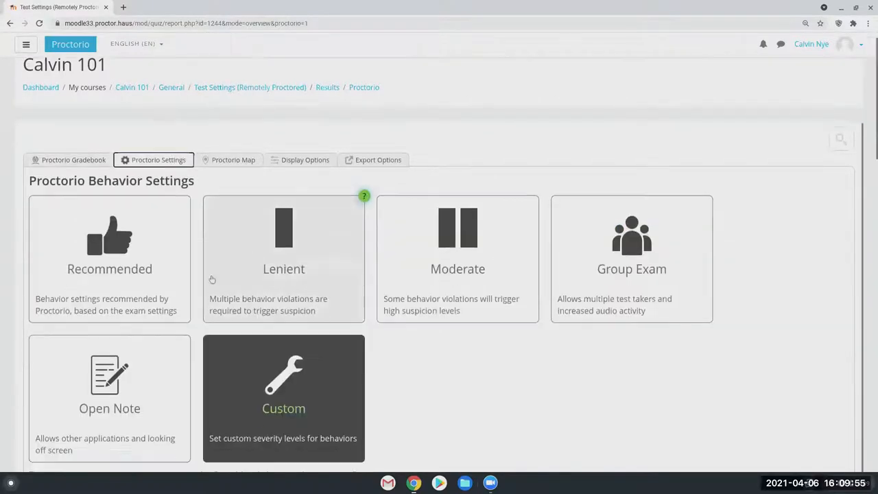
{"action": "scroll", "scroll_direction": "down", "scroll_amount": 3}
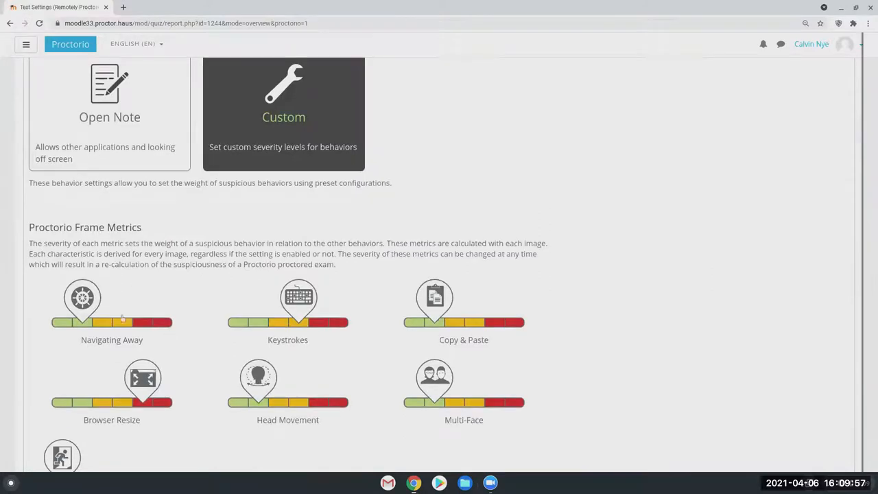
{"action": "scroll", "scroll_direction": "down", "scroll_amount": 3}
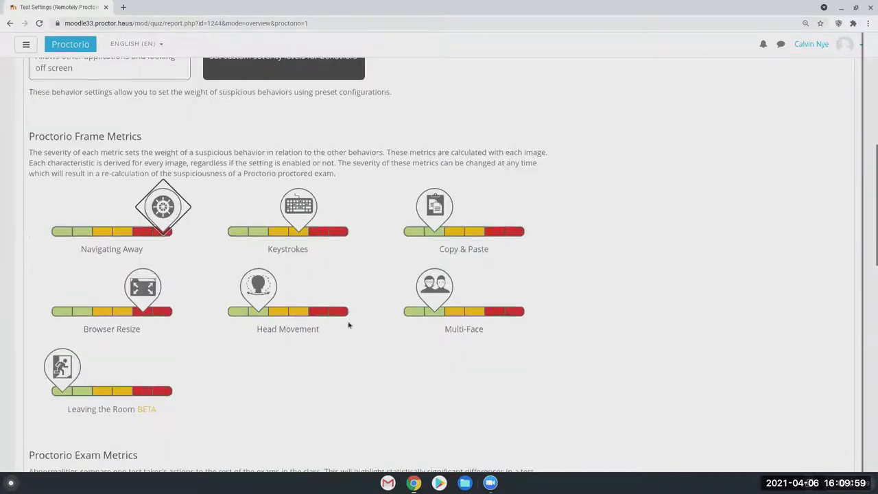
{"action": "mouse_move", "coordinate": [318, 315]}
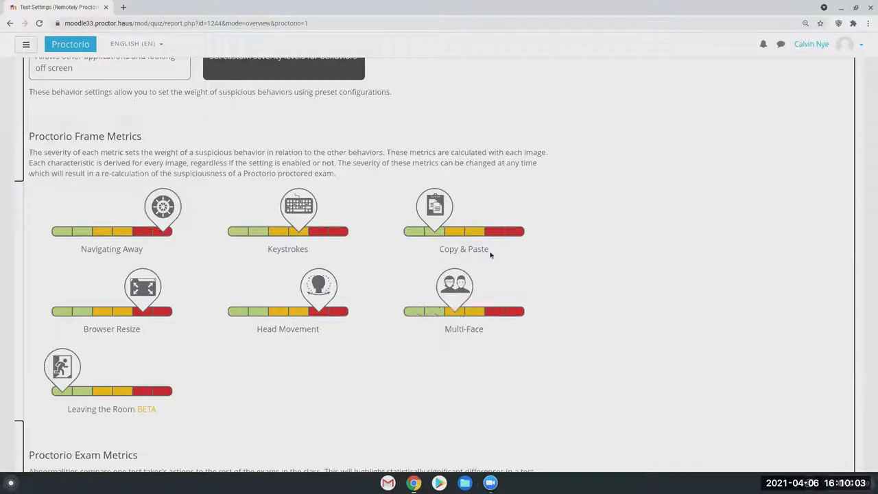
{"action": "scroll", "scroll_direction": "down", "scroll_amount": 3}
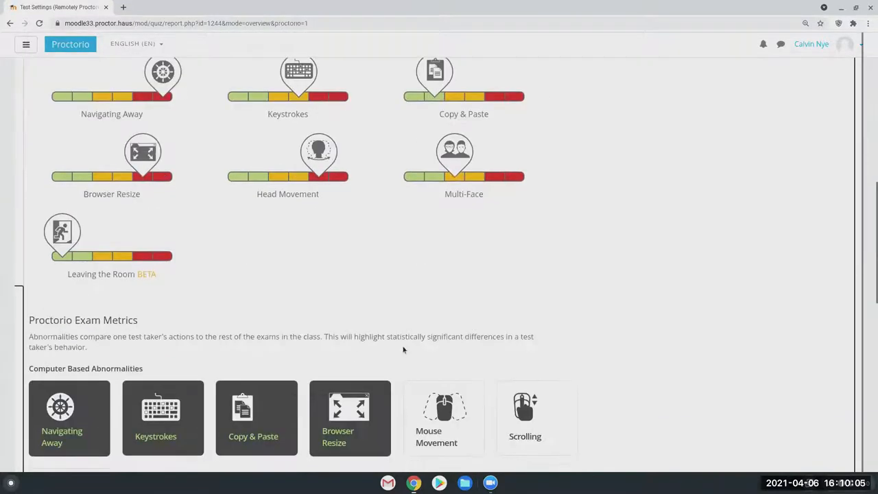
{"action": "scroll", "scroll_direction": "up", "scroll_amount": 3}
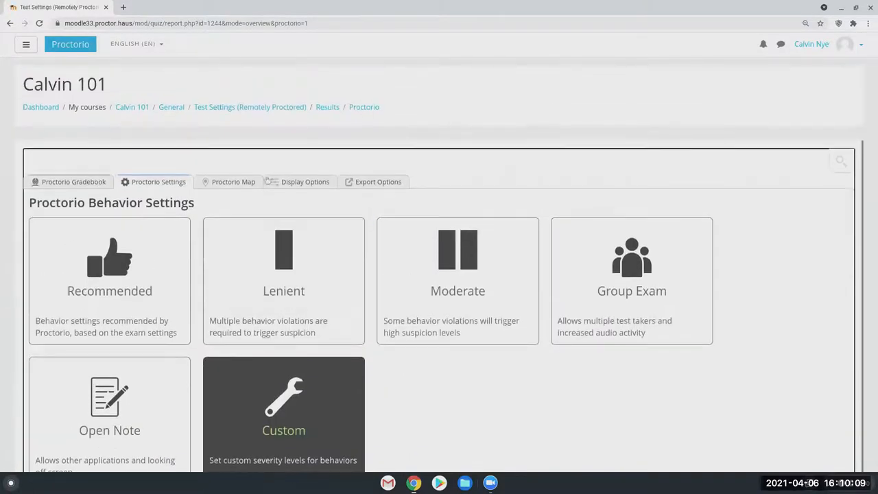
- Expand the 93% suspicion attempt's review with webcam, screen recordings and timeline
{"action": "left_click", "coordinate": [68, 181]}
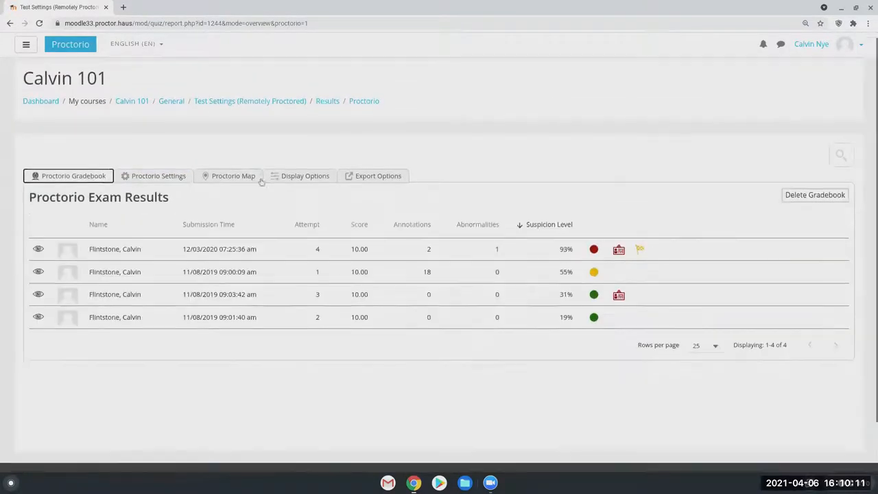
{"action": "scroll", "scroll_direction": "down", "scroll_amount": 3}
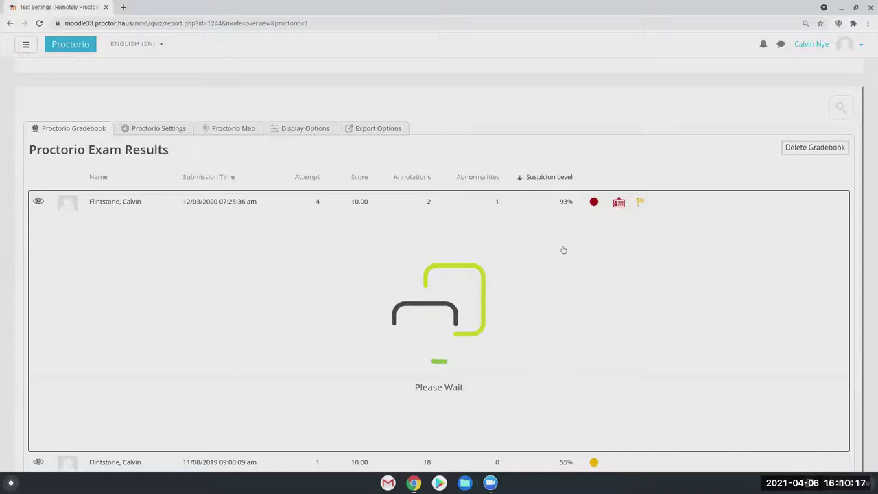
{"action": "left_click", "coordinate": [39, 201]}
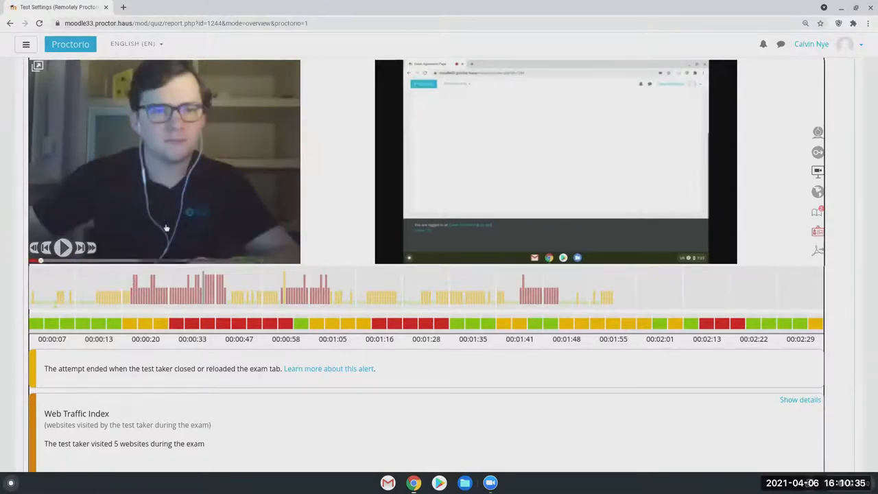
- Play the recorded exam session briefly and pause it on the 'why is the sky blue' webpage
{"action": "left_click", "coordinate": [63, 247]}
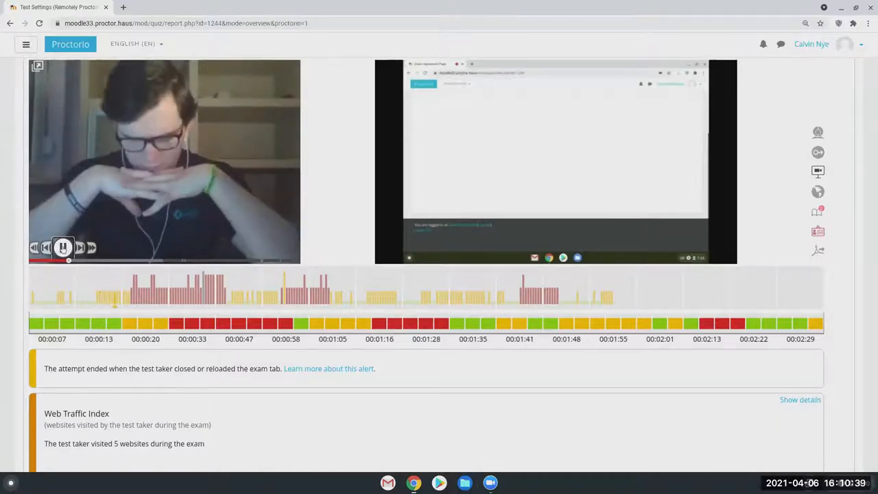
{"action": "left_click", "coordinate": [61, 247]}
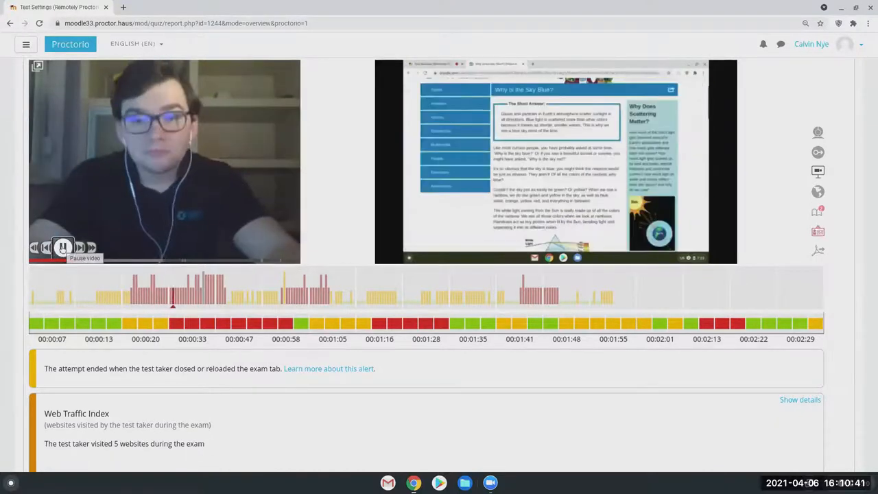
{"action": "left_click", "coordinate": [63, 247]}
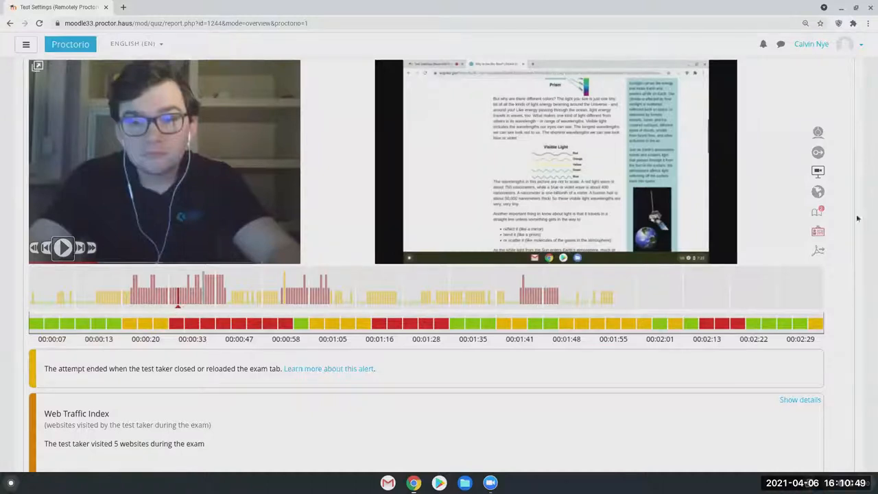
{"action": "mouse_move", "coordinate": [817, 132]}
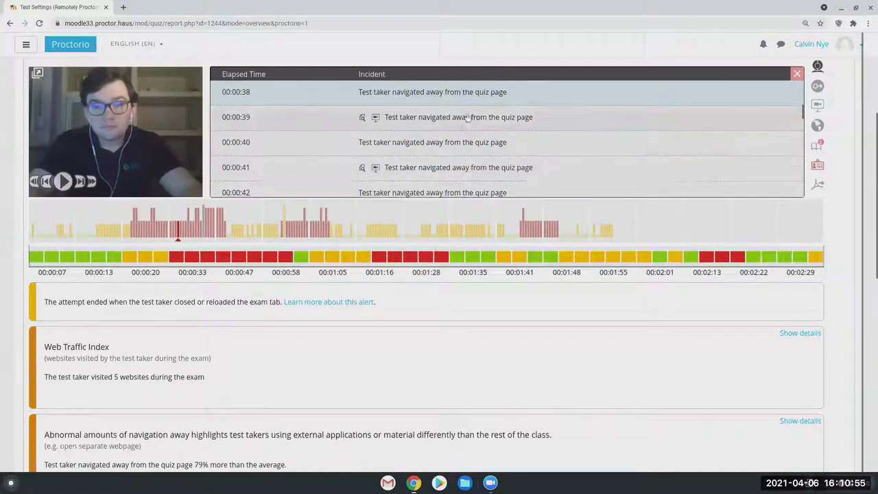
{"action": "scroll", "scroll_direction": "down", "scroll_amount": 3}
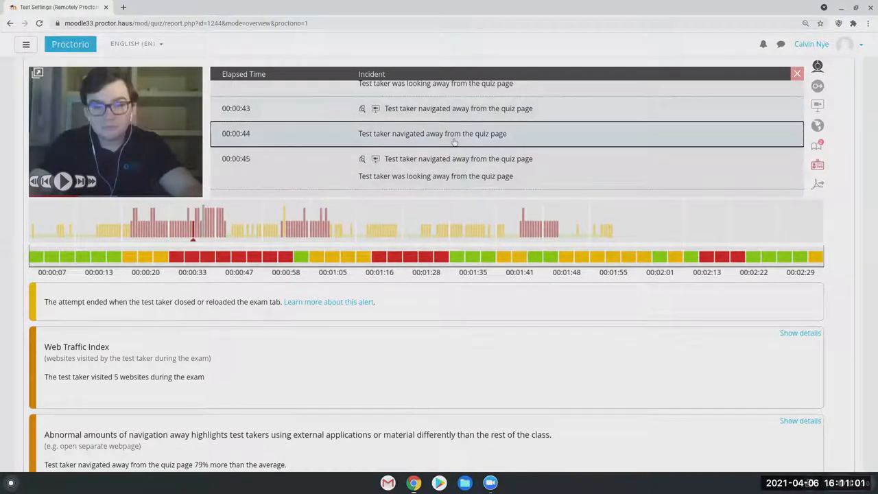
{"action": "scroll", "scroll_direction": "up", "scroll_amount": 3}
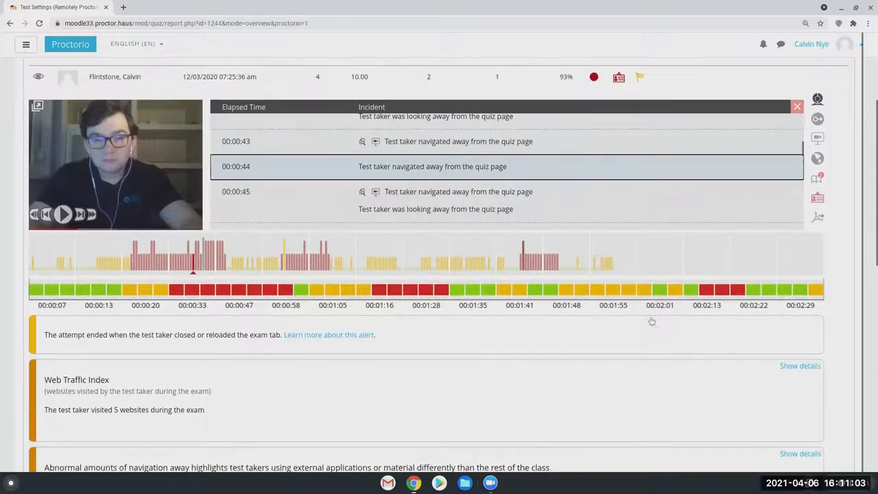
{"action": "scroll", "scroll_direction": "up", "scroll_amount": 3}
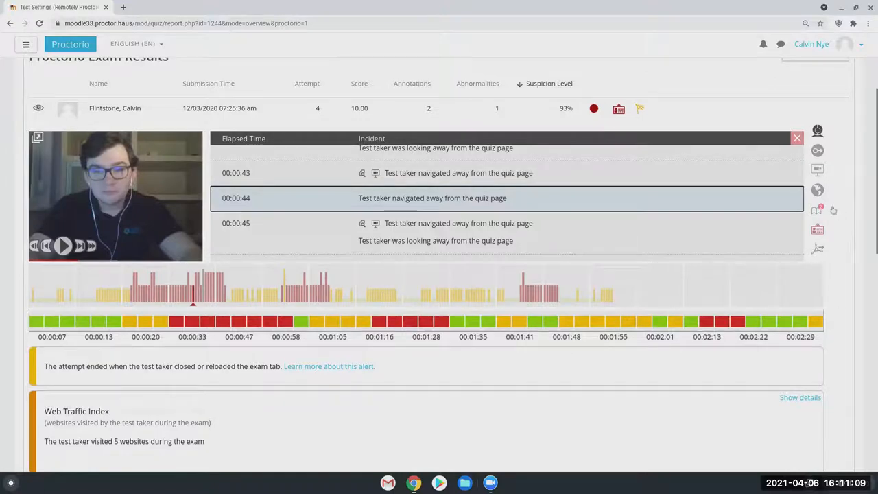
{"action": "mouse_move", "coordinate": [817, 211]}
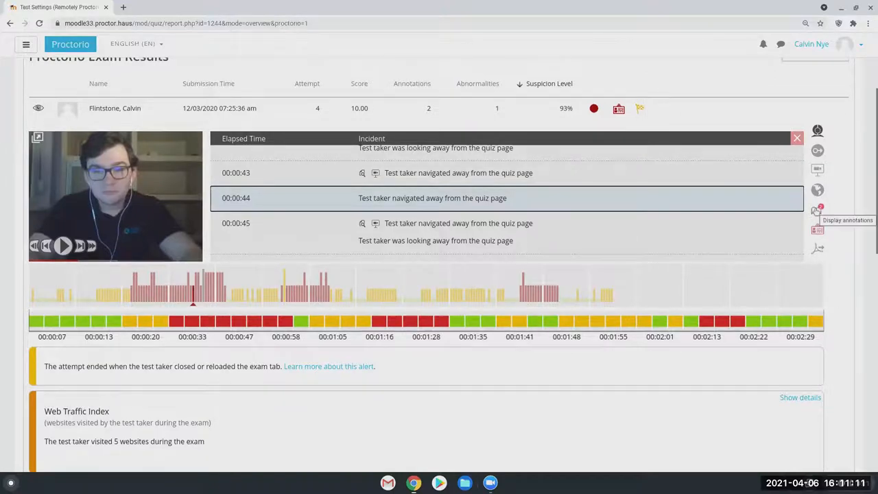
- Save a coloured annotation 'Student searching for answers' at 00:44 in the incident log
{"action": "left_click", "coordinate": [816, 211]}
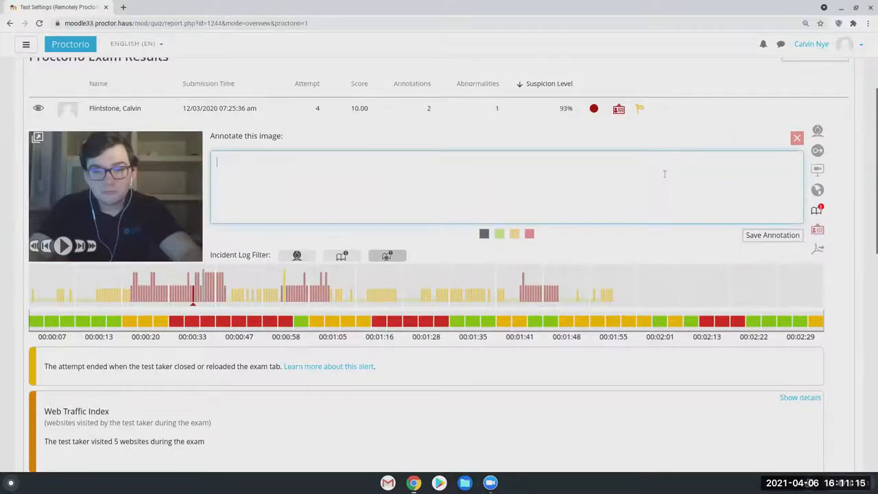
{"action": "type", "text": "STudent"}
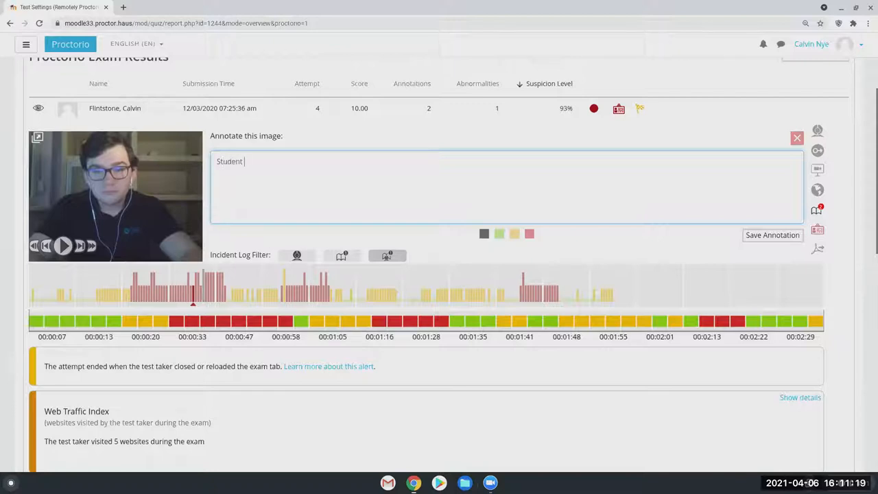
{"action": "type", "text": "ser"}
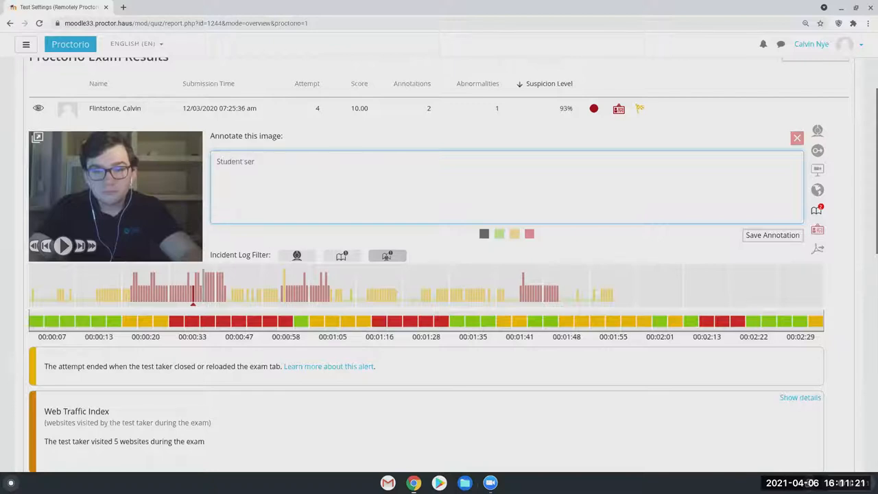
{"action": "type", "text": "arching for"}
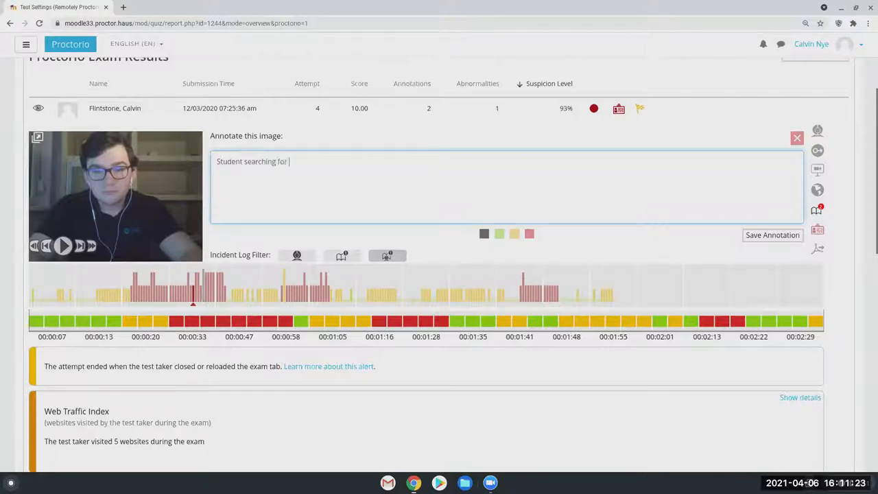
{"action": "type", "text": "answers"}
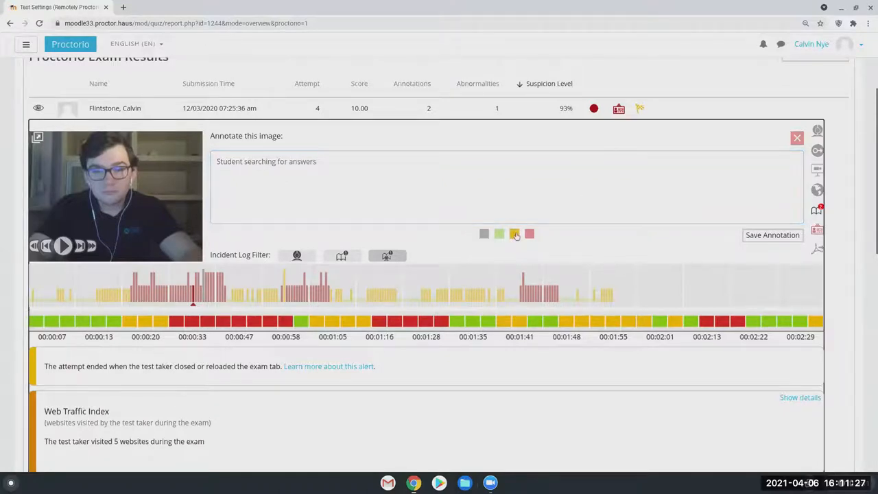
{"action": "left_click", "coordinate": [513, 233]}
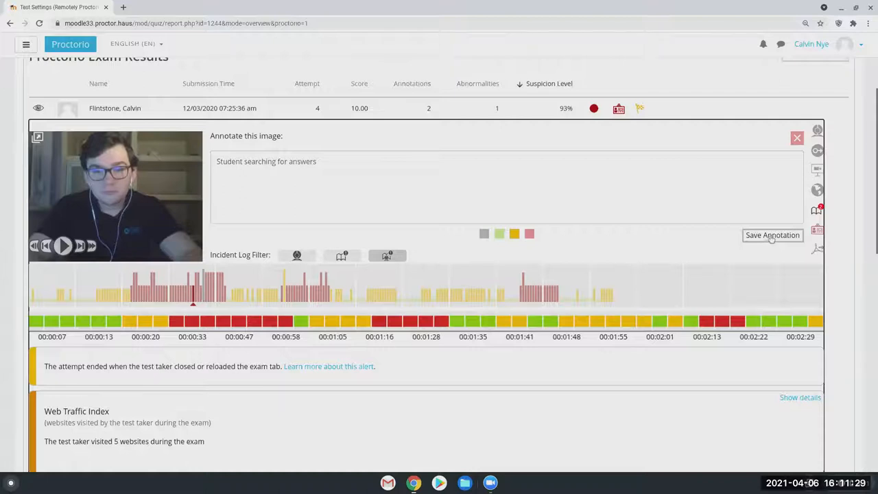
{"action": "left_click", "coordinate": [773, 234]}
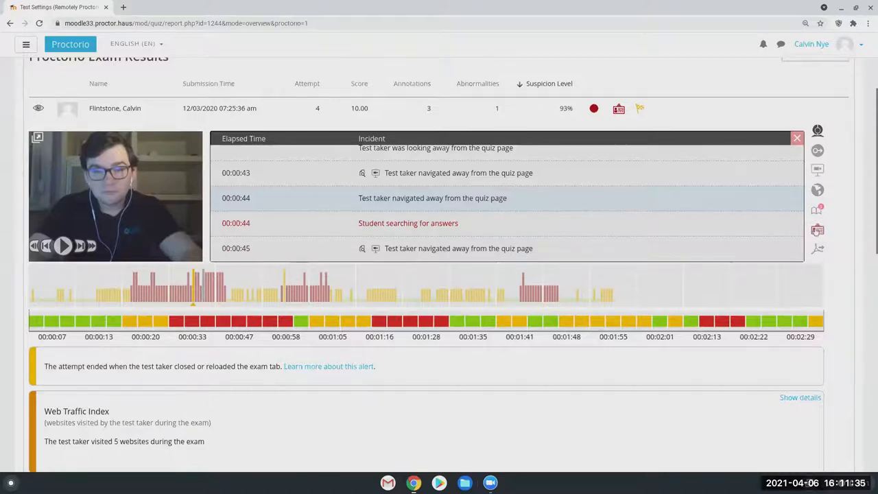
- Show the test taker's ID verification photo beside the session recording
{"action": "left_click", "coordinate": [796, 138]}
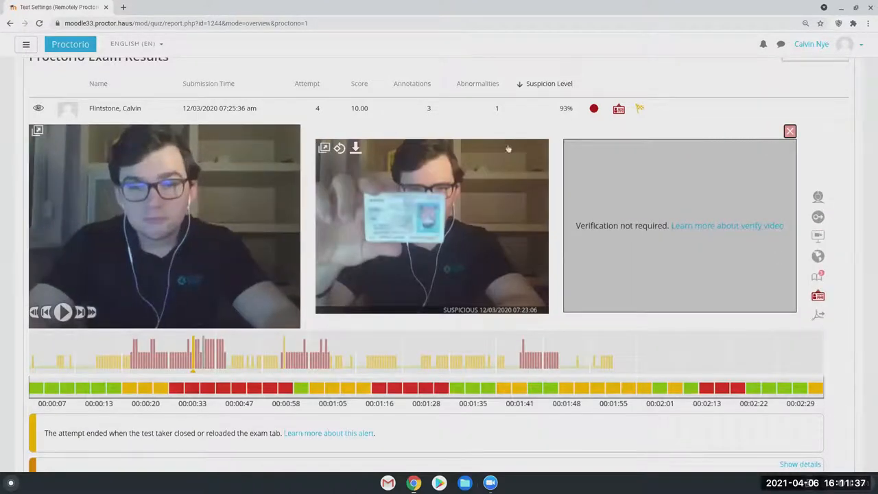
{"action": "mouse_move", "coordinate": [345, 231]}
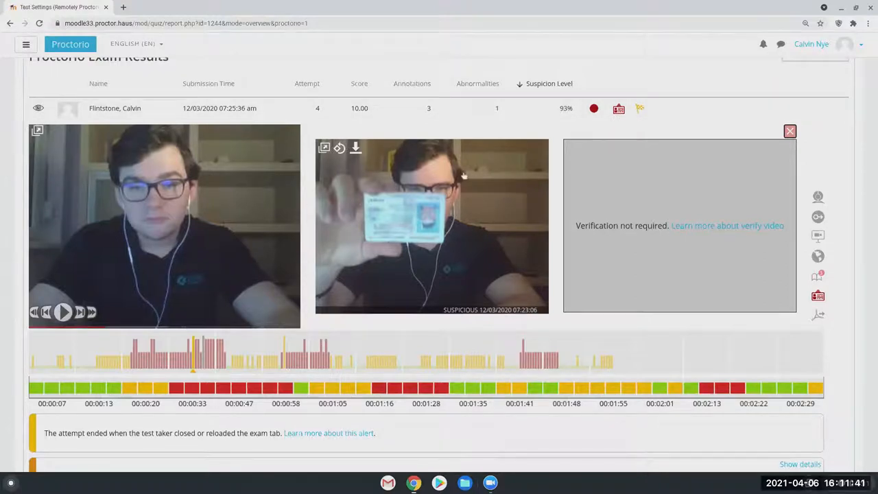
{"action": "mouse_move", "coordinate": [798, 262]}
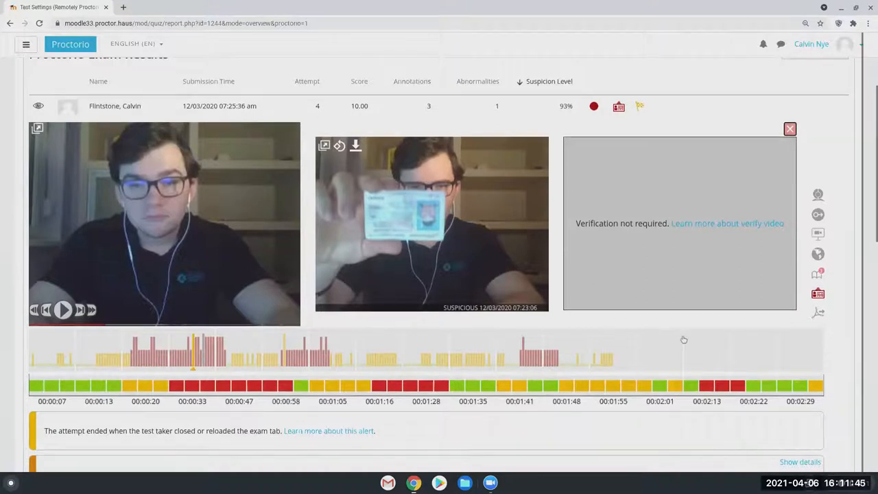
{"action": "scroll", "scroll_direction": "down", "scroll_amount": 3}
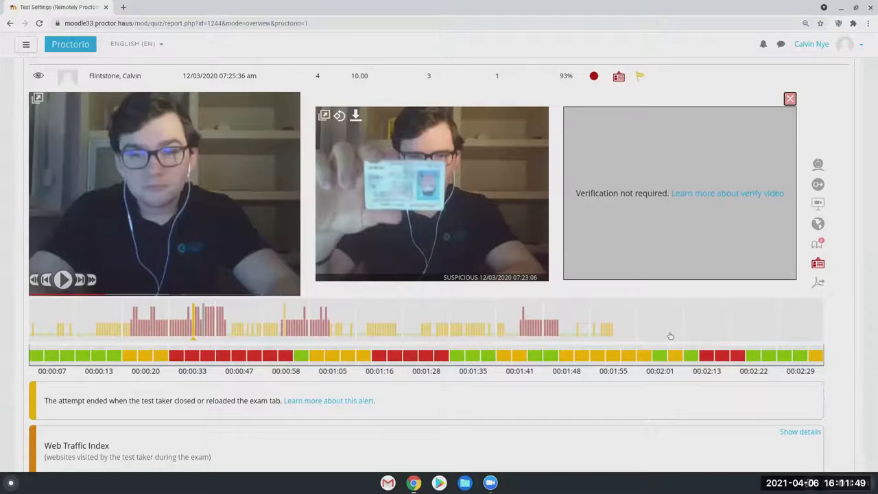
{"action": "scroll", "scroll_direction": "up", "scroll_amount": 3}
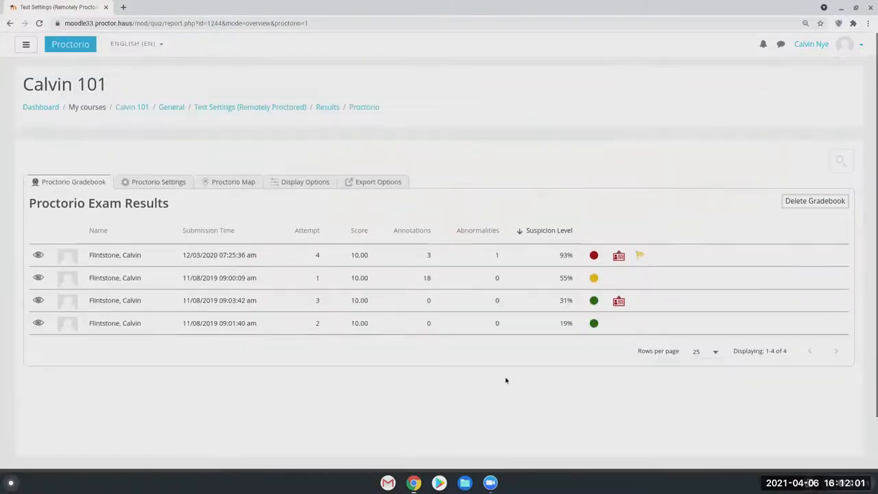
{"action": "mouse_move", "coordinate": [52, 62]}
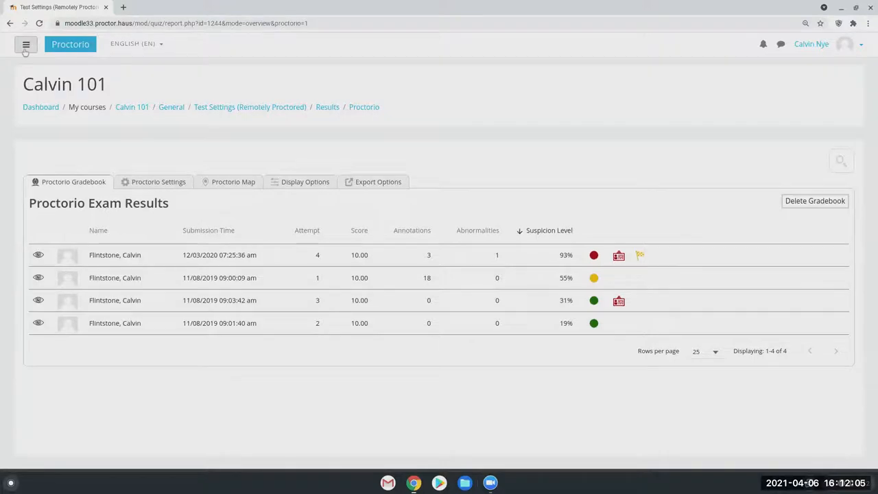
- Log out of the teacher account so the Moodle login page shows
{"action": "left_click", "coordinate": [26, 44]}
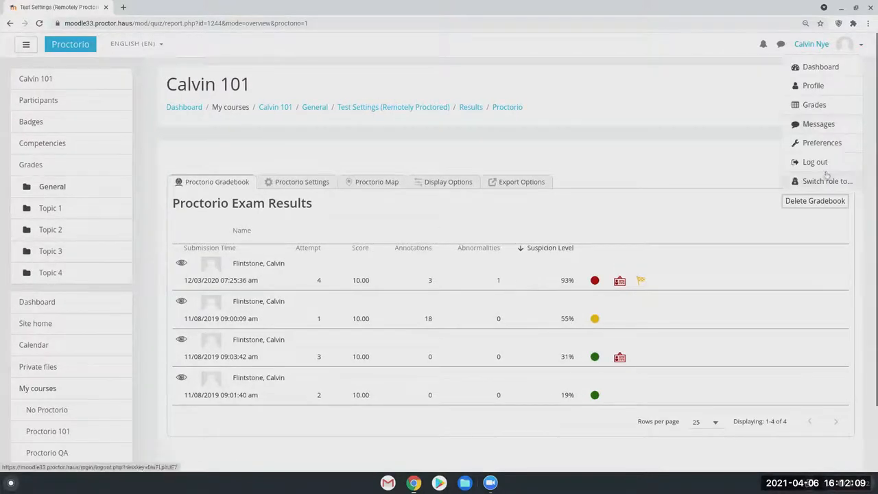
{"action": "left_click", "coordinate": [815, 162]}
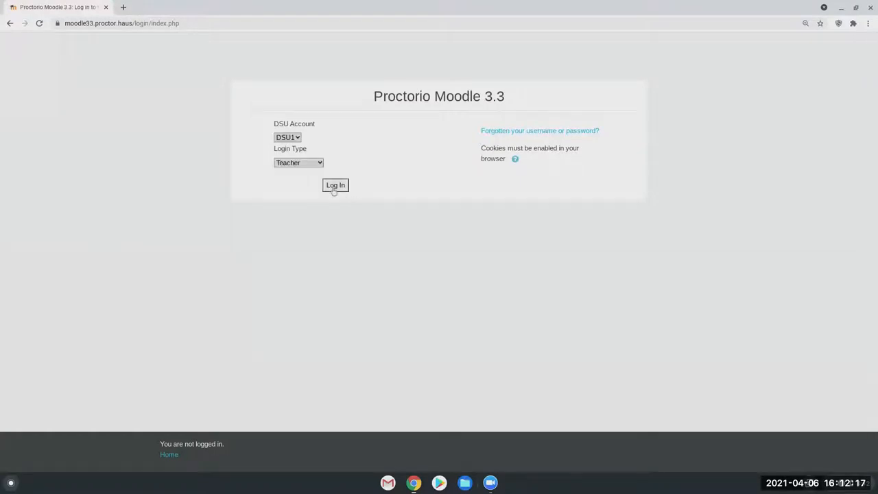
- Log in with the Student login type, reaching Calvin Flintstone's dashboard
{"action": "left_click", "coordinate": [299, 161]}
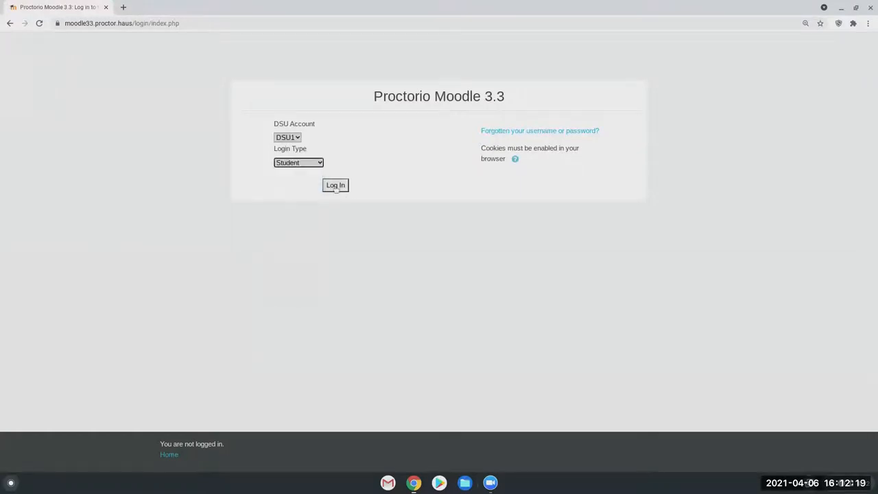
{"action": "left_click", "coordinate": [335, 186]}
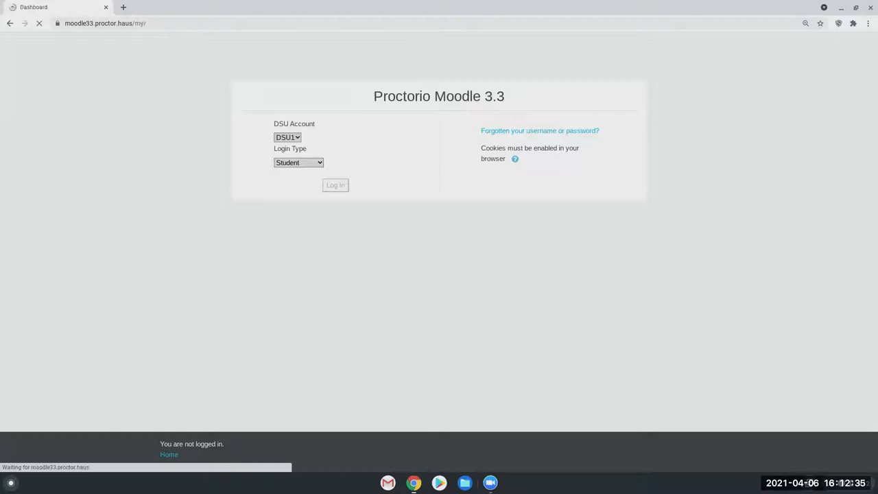
{"action": "left_click", "coordinate": [335, 185]}
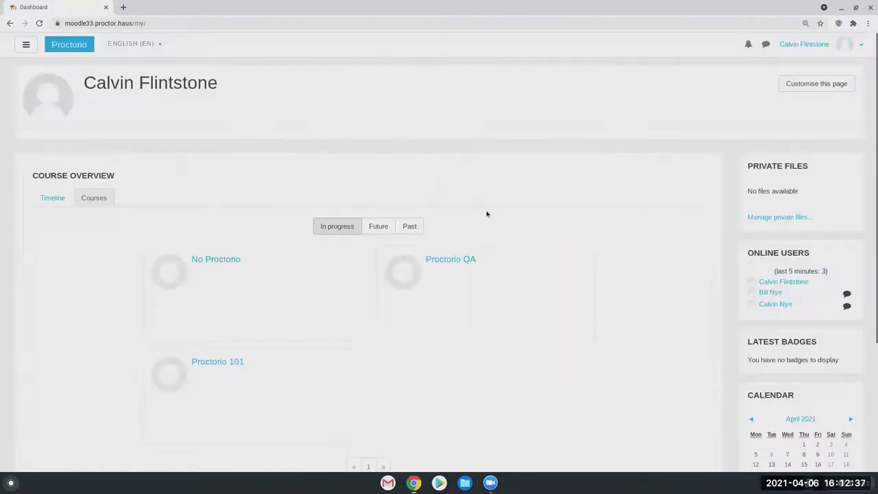
- Open the Calvin 101 course from the dashboard's course overview
{"action": "scroll", "scroll_direction": "down", "scroll_amount": 3}
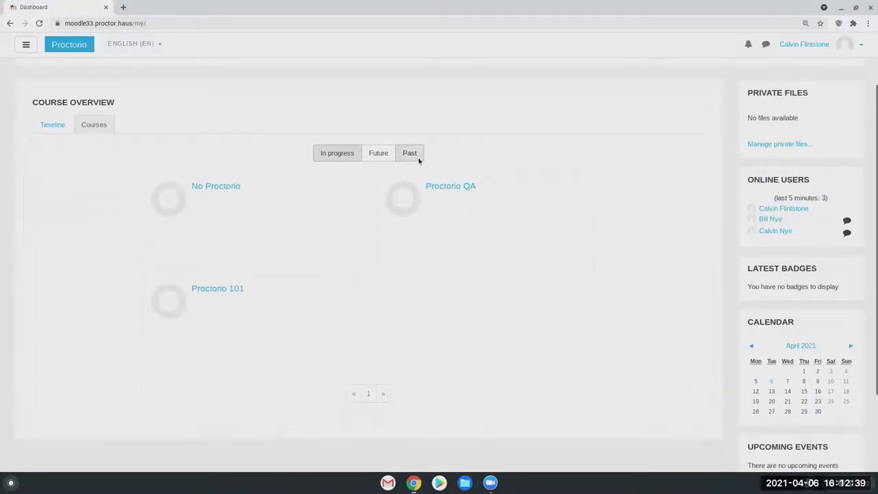
{"action": "left_click", "coordinate": [409, 154]}
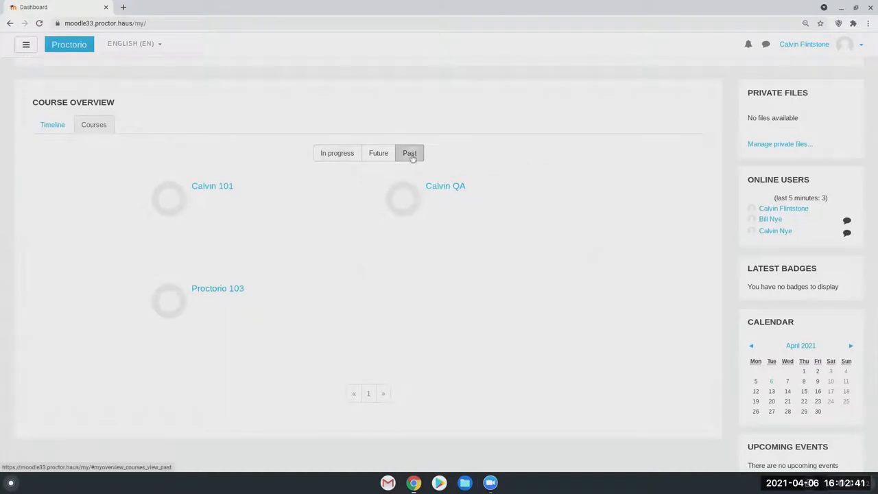
{"action": "mouse_move", "coordinate": [211, 187]}
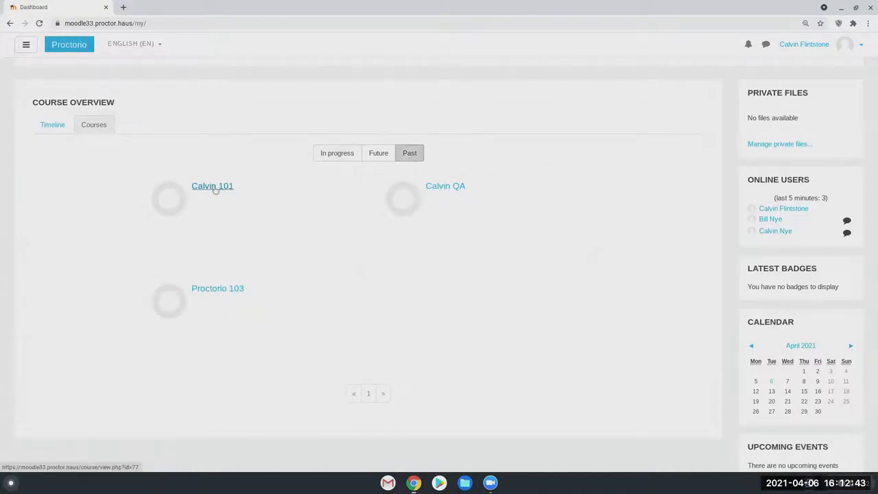
{"action": "left_click", "coordinate": [212, 187]}
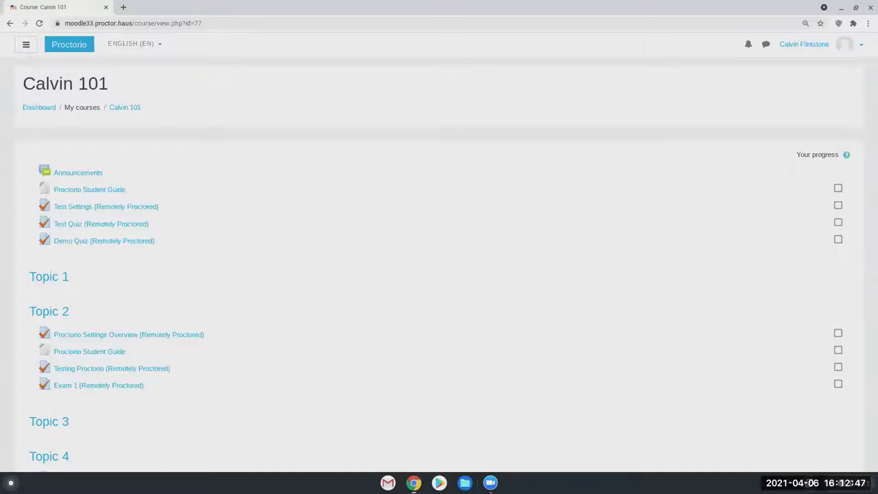
{"action": "mouse_move", "coordinate": [101, 223]}
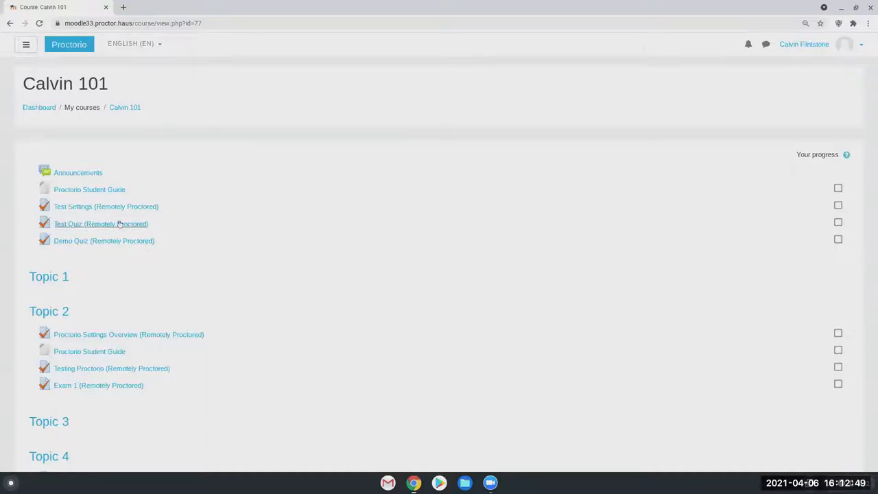
{"action": "mouse_move", "coordinate": [106, 206]}
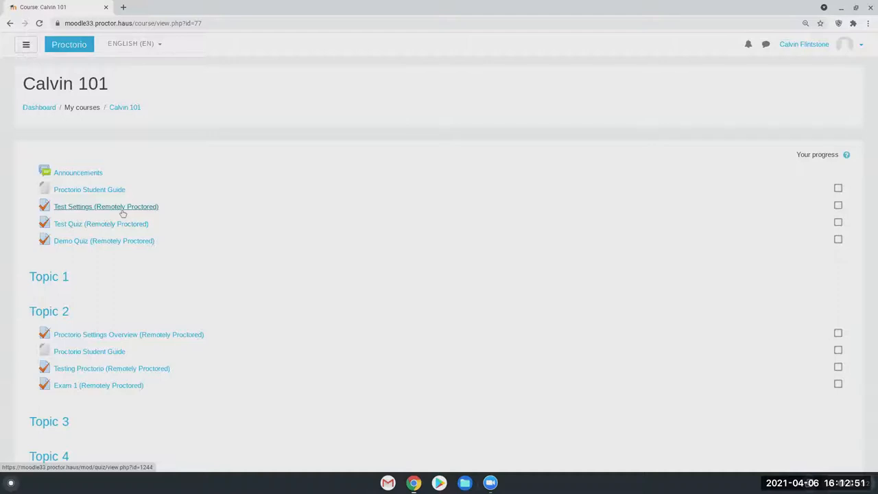
- Open the Test Settings (Remotely Proctored) quiz and follow the 'Learn more about Proctorio' link
{"action": "left_click", "coordinate": [105, 205]}
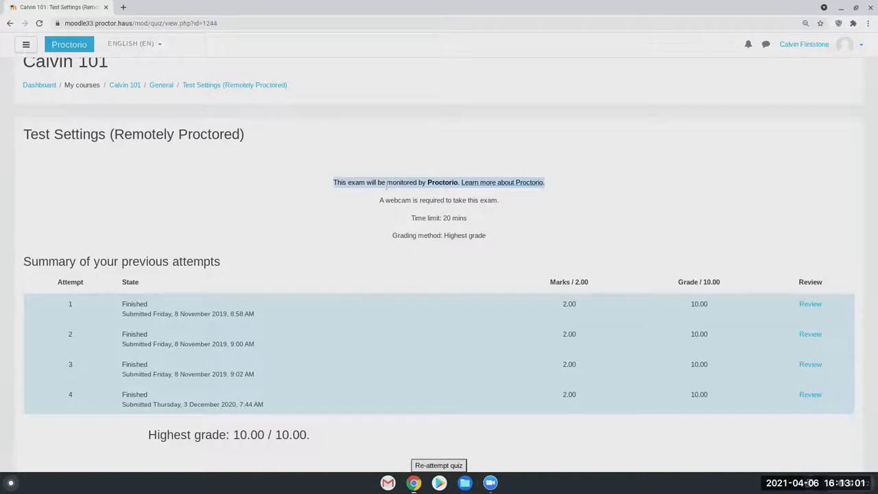
{"action": "left_click", "coordinate": [502, 181]}
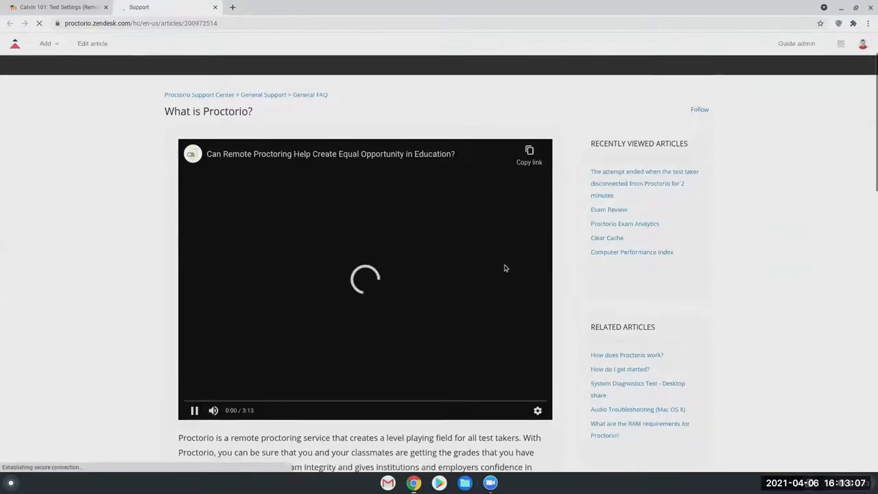
- Read through the 'What is Proctorio?' support article
{"action": "scroll", "scroll_direction": "down", "scroll_amount": 3}
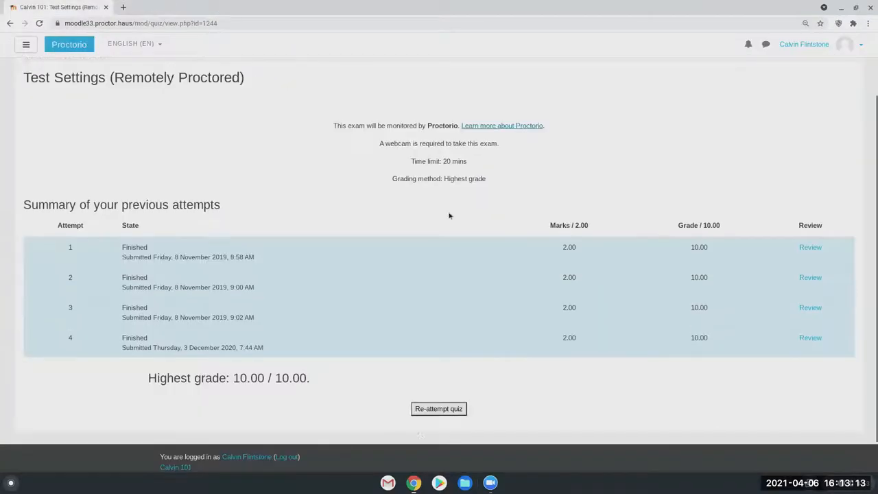
- Re-attempt the quiz and read the Before you Begin proctoring information
{"action": "left_click", "coordinate": [439, 408]}
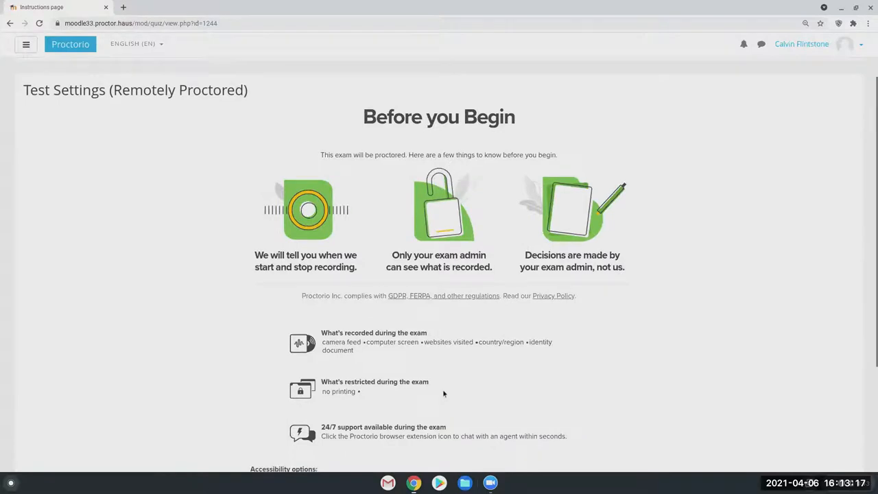
{"action": "scroll", "scroll_direction": "down", "scroll_amount": 3}
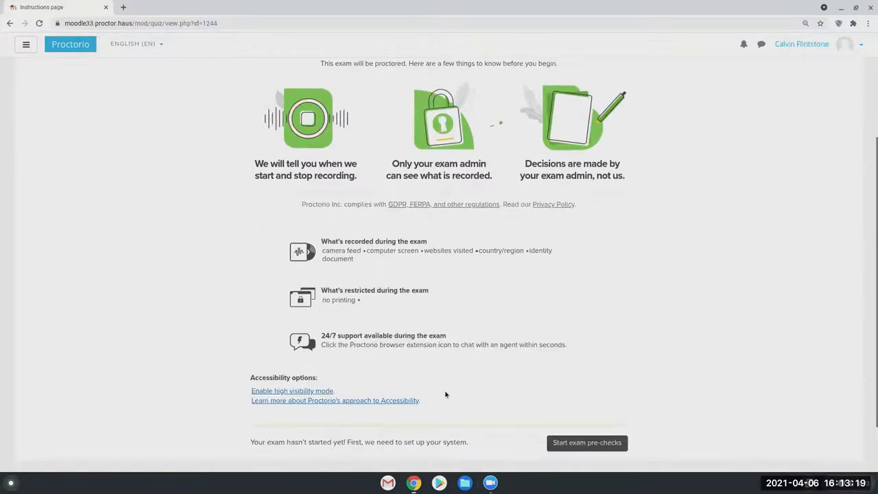
{"action": "scroll", "scroll_direction": "up", "scroll_amount": 3}
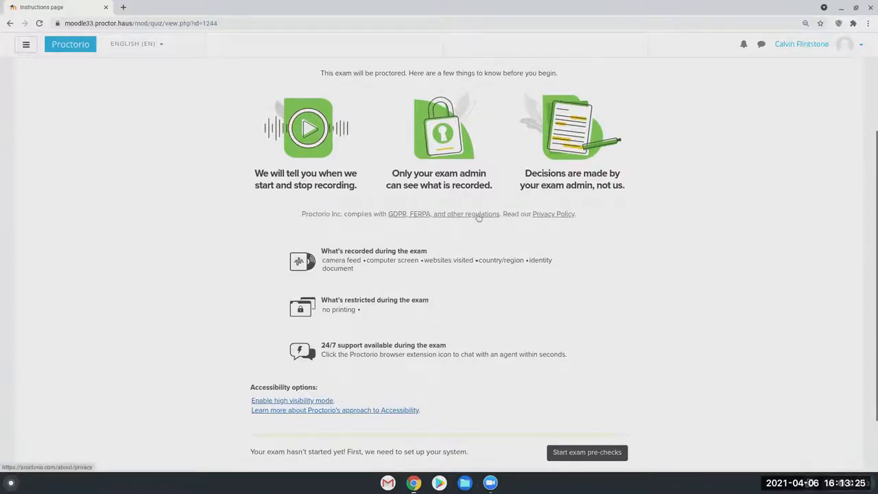
{"action": "scroll", "scroll_direction": "down", "scroll_amount": 3}
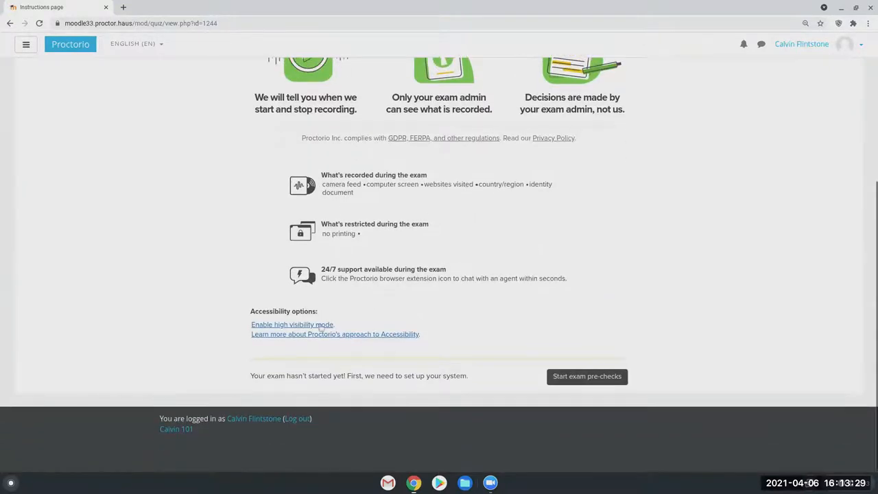
{"action": "mouse_move", "coordinate": [392, 407]}
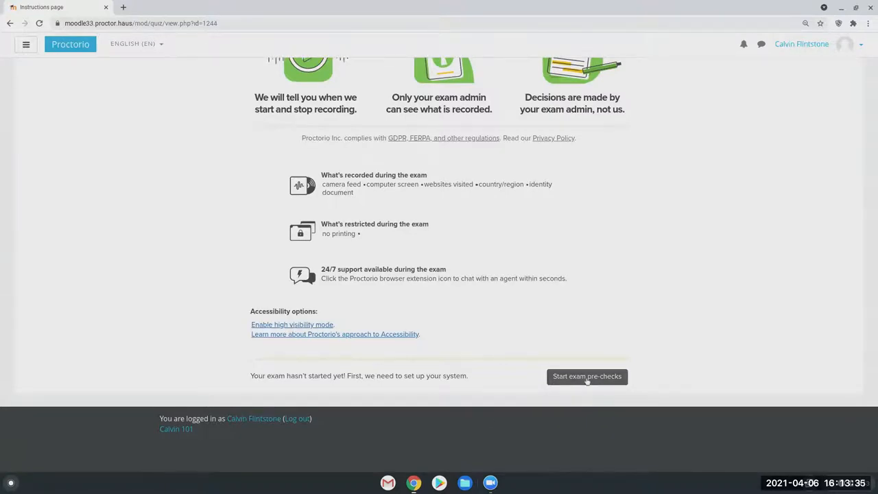
- Start the exam pre-checks and choose the DELL monitor showing the browser to share
{"action": "left_click", "coordinate": [587, 376]}
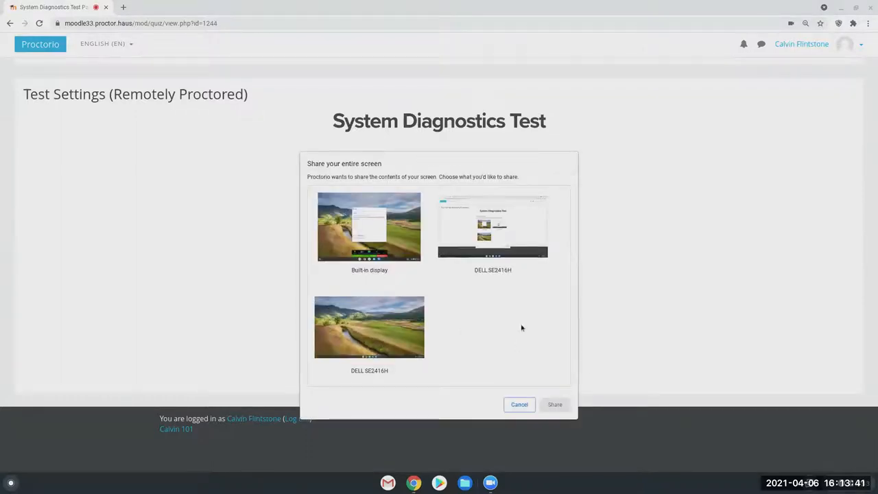
{"action": "mouse_move", "coordinate": [506, 236]}
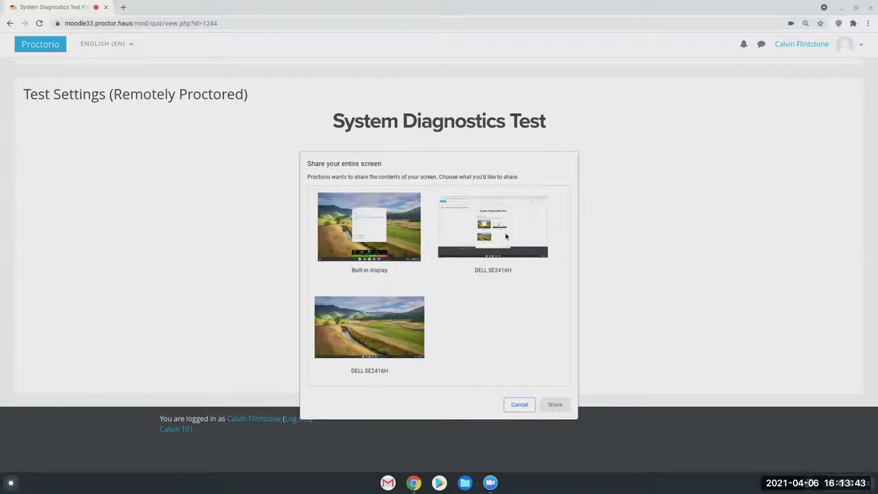
{"action": "left_click", "coordinate": [492, 226]}
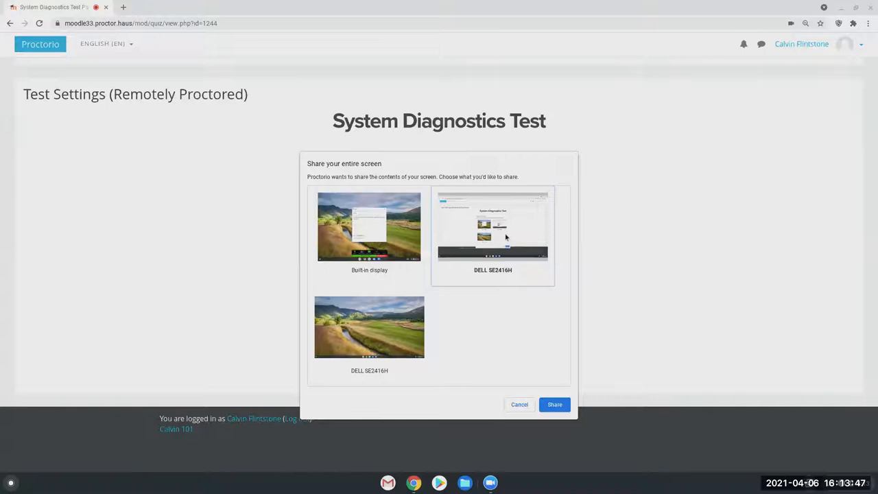
{"action": "mouse_move", "coordinate": [554, 403]}
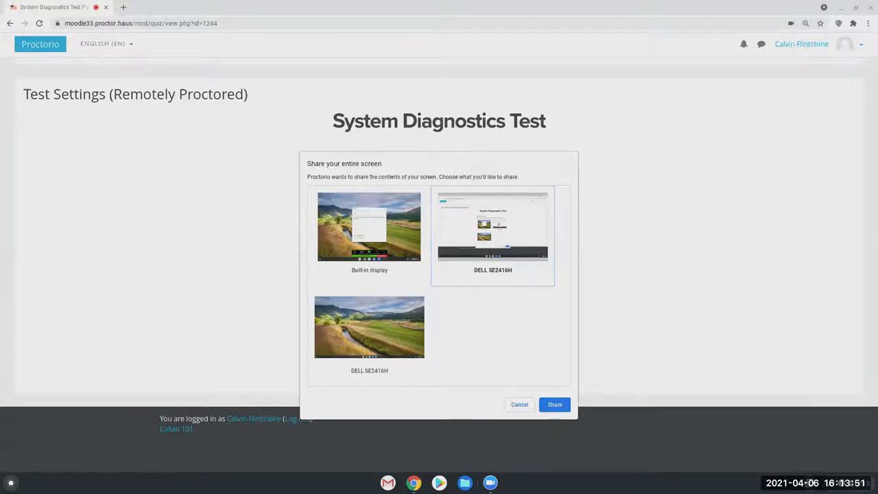
- Confirm sharing the chosen screen so Proctorio's webcam, connection and desktop checks can run
{"action": "left_click", "coordinate": [554, 403]}
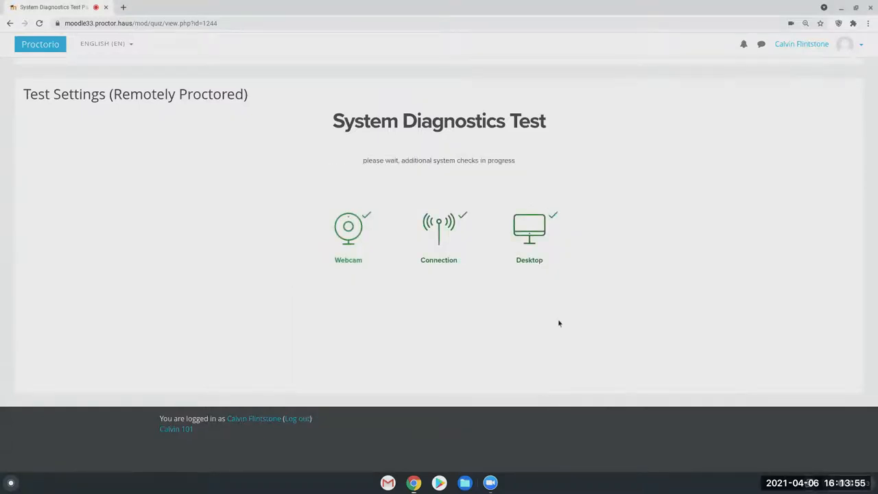
{"action": "mouse_move", "coordinate": [510, 247]}
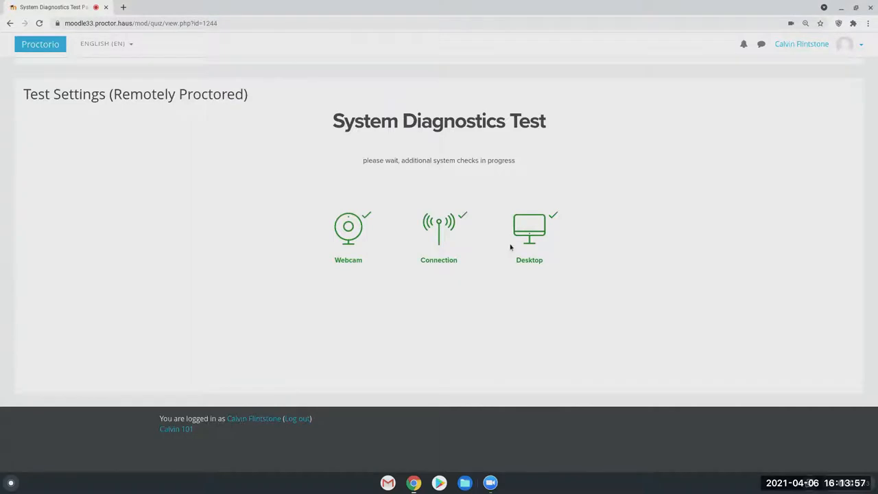
{"action": "mouse_move", "coordinate": [518, 290]}
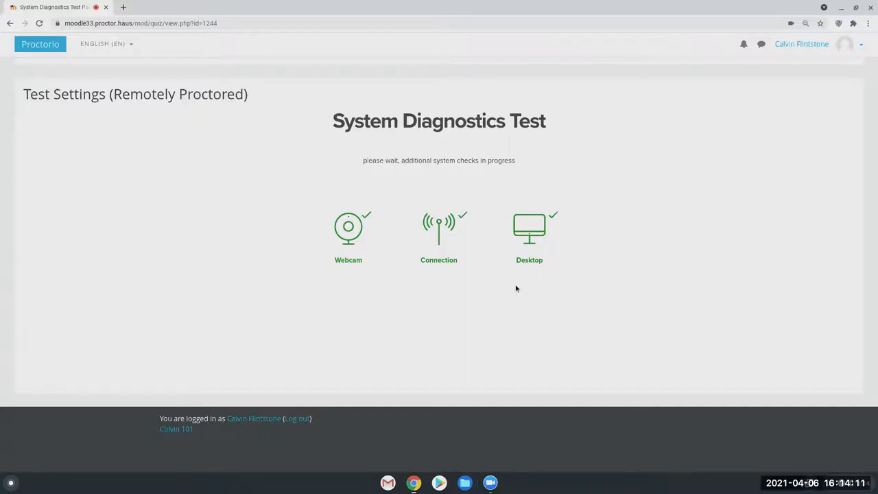
{"action": "mouse_move", "coordinate": [653, 193]}
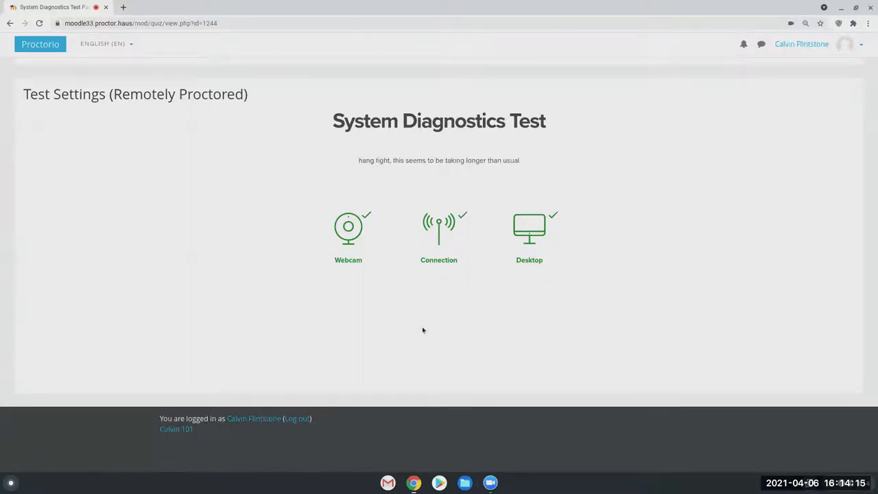
{"action": "mouse_move", "coordinate": [591, 277]}
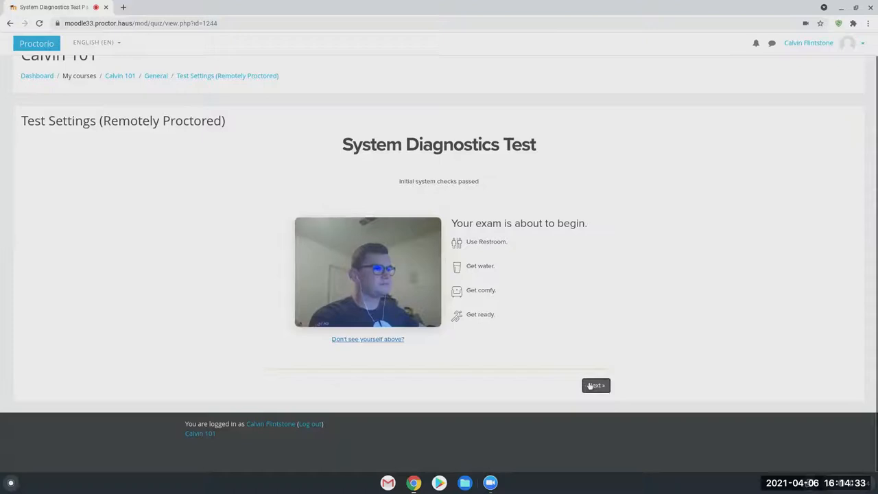
- Continue past the webcam check and accept the captured ID card to reach the Exam Agreement
{"action": "left_click", "coordinate": [595, 384]}
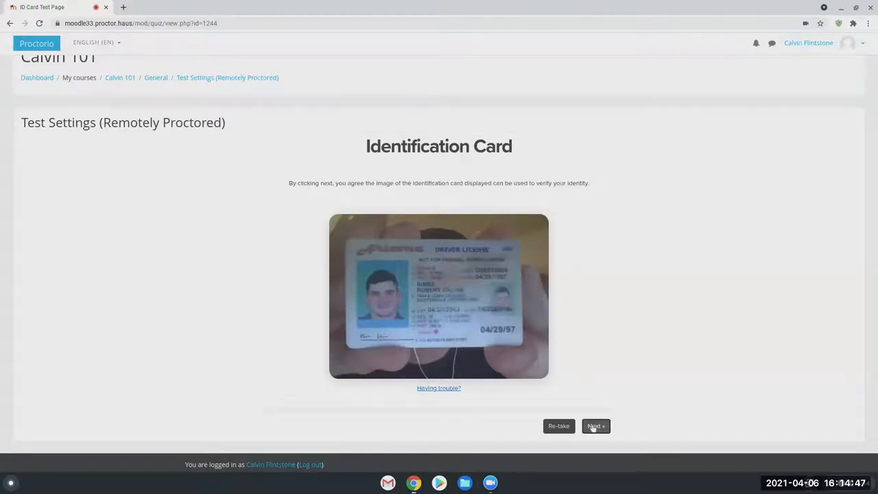
{"action": "left_click", "coordinate": [595, 425]}
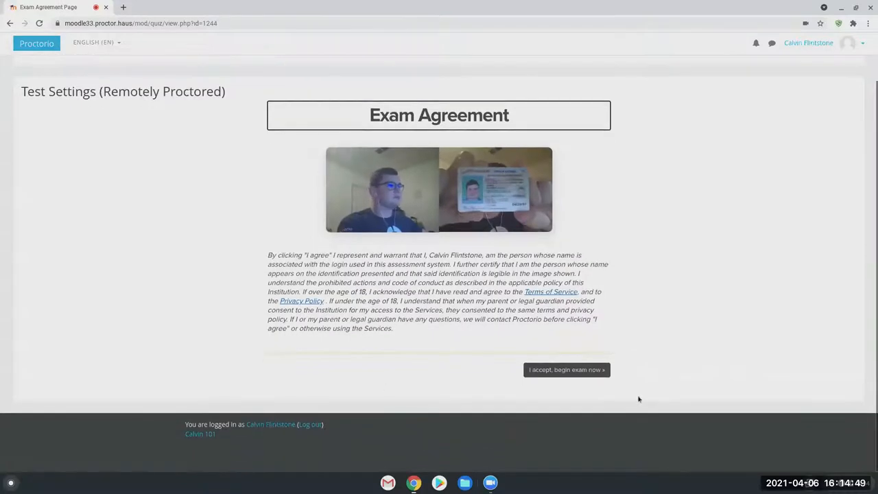
{"action": "mouse_move", "coordinate": [262, 268]}
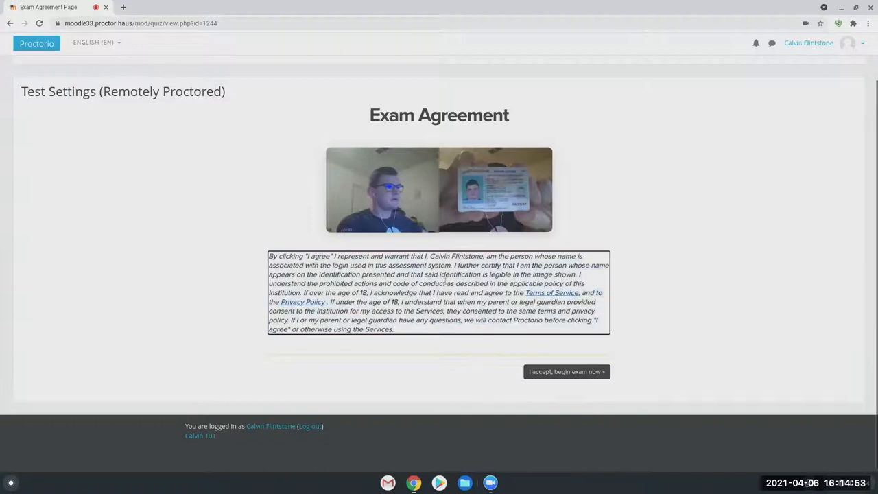
{"action": "mouse_move", "coordinate": [430, 345]}
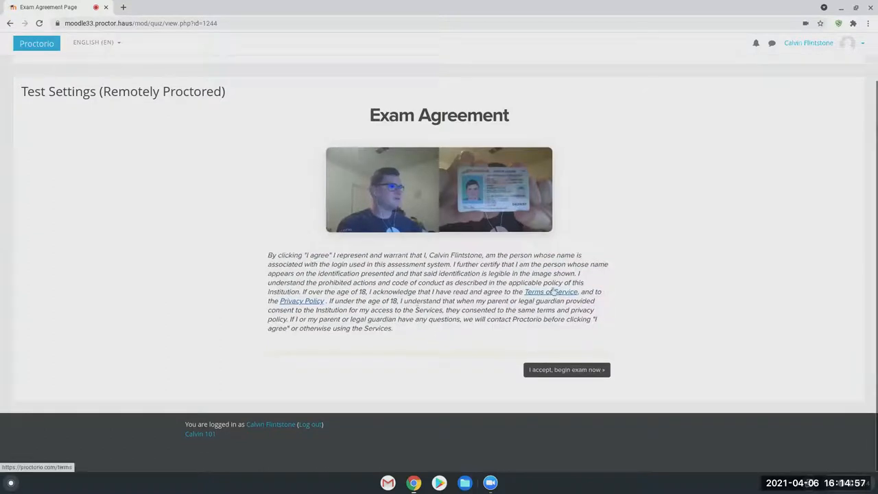
{"action": "mouse_move", "coordinate": [301, 300]}
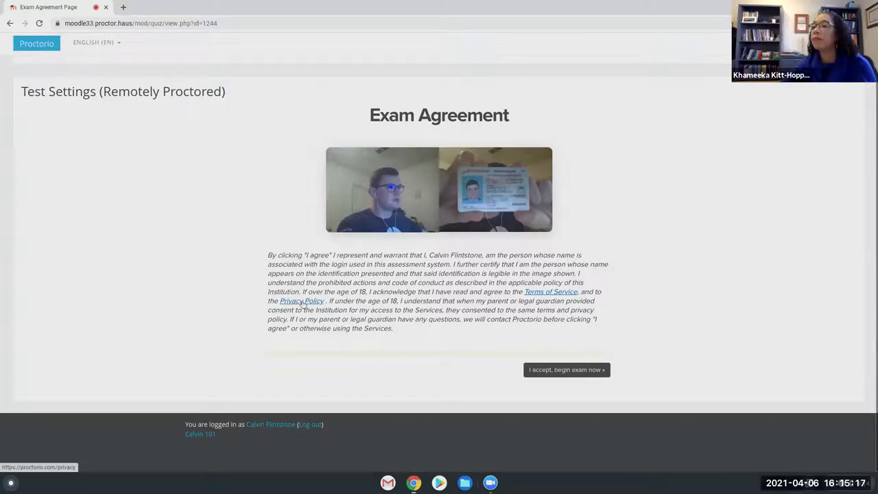
{"action": "left_click", "coordinate": [565, 369]}
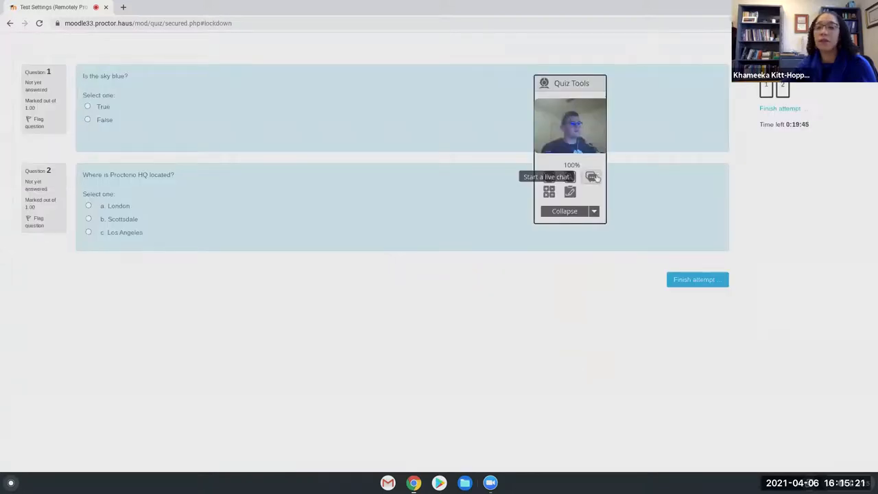
{"action": "mouse_move", "coordinate": [734, 294]}
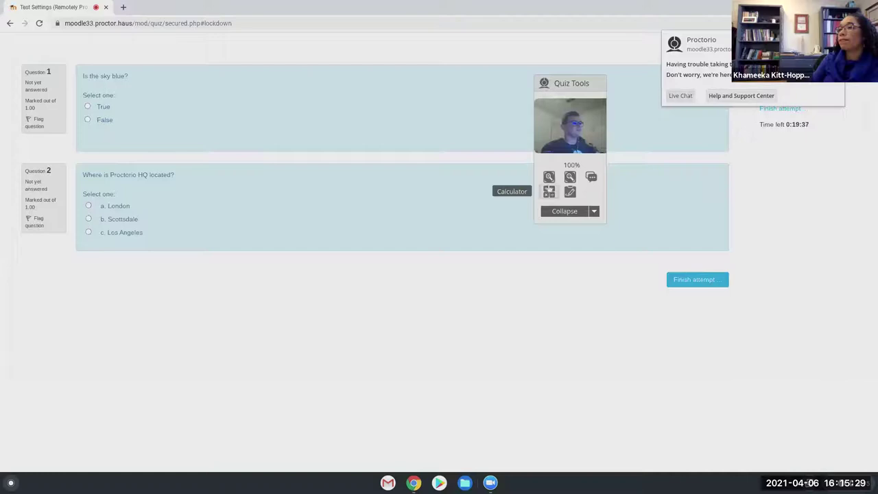
{"action": "left_click", "coordinate": [512, 190]}
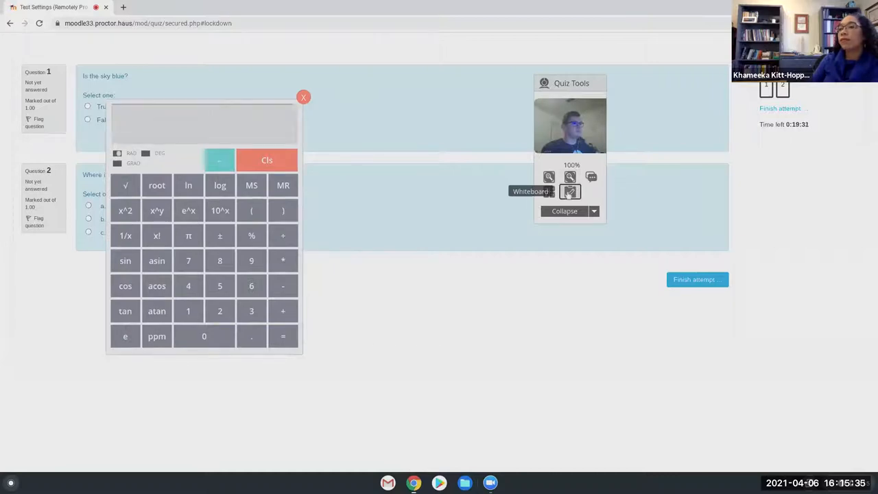
{"action": "left_click", "coordinate": [570, 192]}
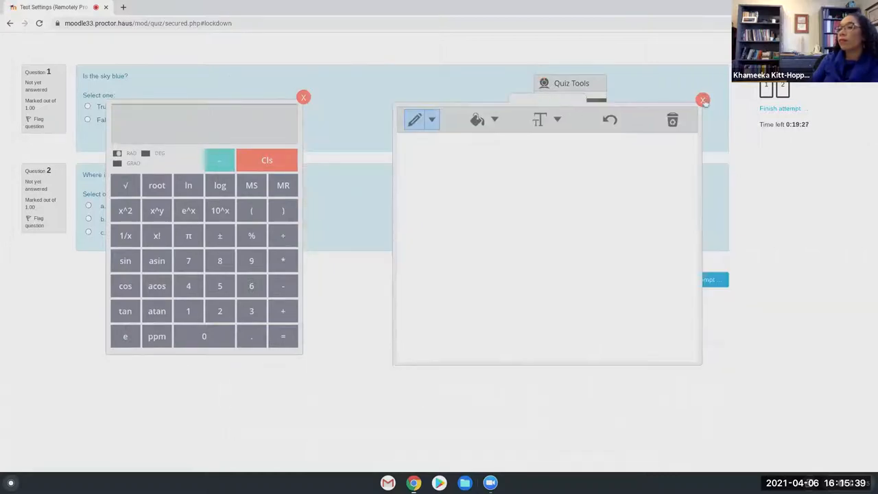
{"action": "left_click", "coordinate": [702, 99]}
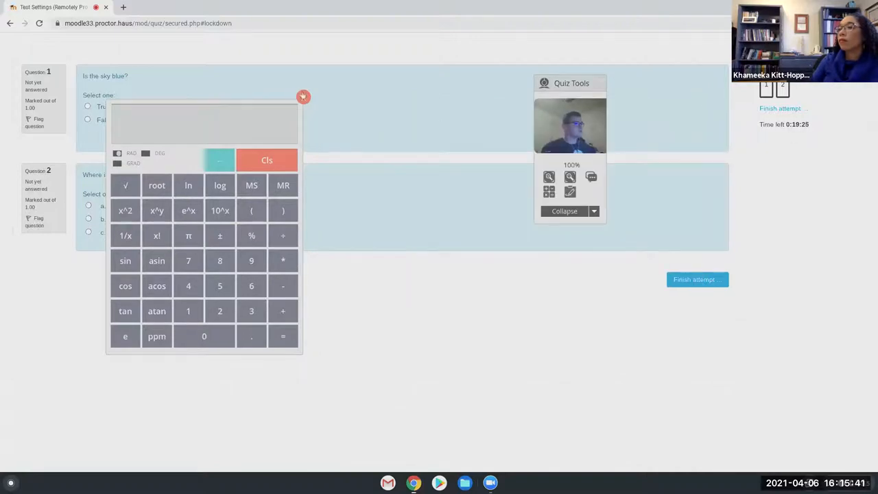
- Close the Proctorio calculator and drag the Quiz Tools webcam panel left over the questions
{"action": "left_click", "coordinate": [303, 96]}
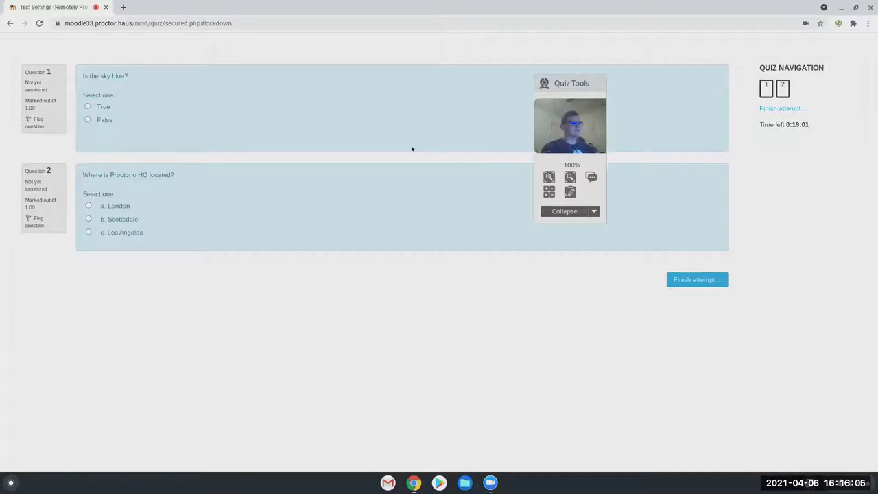
{"action": "mouse_move", "coordinate": [505, 179]}
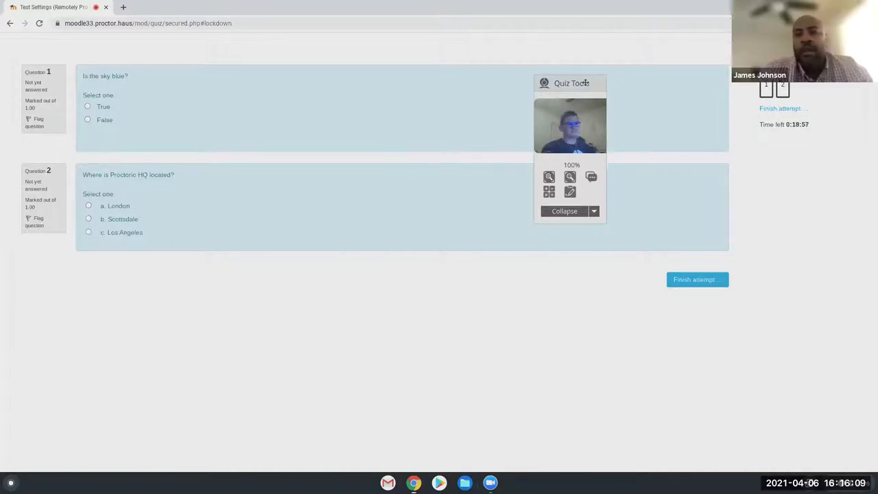
{"action": "left_click_drag", "start_coordinate": [570, 84], "coordinate": [443, 65]}
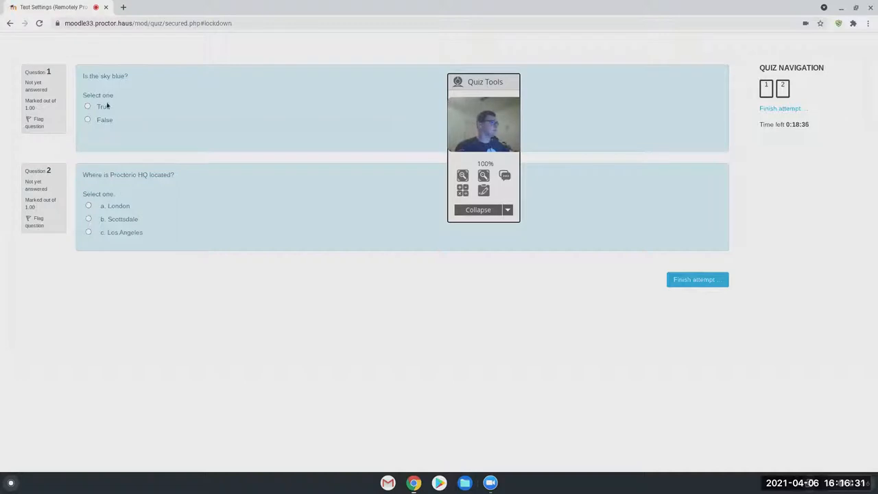
- Answer True for the sky question and b. Scottsdale for the HQ question, then finish the attempt
{"action": "left_click", "coordinate": [88, 107]}
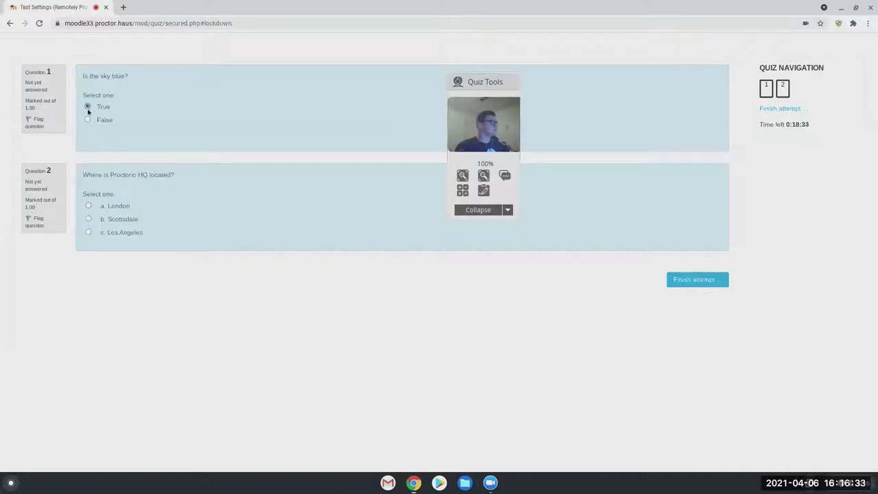
{"action": "left_click", "coordinate": [88, 107]}
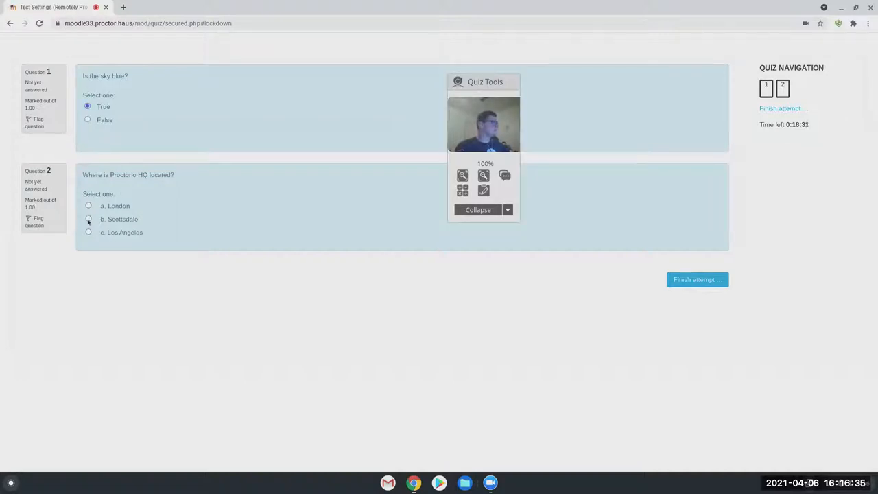
{"action": "left_click", "coordinate": [88, 220]}
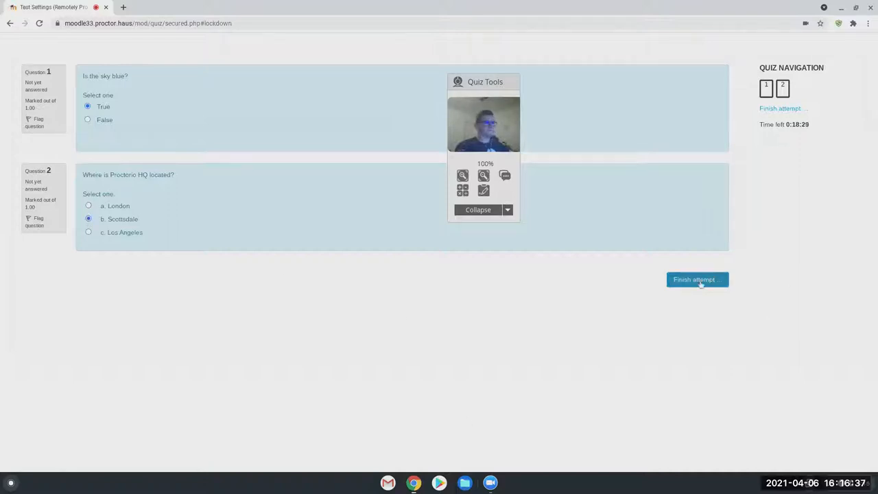
{"action": "left_click", "coordinate": [696, 279]}
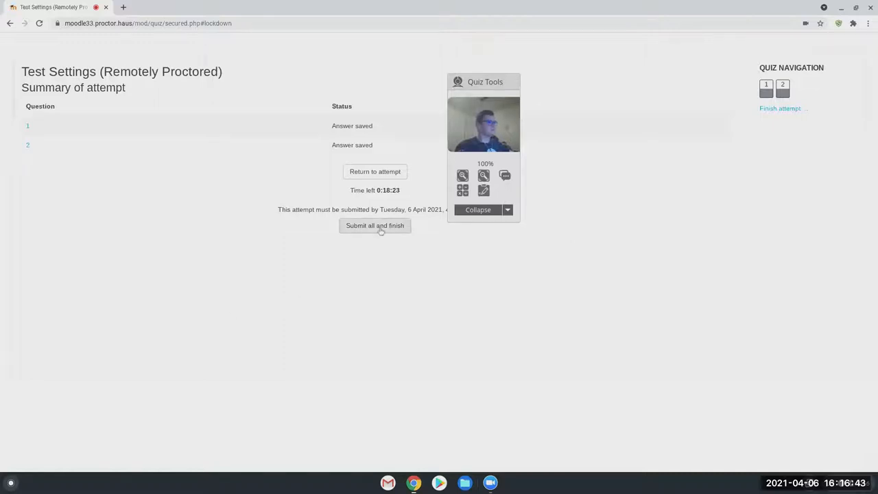
- Submit all and finish, confirm it, and scroll the review showing 10.00 out of 10.00
{"action": "left_click", "coordinate": [374, 224]}
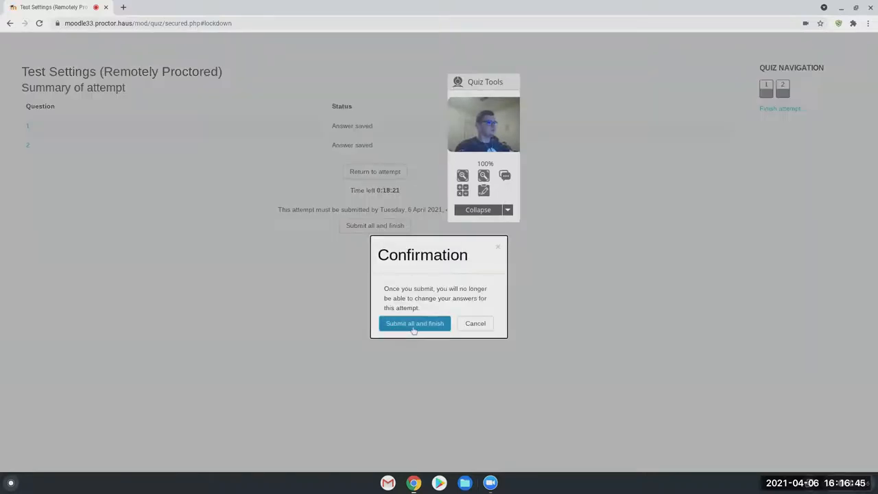
{"action": "left_click", "coordinate": [414, 324]}
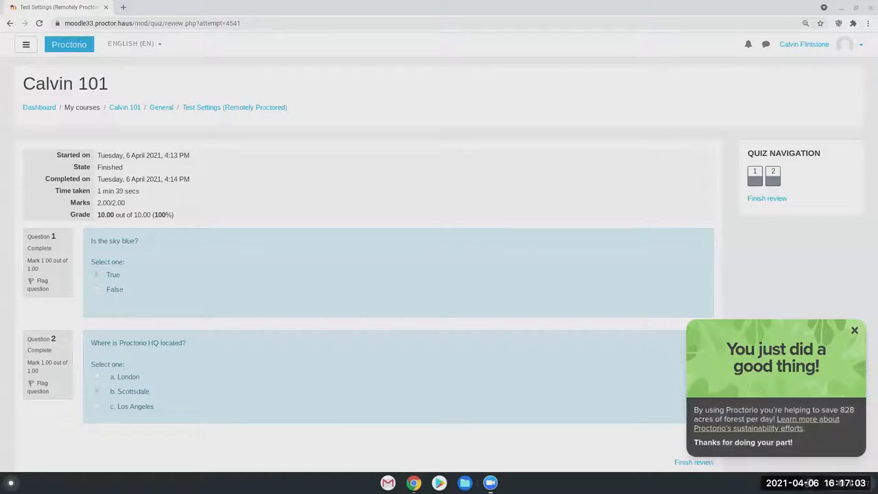
{"action": "scroll", "scroll_direction": "down", "scroll_amount": 3}
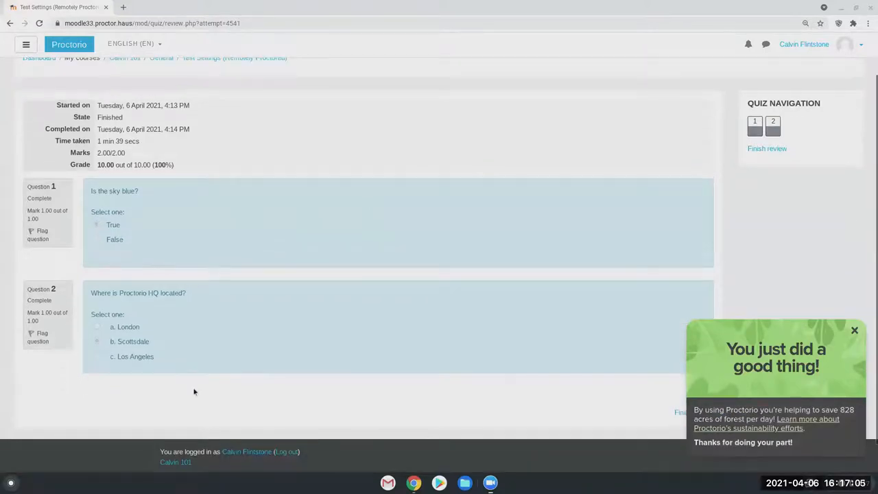
{"action": "scroll", "scroll_direction": "up", "scroll_amount": 3}
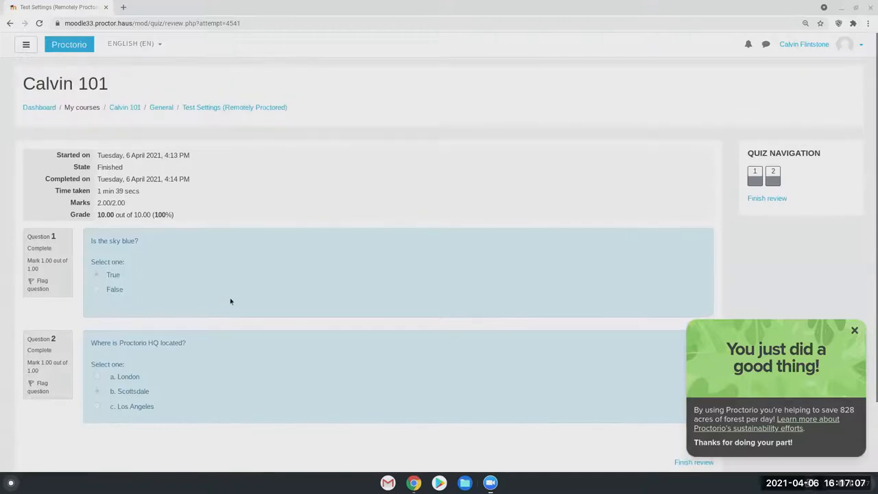
{"action": "scroll", "scroll_direction": "down", "scroll_amount": 3}
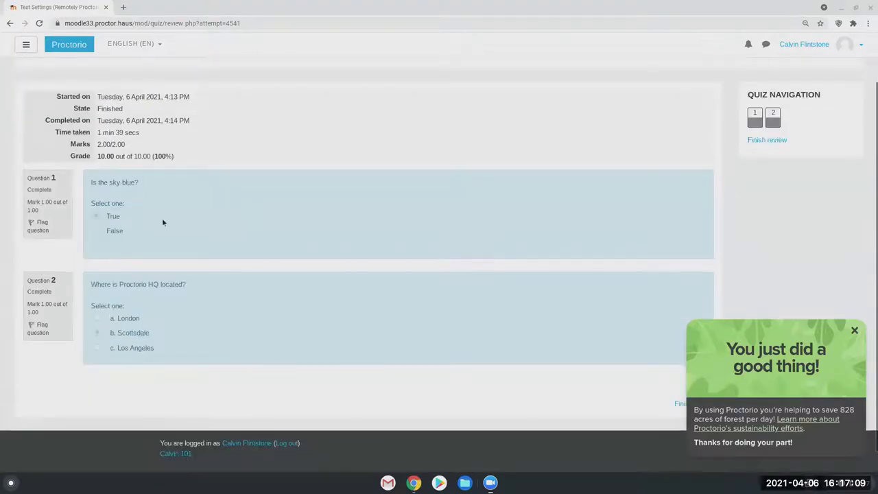
{"action": "scroll", "scroll_direction": "up", "scroll_amount": 3}
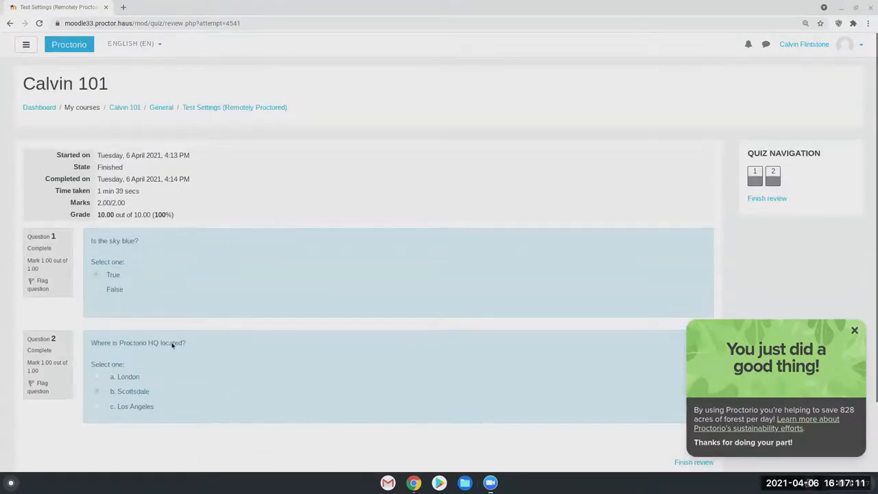
{"action": "mouse_move", "coordinate": [140, 185]}
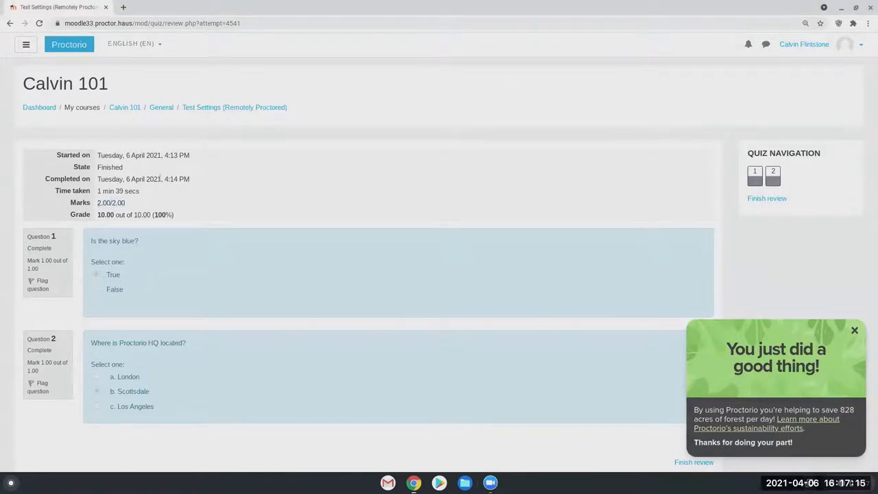
{"action": "mouse_move", "coordinate": [754, 122]}
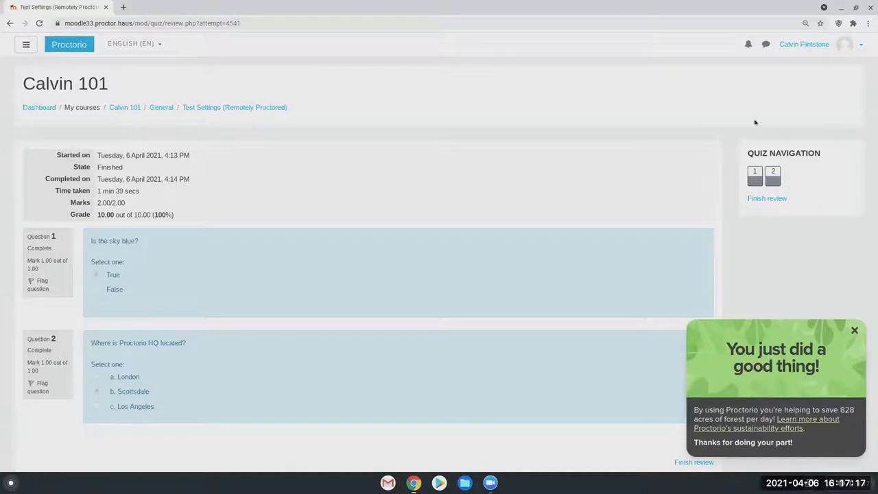
{"action": "mouse_move", "coordinate": [767, 462]}
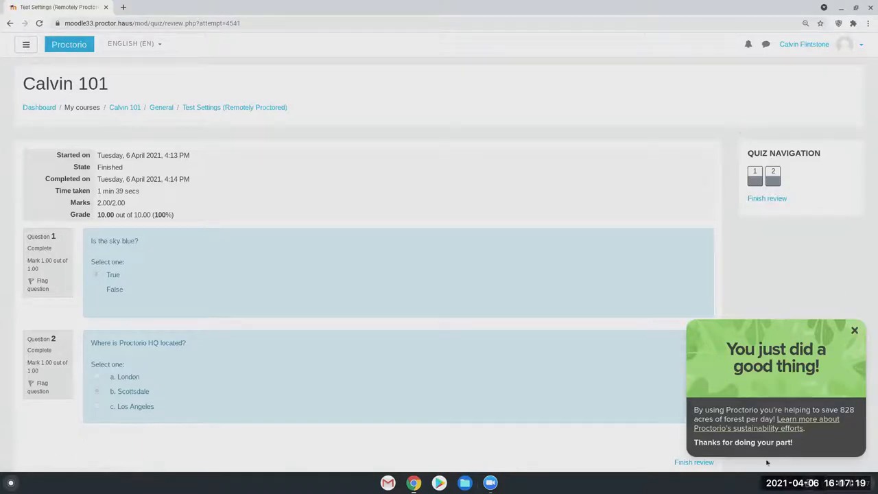
{"action": "mouse_move", "coordinate": [702, 396]}
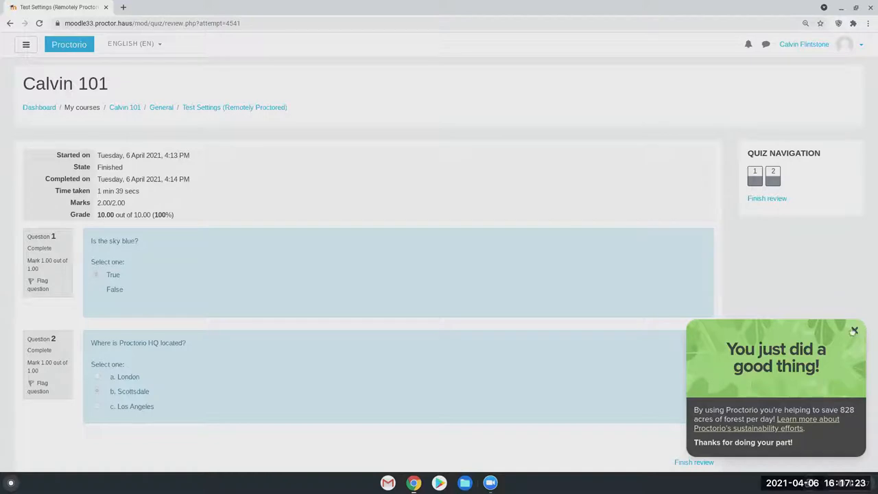
- Follow the popup's Learn more link to Proctorio's sustainability page, then return to the review tab
{"action": "left_click", "coordinate": [765, 422]}
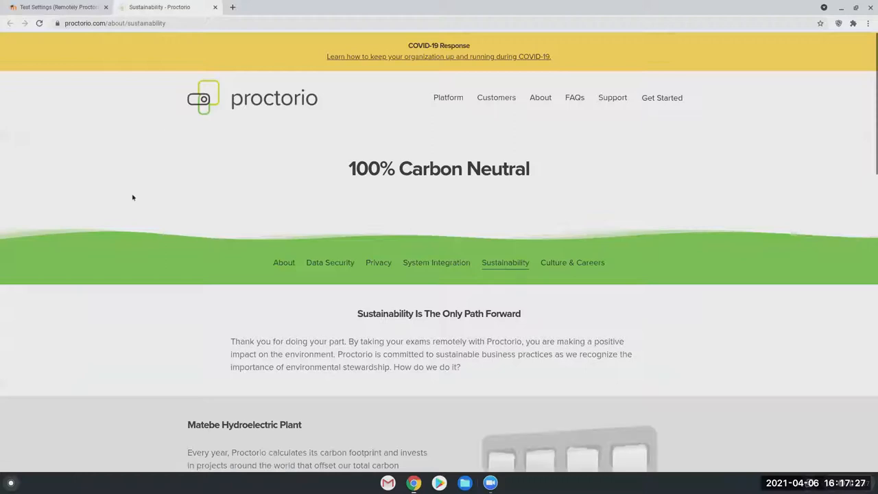
{"action": "left_click", "coordinate": [58, 7]}
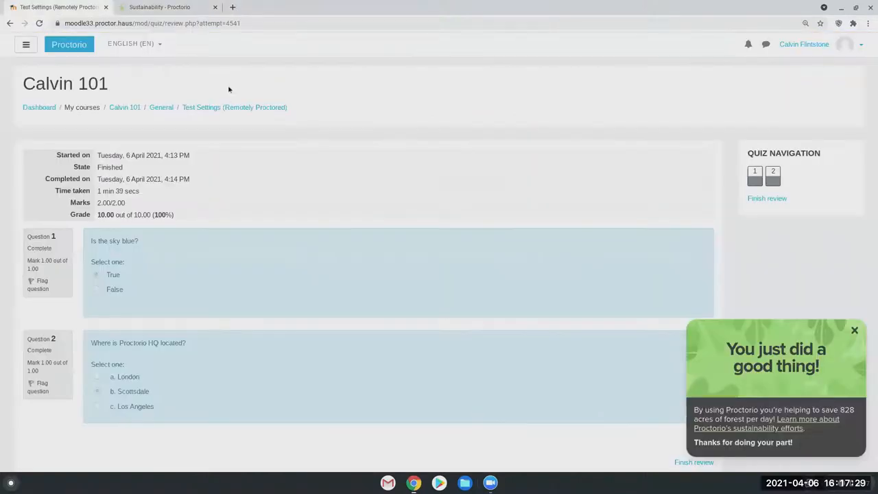
{"action": "mouse_move", "coordinate": [161, 107]}
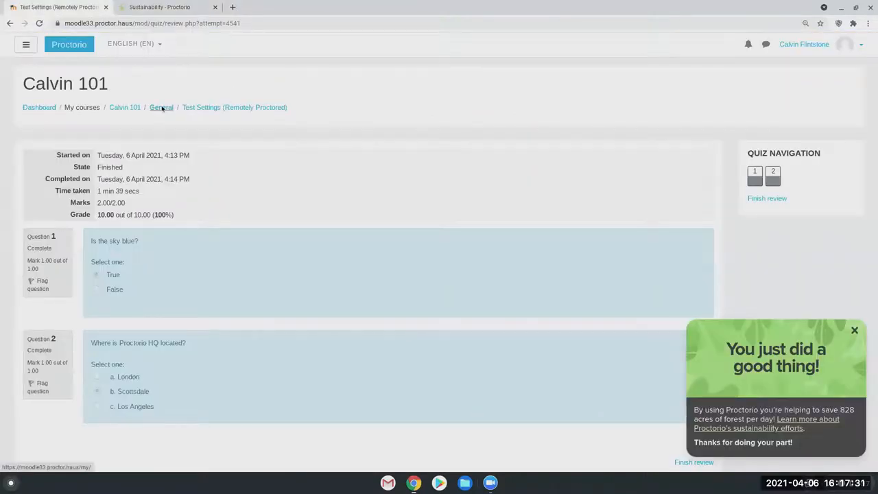
- Open the Proctorio Student Guide from Calvin 101, then return to the course page and scroll it
{"action": "left_click", "coordinate": [118, 107]}
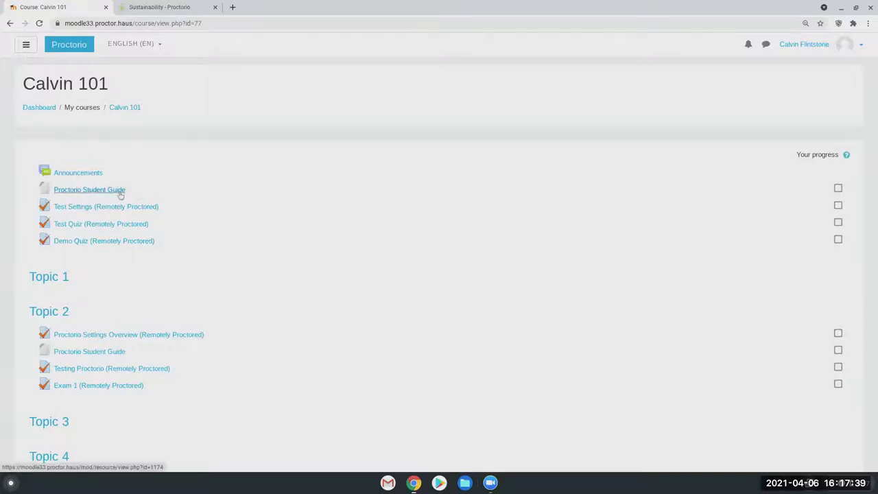
{"action": "left_click", "coordinate": [89, 189]}
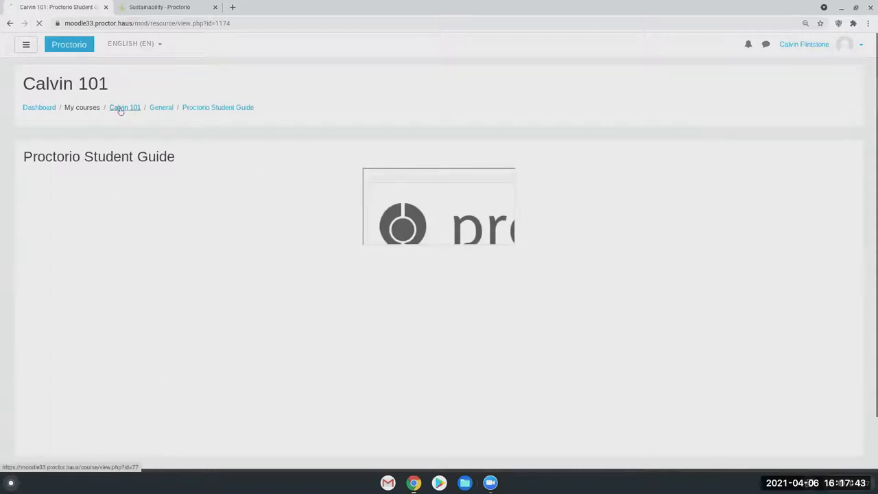
{"action": "left_click", "coordinate": [125, 107]}
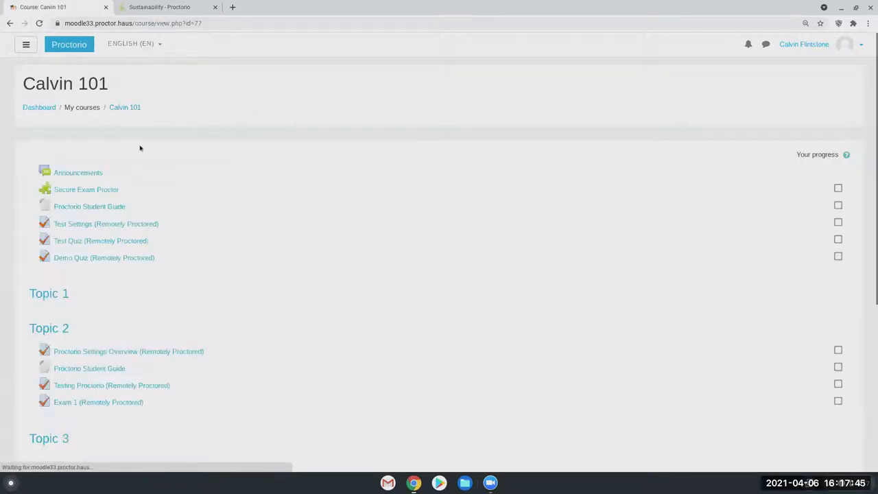
{"action": "scroll", "scroll_direction": "down", "scroll_amount": 3}
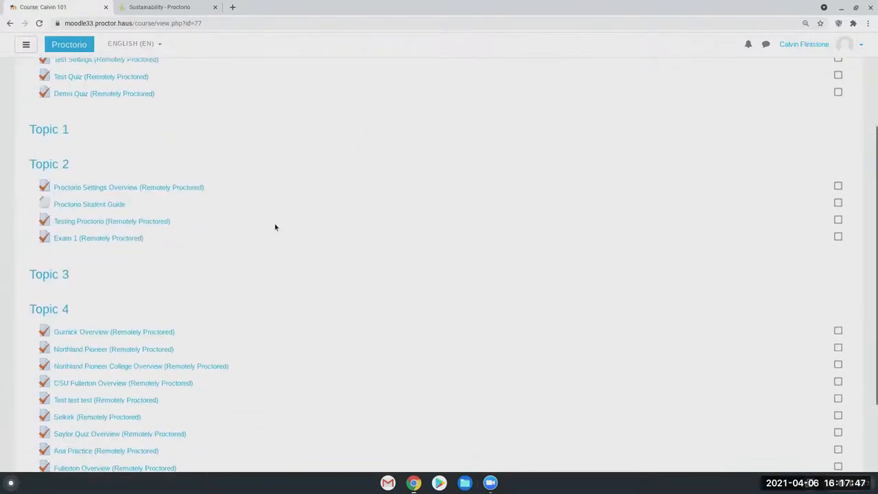
{"action": "scroll", "scroll_direction": "up", "scroll_amount": 3}
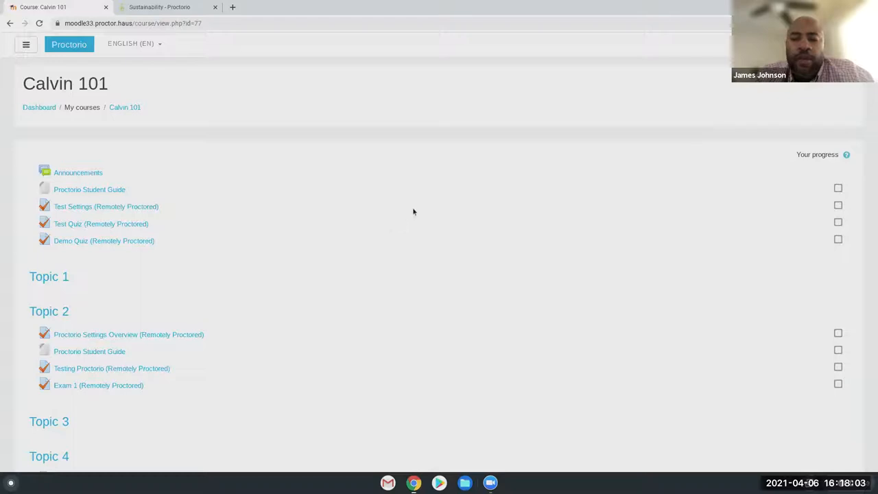
{"action": "mouse_move", "coordinate": [521, 189]}
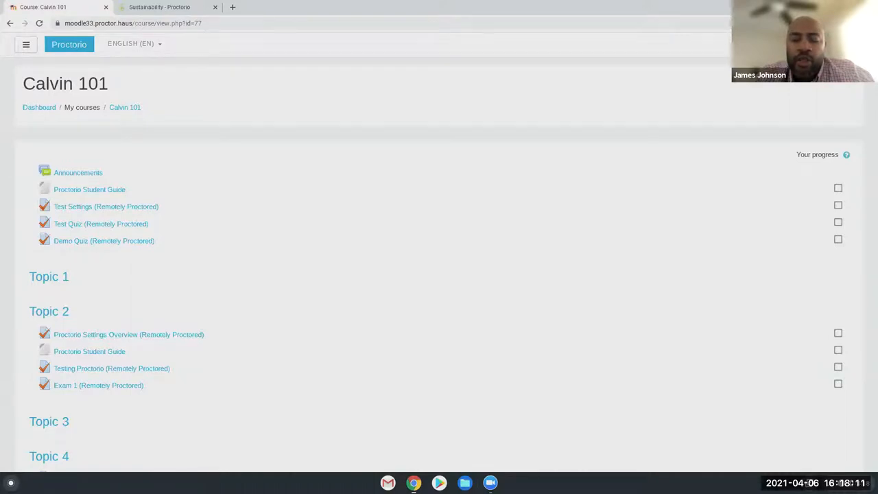
{"action": "mouse_move", "coordinate": [529, 181]}
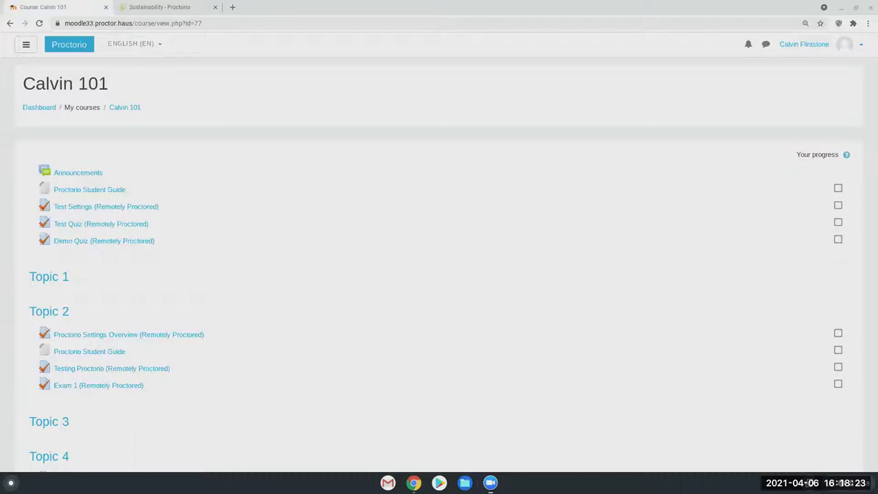
{"action": "mouse_move", "coordinate": [573, 211]}
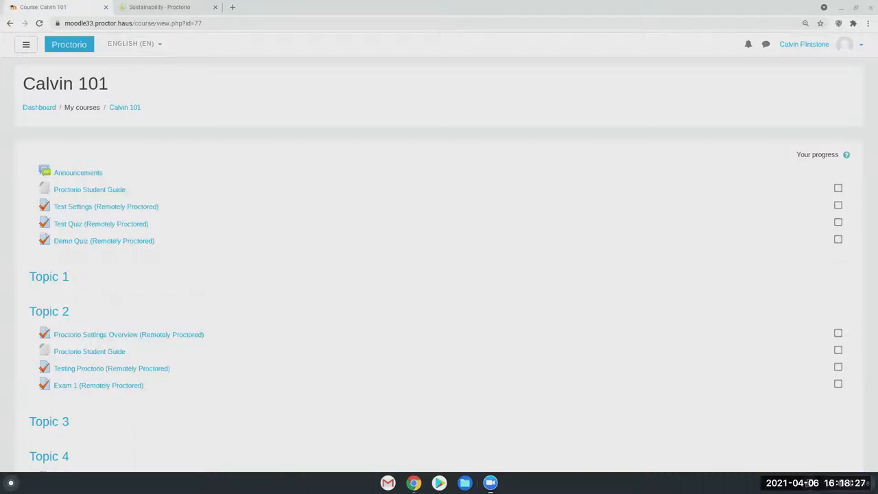
{"action": "mouse_move", "coordinate": [820, 94]}
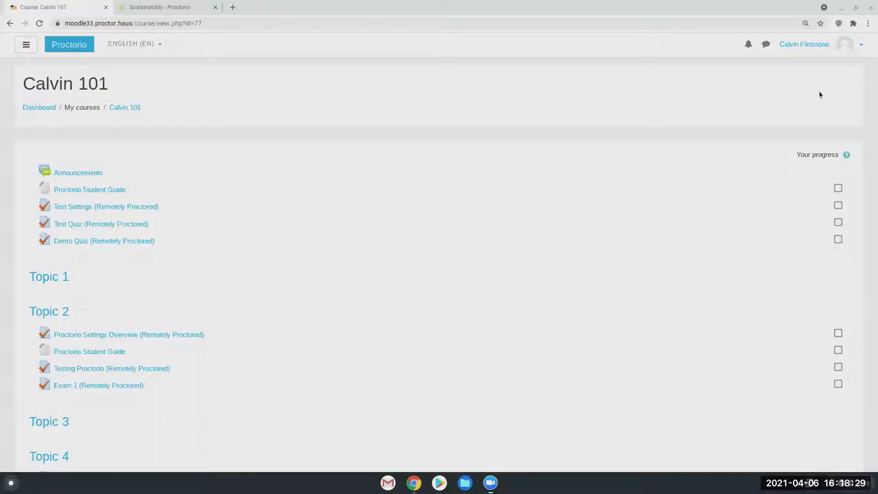
- View and dismiss the Proctorio extension's menu, then open the Test Settings (Remotely Proctored) quiz
{"action": "right_click", "coordinate": [837, 24]}
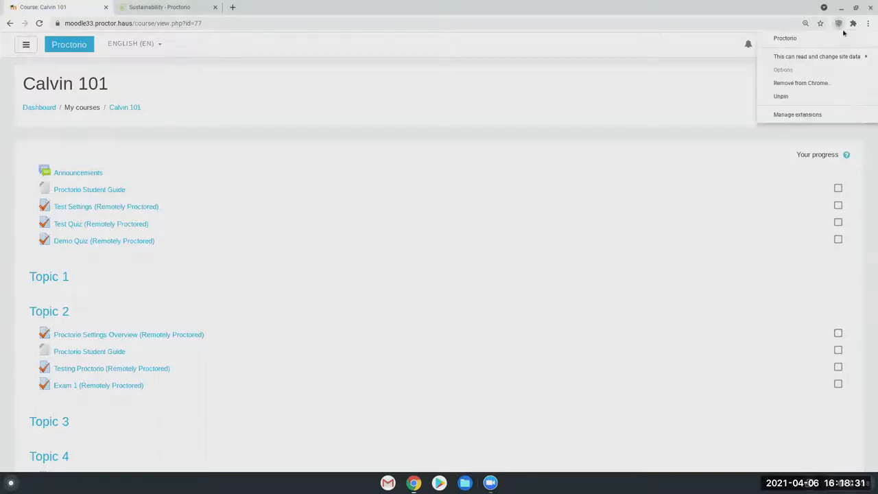
{"action": "left_click", "coordinate": [472, 114]}
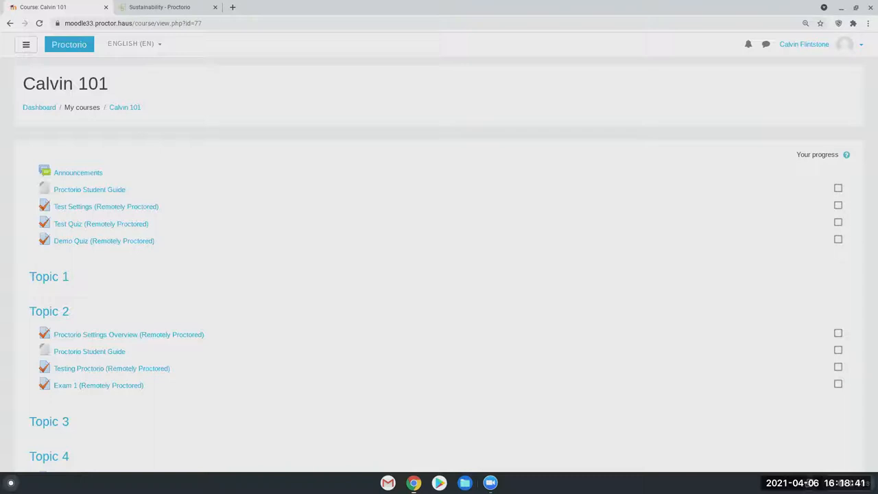
{"action": "mouse_move", "coordinate": [452, 124]}
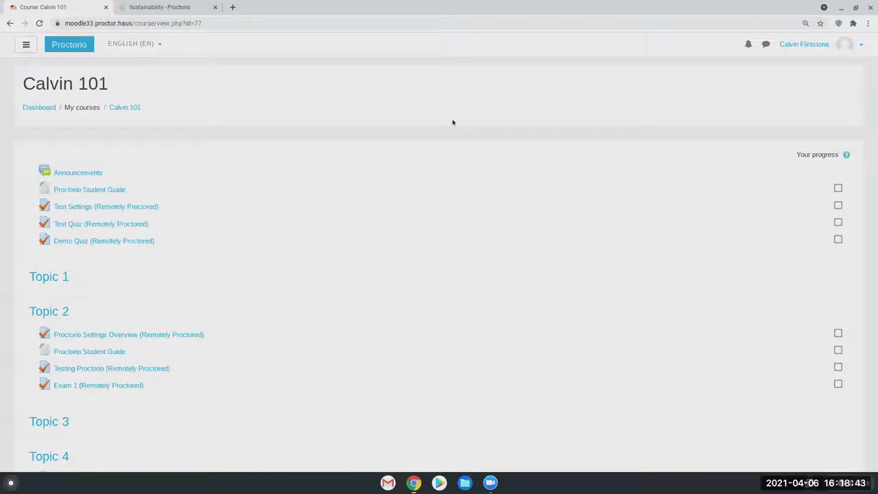
{"action": "mouse_move", "coordinate": [107, 206]}
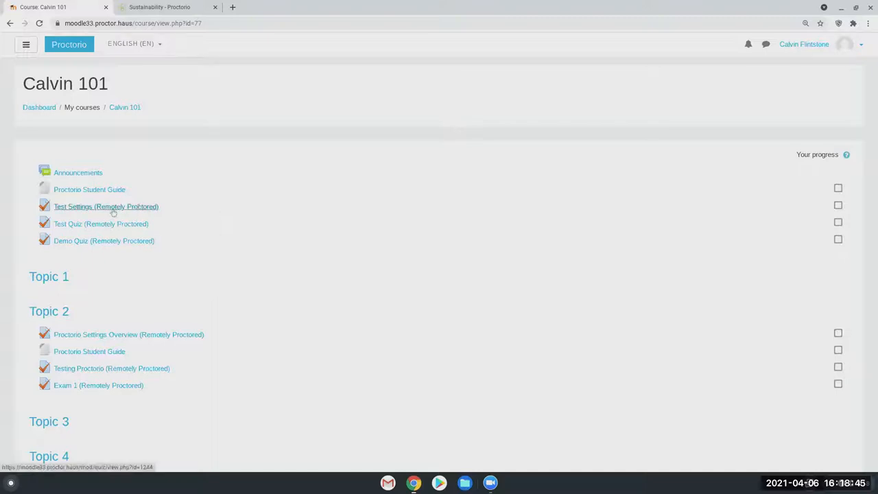
{"action": "right_click", "coordinate": [837, 23]}
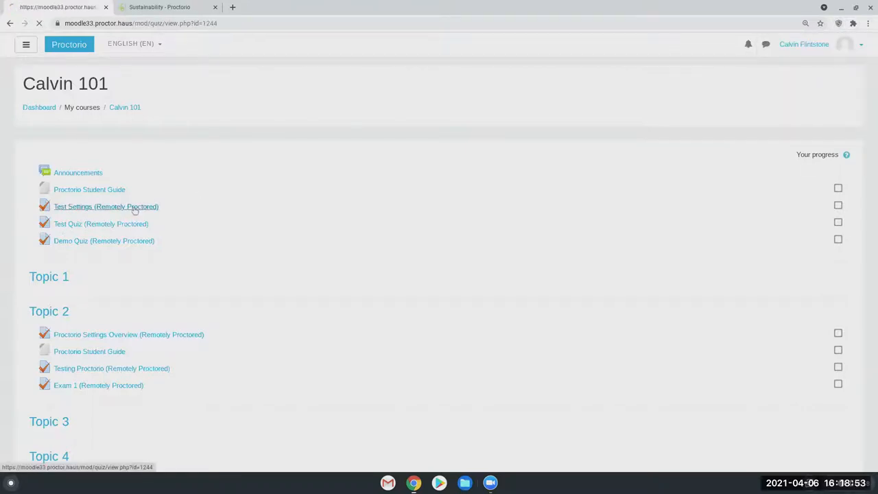
- Dismiss the Proctorio popup and scroll the previous-attempts summary showing five attempts, highest 10.00
{"action": "left_click", "coordinate": [105, 206]}
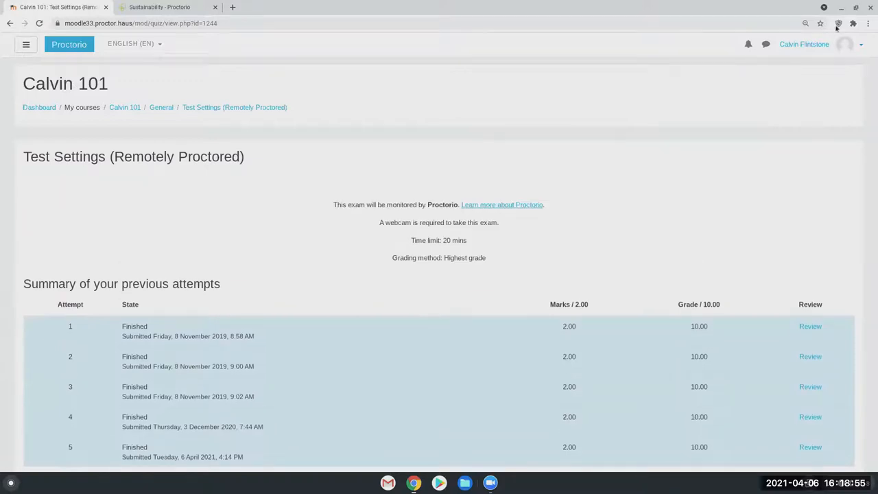
{"action": "left_click", "coordinate": [837, 24]}
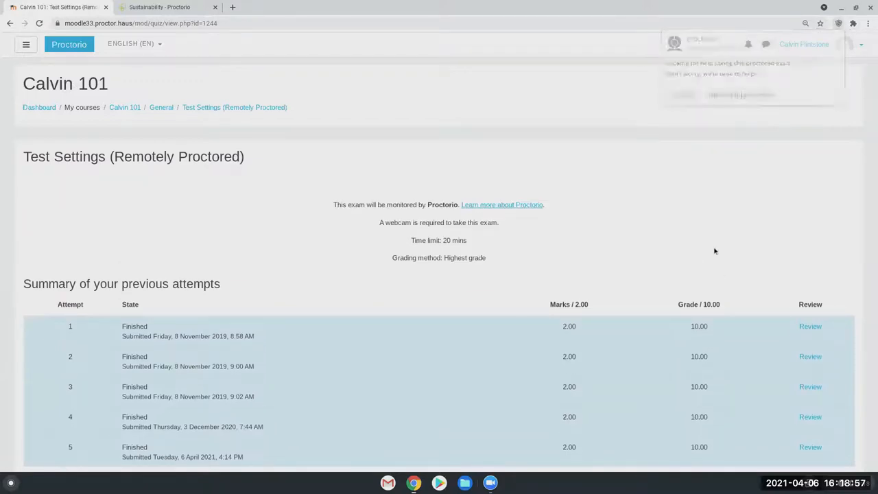
{"action": "scroll", "scroll_direction": "down", "scroll_amount": 3}
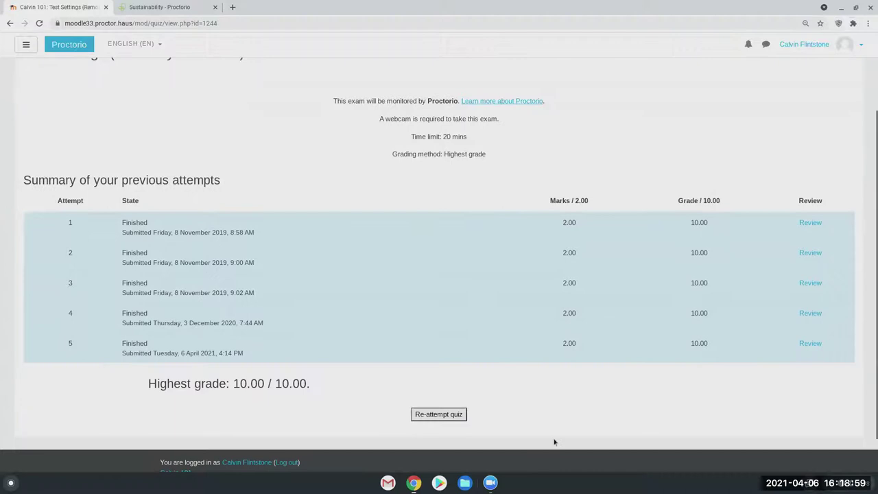
{"action": "scroll", "scroll_direction": "up", "scroll_amount": 3}
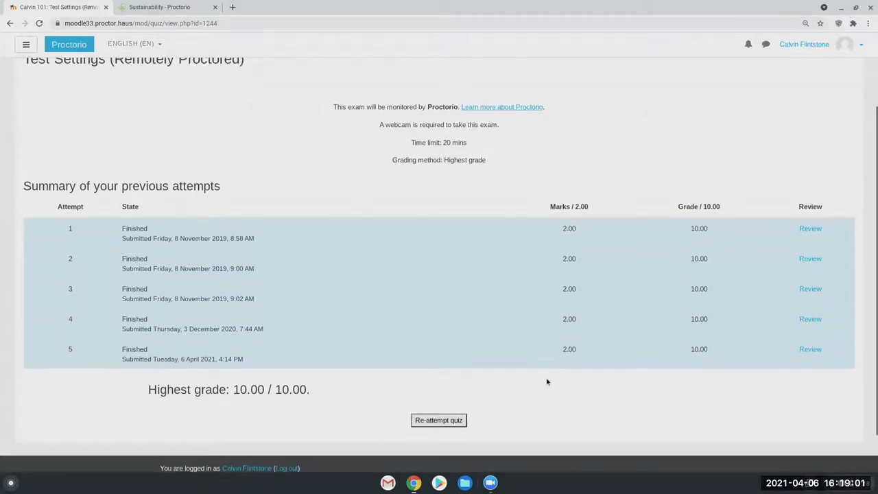
{"action": "scroll", "scroll_direction": "up", "scroll_amount": 3}
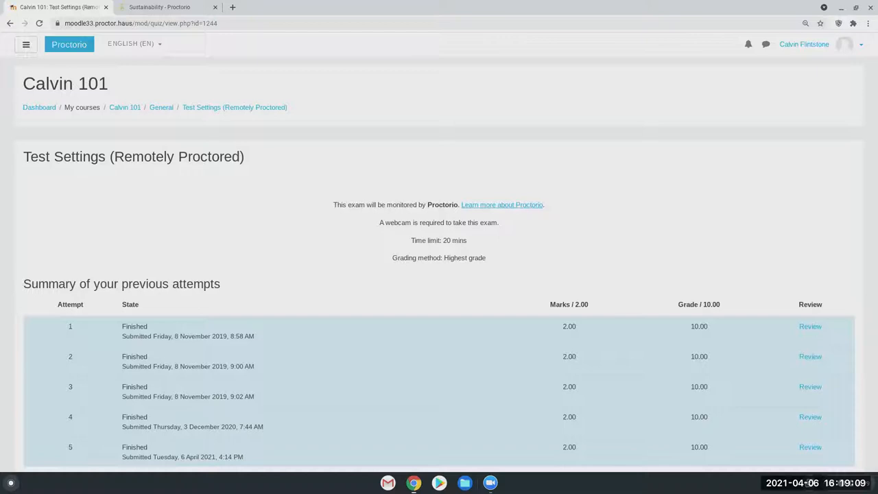
{"action": "mouse_move", "coordinate": [484, 211]}
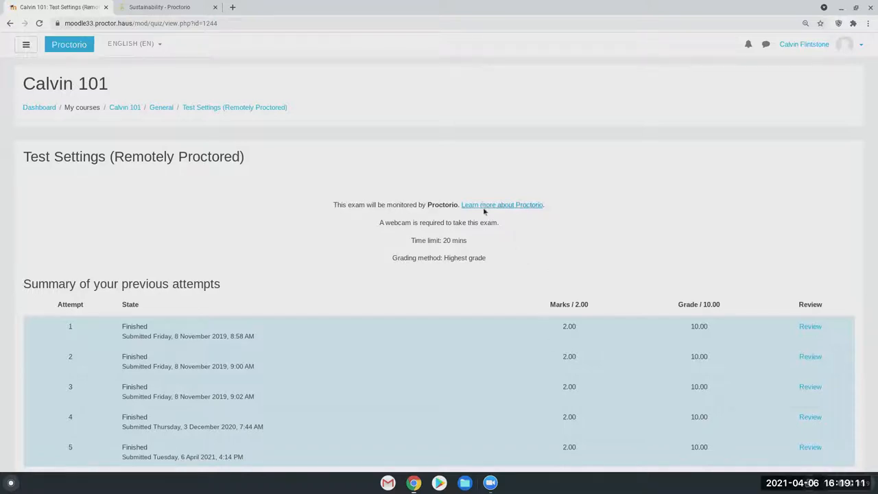
{"action": "mouse_move", "coordinate": [514, 208]}
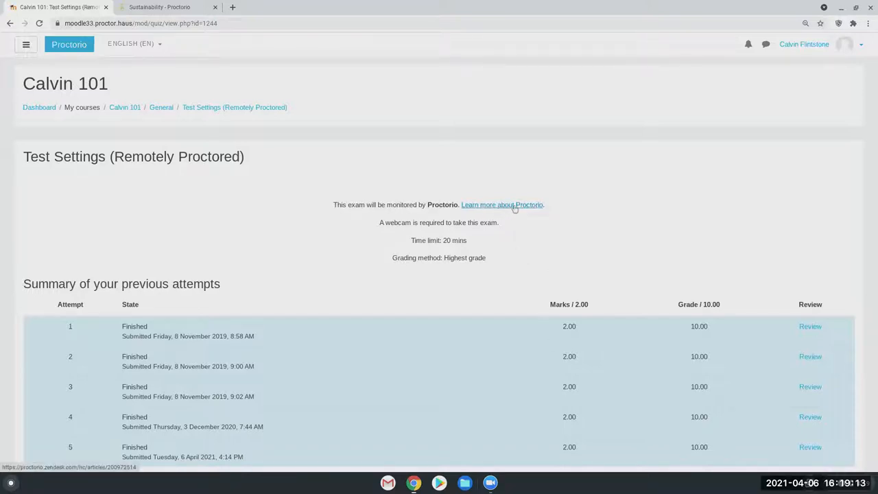
- Open the 'What is Proctorio?' support article and scroll through its data-security explanation
{"action": "left_click", "coordinate": [502, 205]}
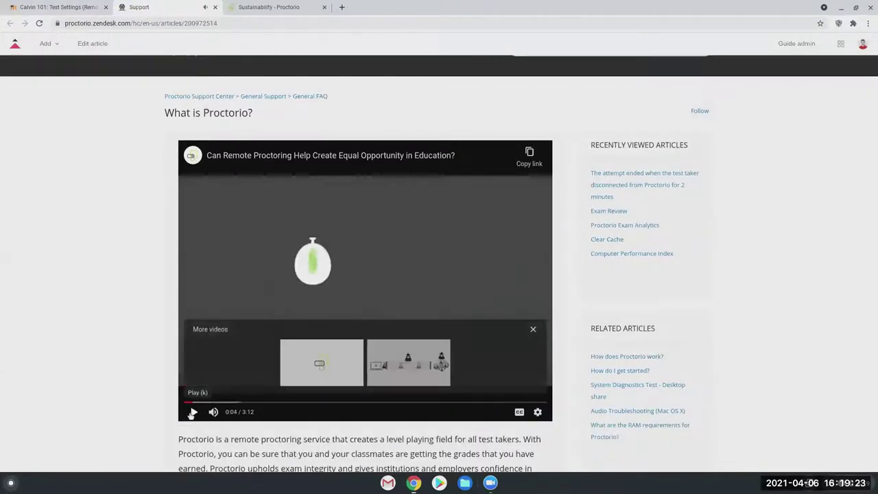
{"action": "scroll", "scroll_direction": "down", "scroll_amount": 3}
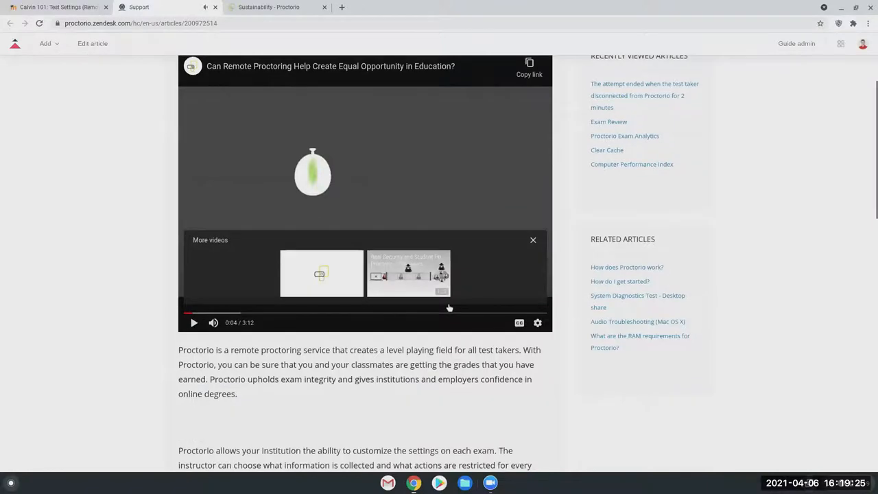
{"action": "scroll", "scroll_direction": "down", "scroll_amount": 3}
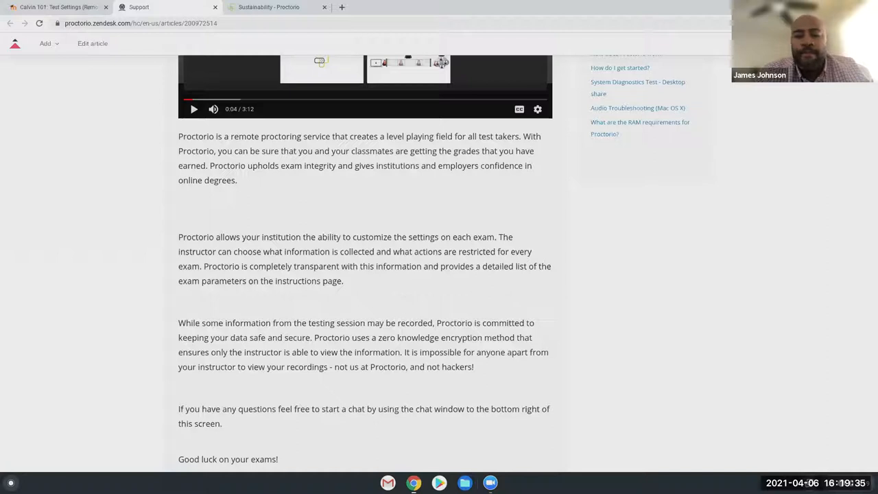
{"action": "mouse_move", "coordinate": [407, 384]}
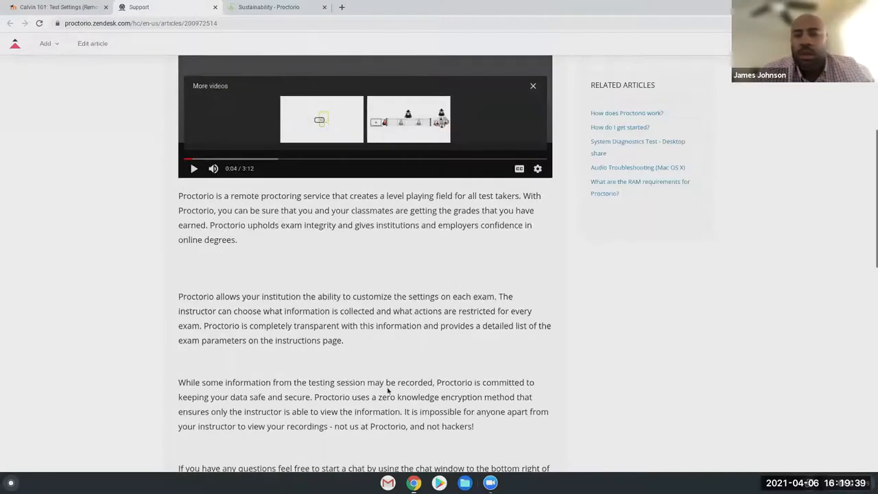
{"action": "scroll", "scroll_direction": "up", "scroll_amount": 3}
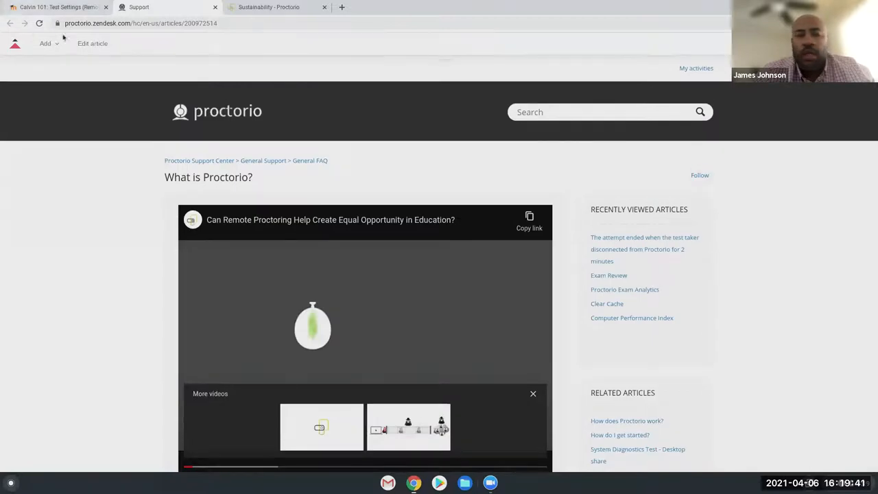
{"action": "mouse_move", "coordinate": [58, 7]}
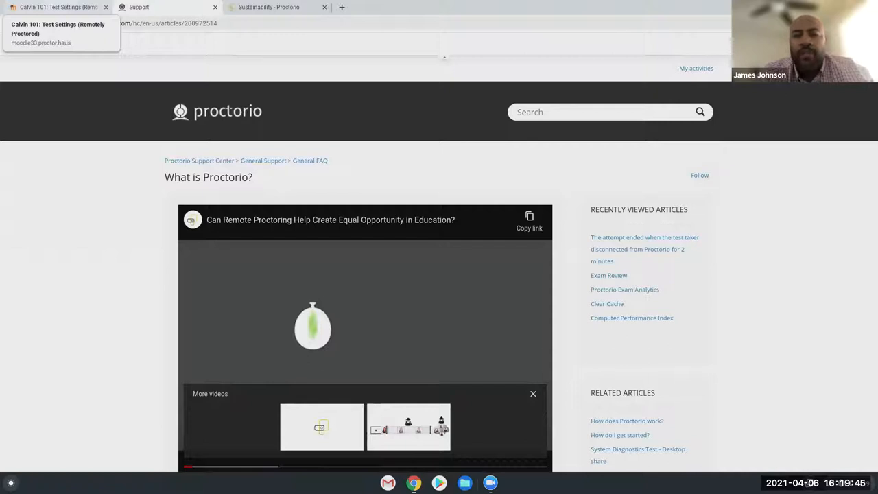
{"action": "mouse_move", "coordinate": [825, 176]}
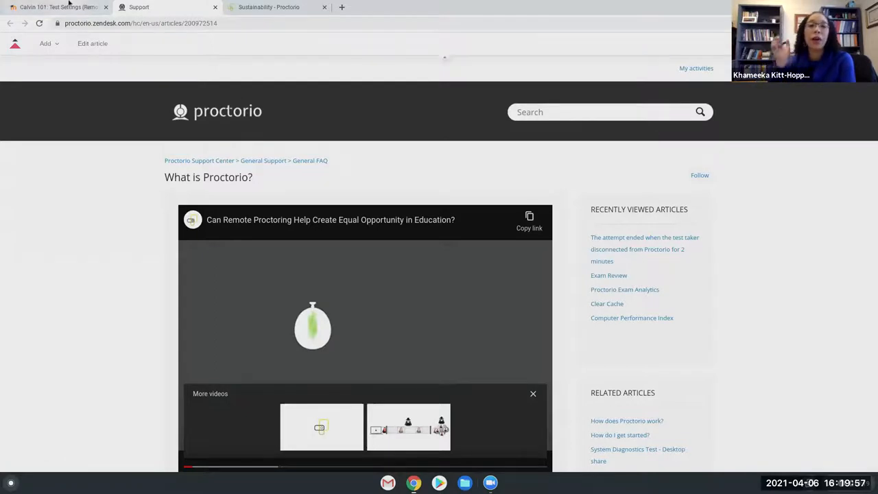
- Return to the Test Settings quiz page and review its table of five finished attempts
{"action": "left_click", "coordinate": [57, 7]}
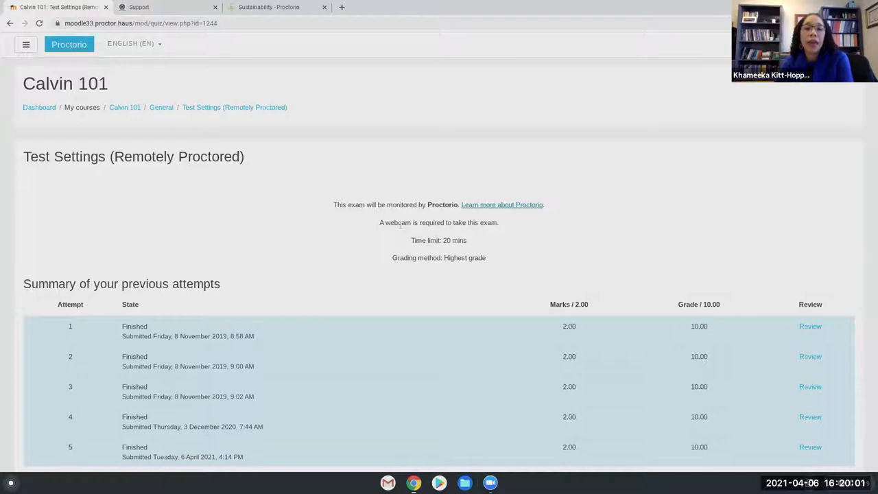
{"action": "scroll", "scroll_direction": "down", "scroll_amount": 3}
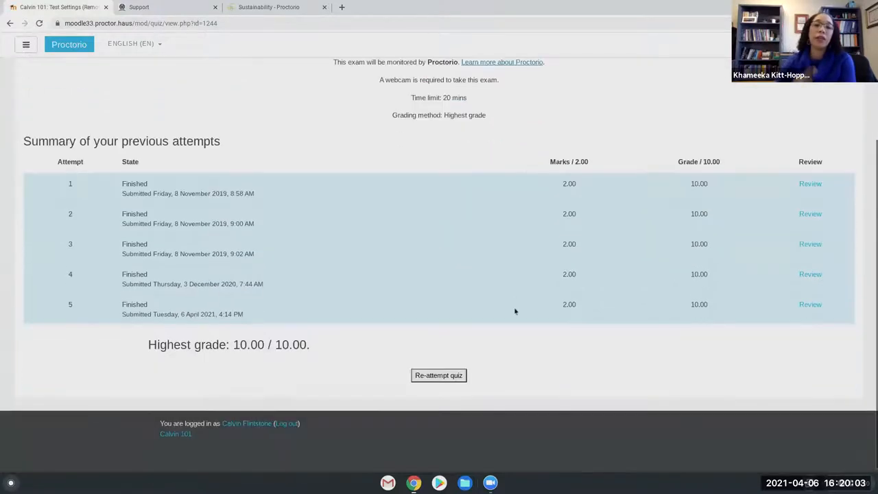
{"action": "scroll", "scroll_direction": "up", "scroll_amount": 3}
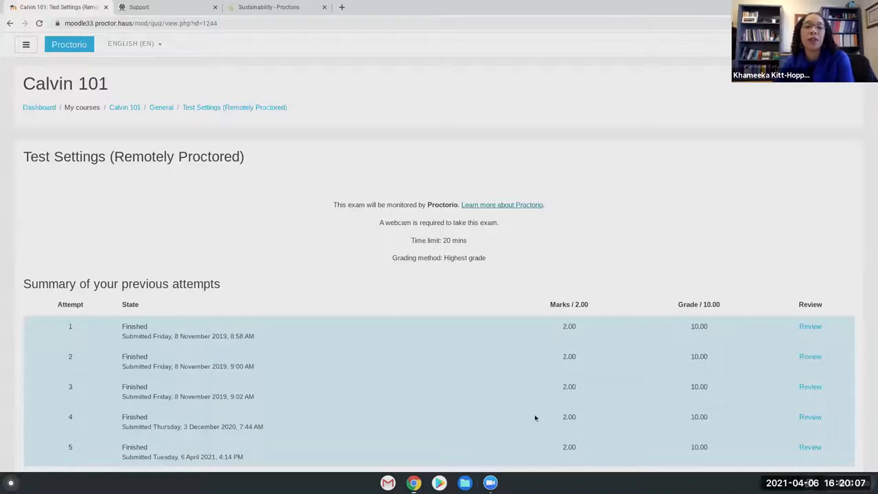
{"action": "mouse_move", "coordinate": [854, 425]}
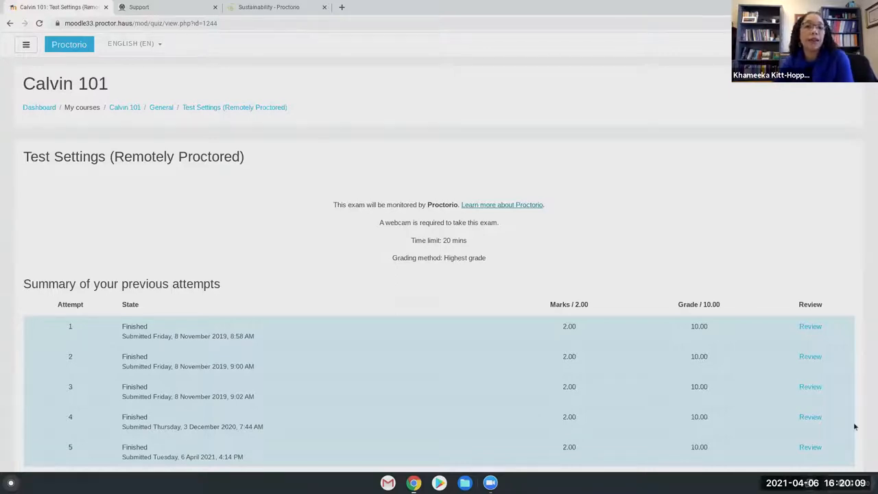